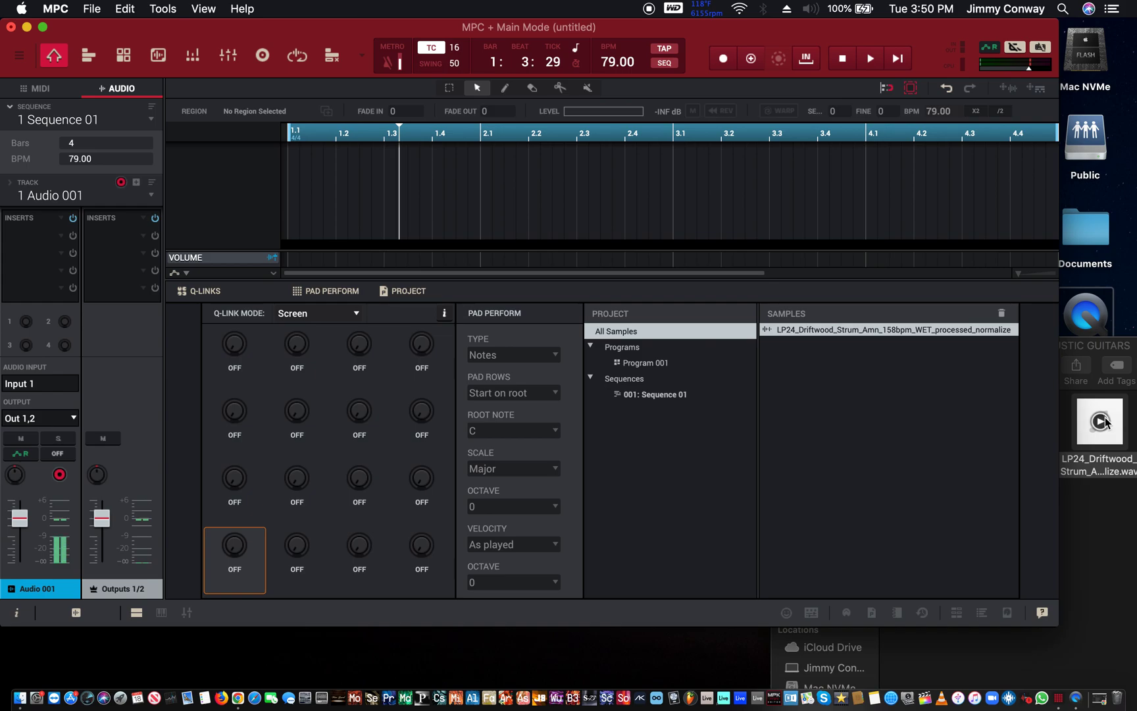
Step: Place the Driftwood strum sample as a region on Audio 001 and play it back once
{"action": "left_click_drag", "start_coordinate": [1099, 421], "coordinate": [388, 217]}
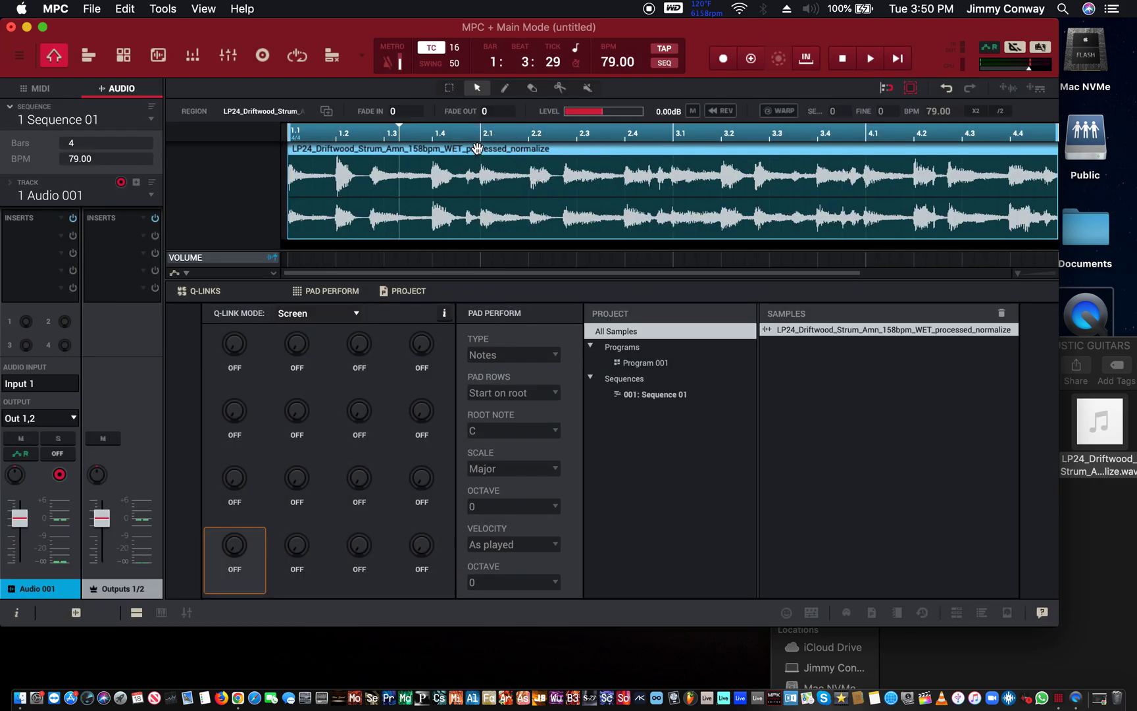
{"action": "left_click", "coordinate": [870, 58]}
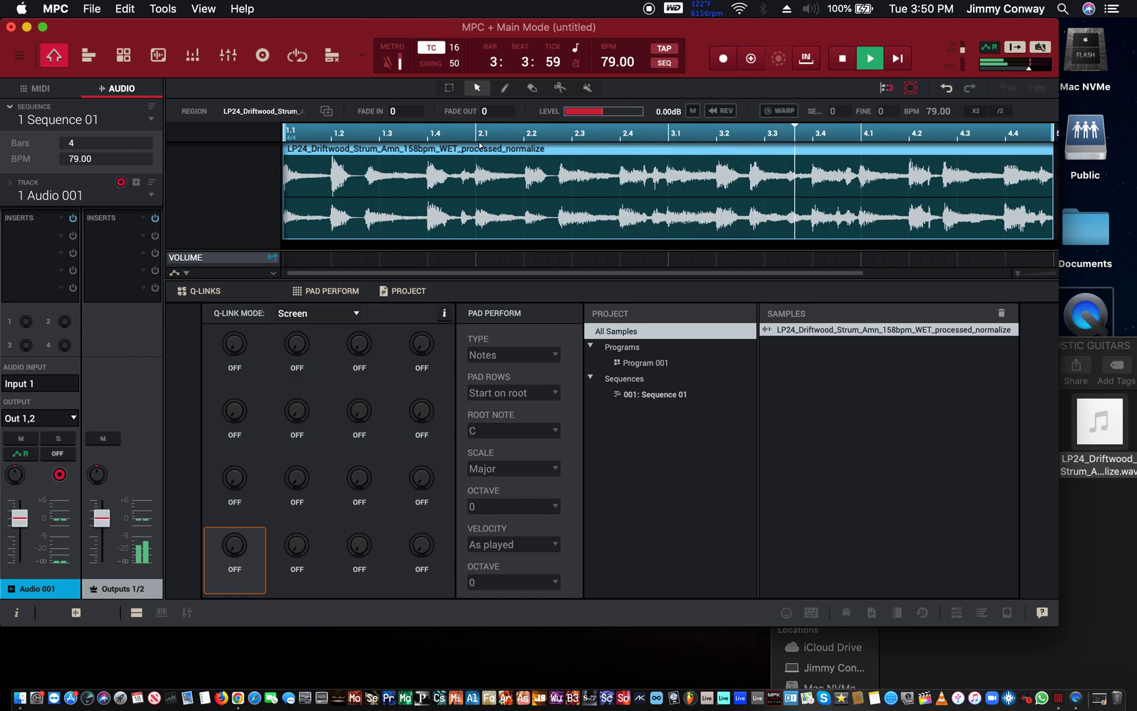
{"action": "left_click", "coordinate": [868, 58]}
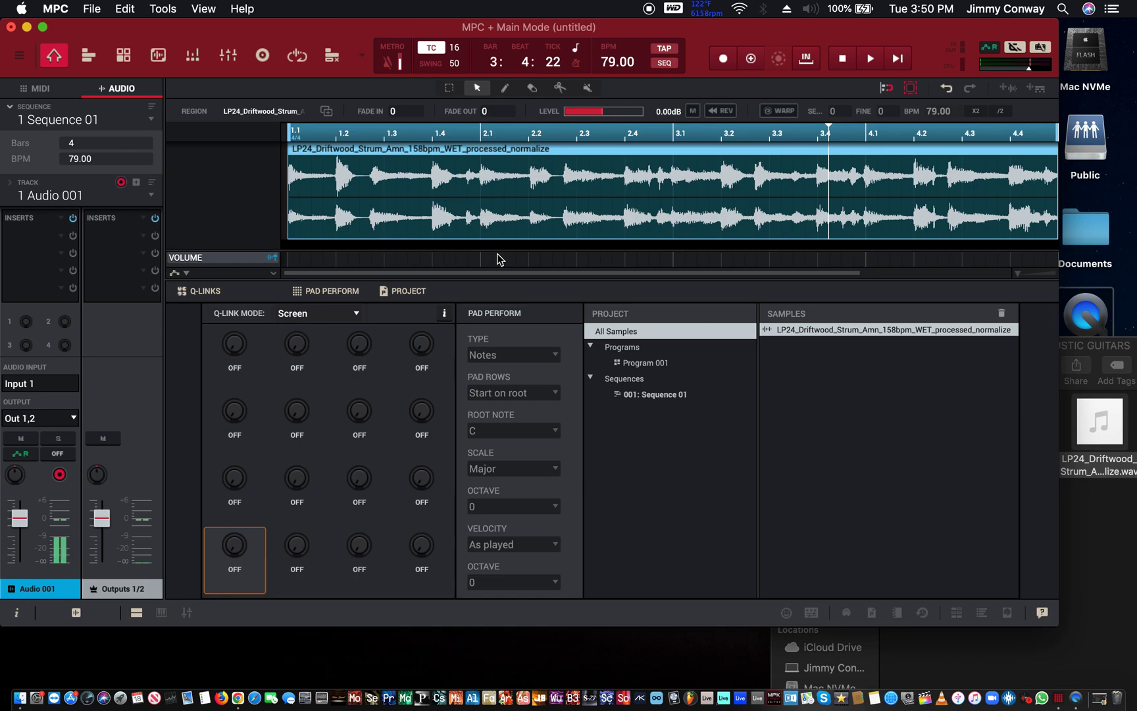
{"action": "mouse_move", "coordinate": [879, 294]}
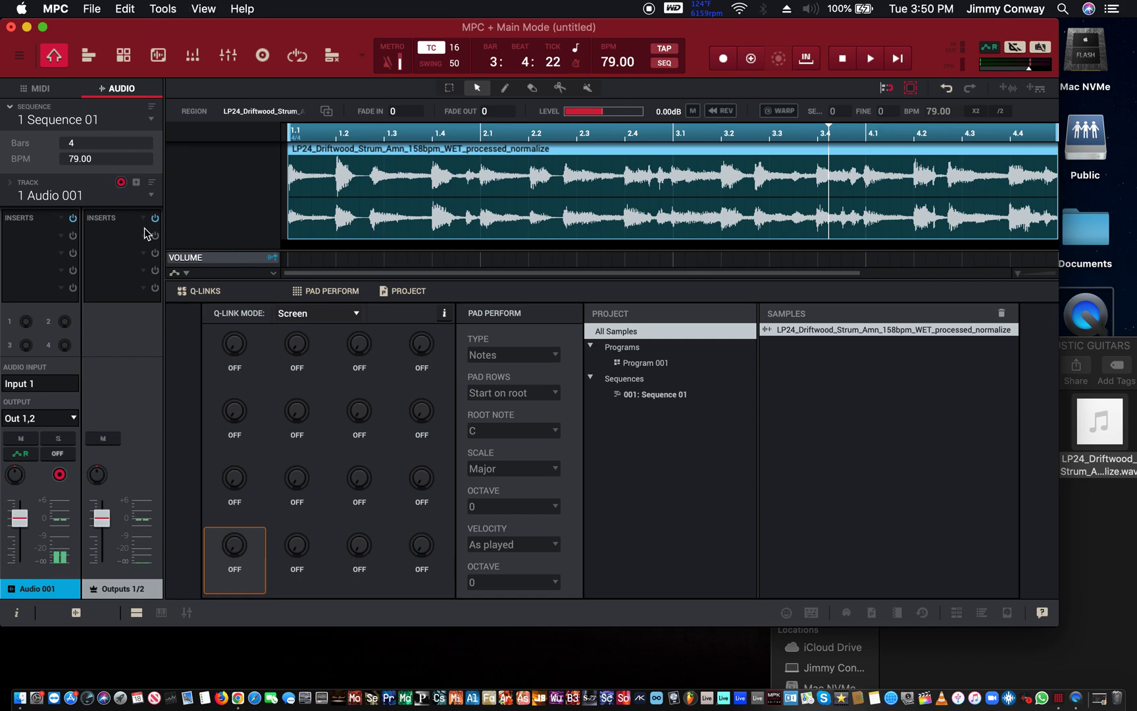
{"action": "mouse_move", "coordinate": [149, 303]}
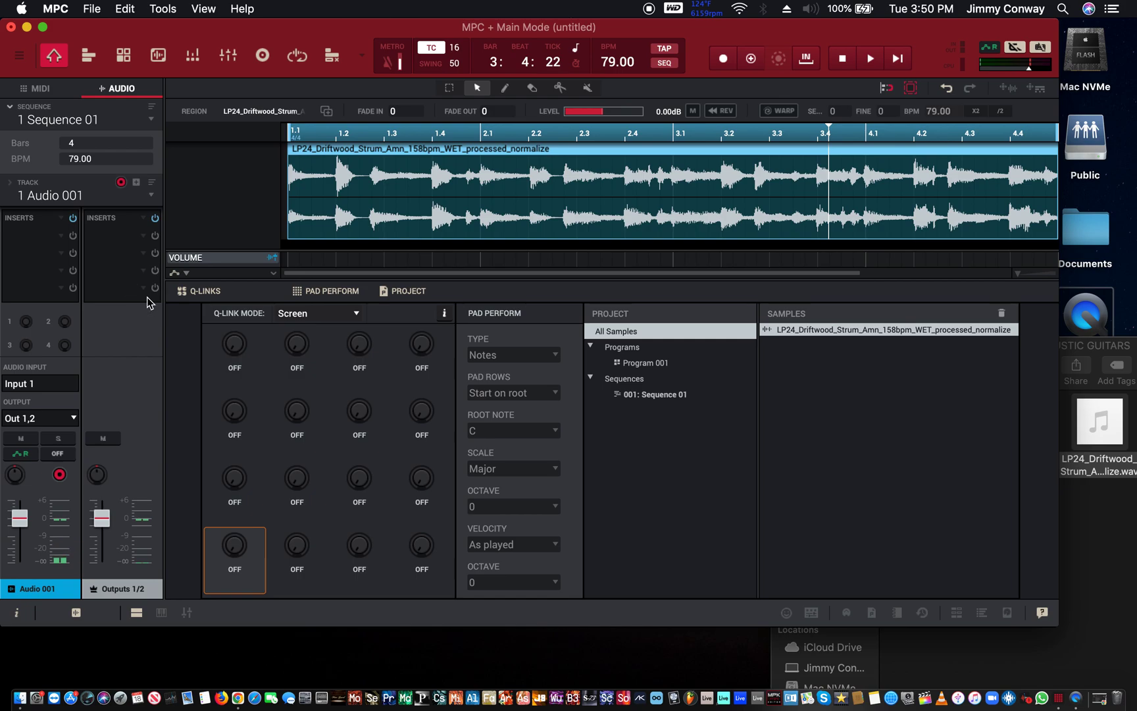
Step: Insert iZotope Ozone 9 Elements from the VST list into the empty effect slot
{"action": "left_click", "coordinate": [71, 234]}
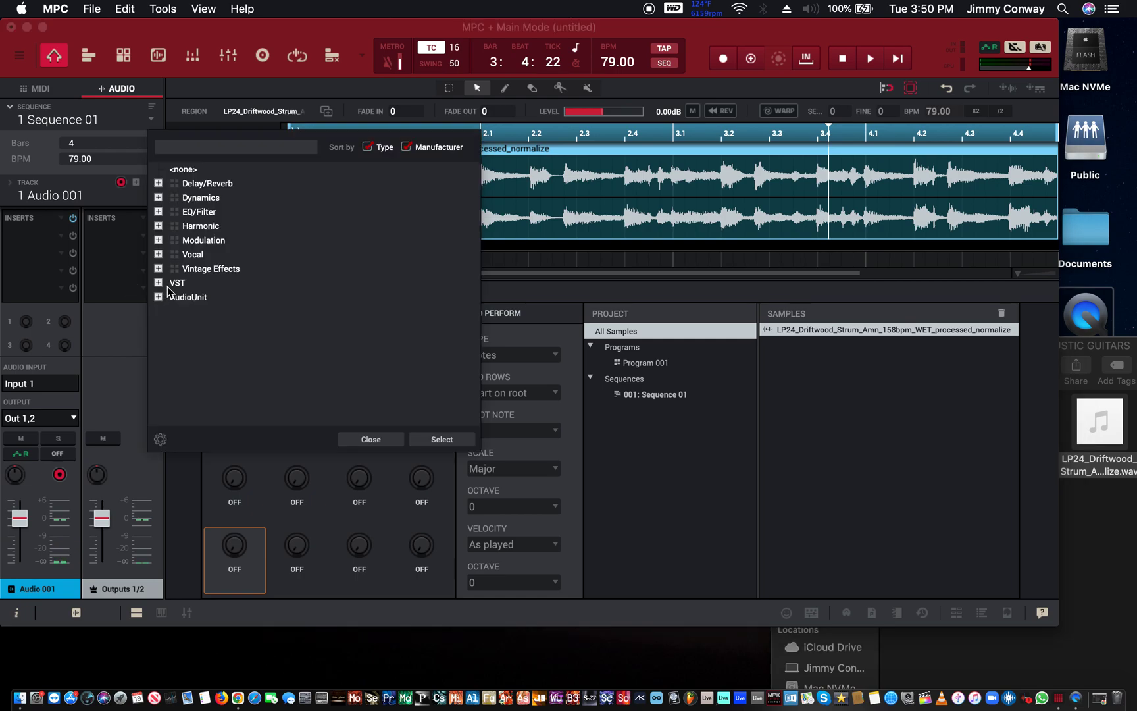
{"action": "left_click", "coordinate": [158, 281]}
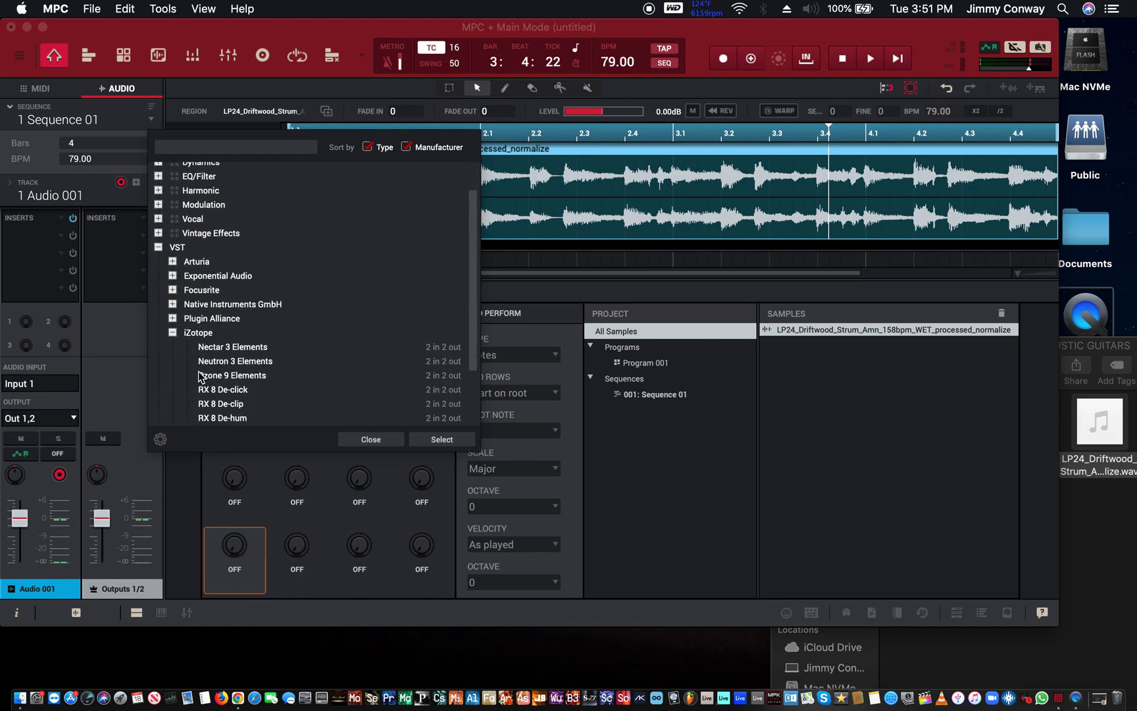
{"action": "scroll", "scroll_direction": "down", "scroll_amount": 3}
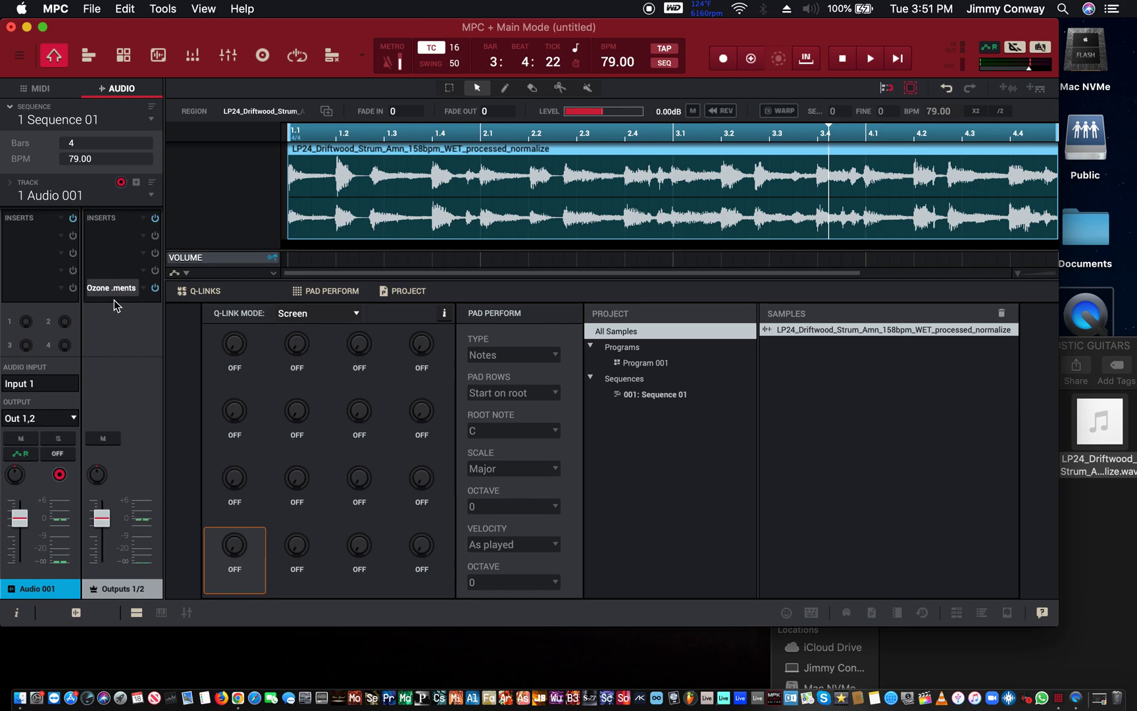
{"action": "left_click", "coordinate": [111, 288]}
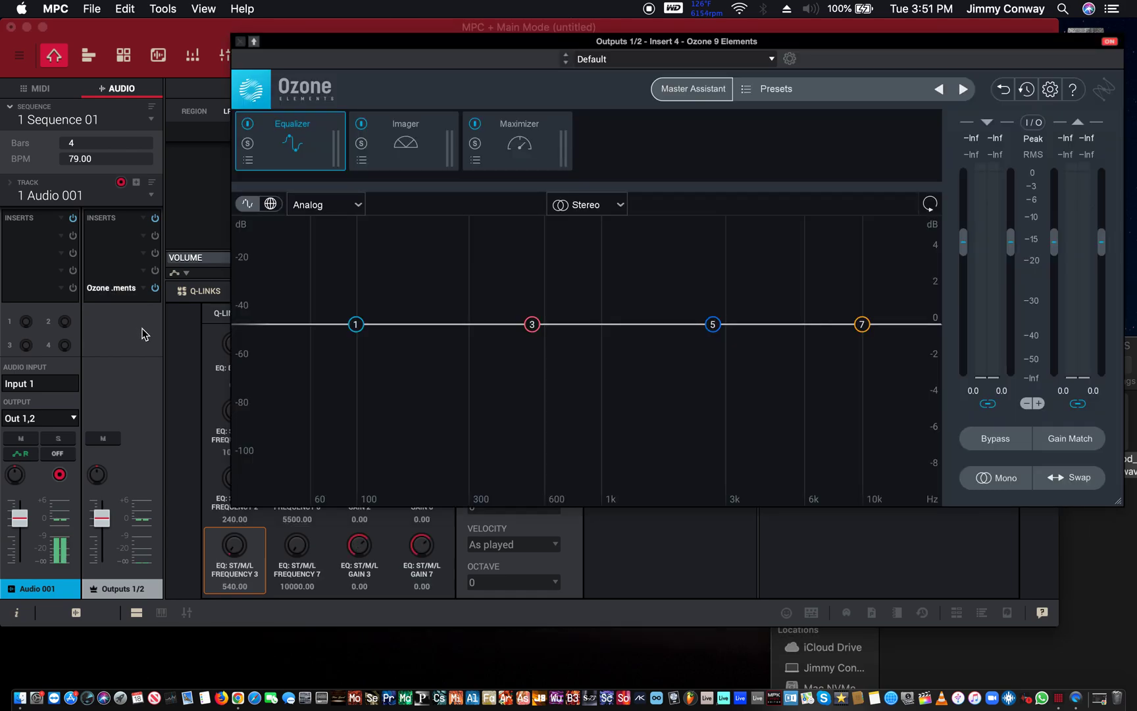
{"action": "mouse_move", "coordinate": [424, 389]}
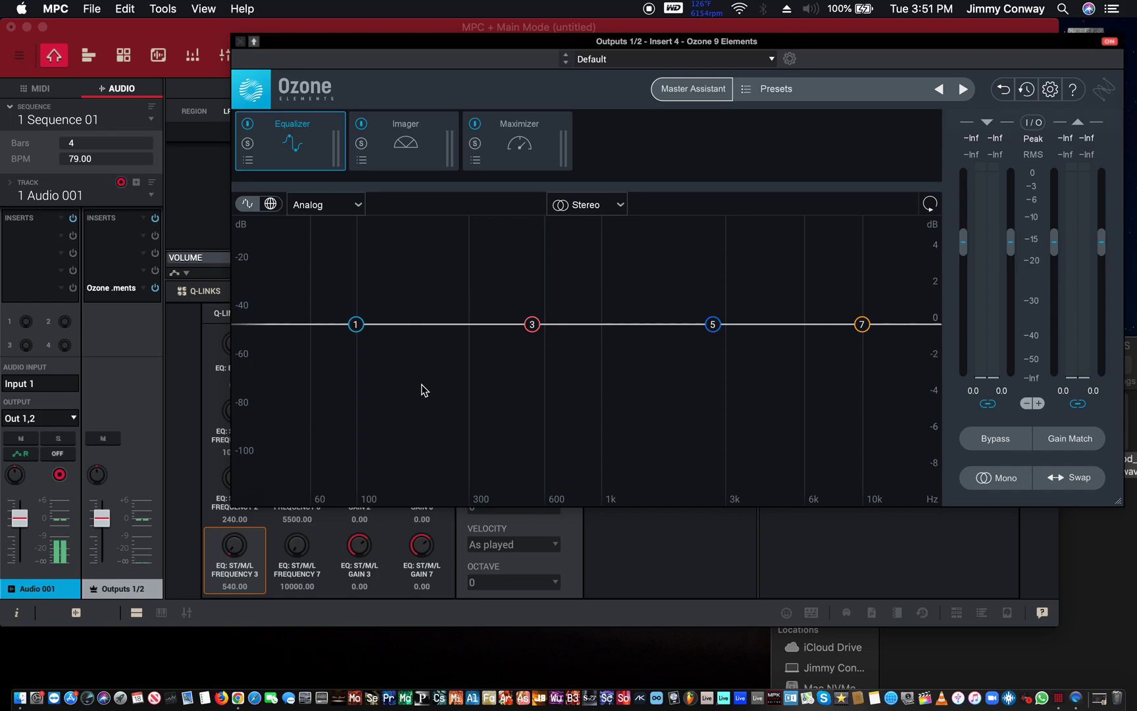
{"action": "mouse_move", "coordinate": [484, 252]}
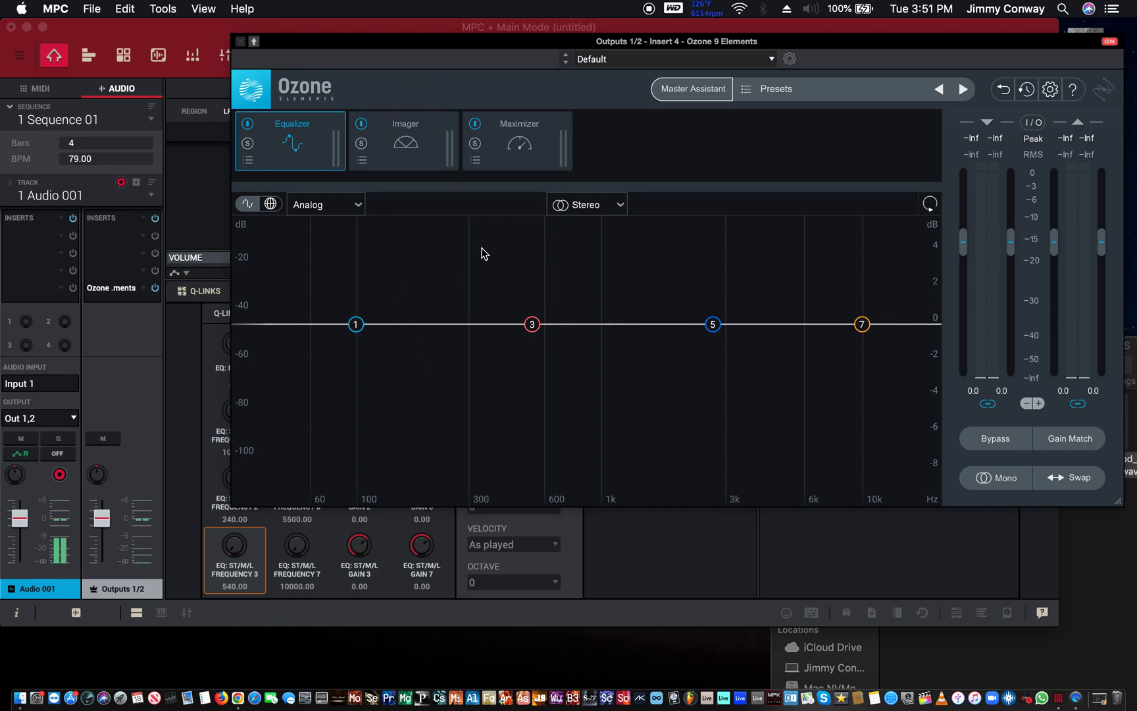
{"action": "mouse_move", "coordinate": [476, 243]}
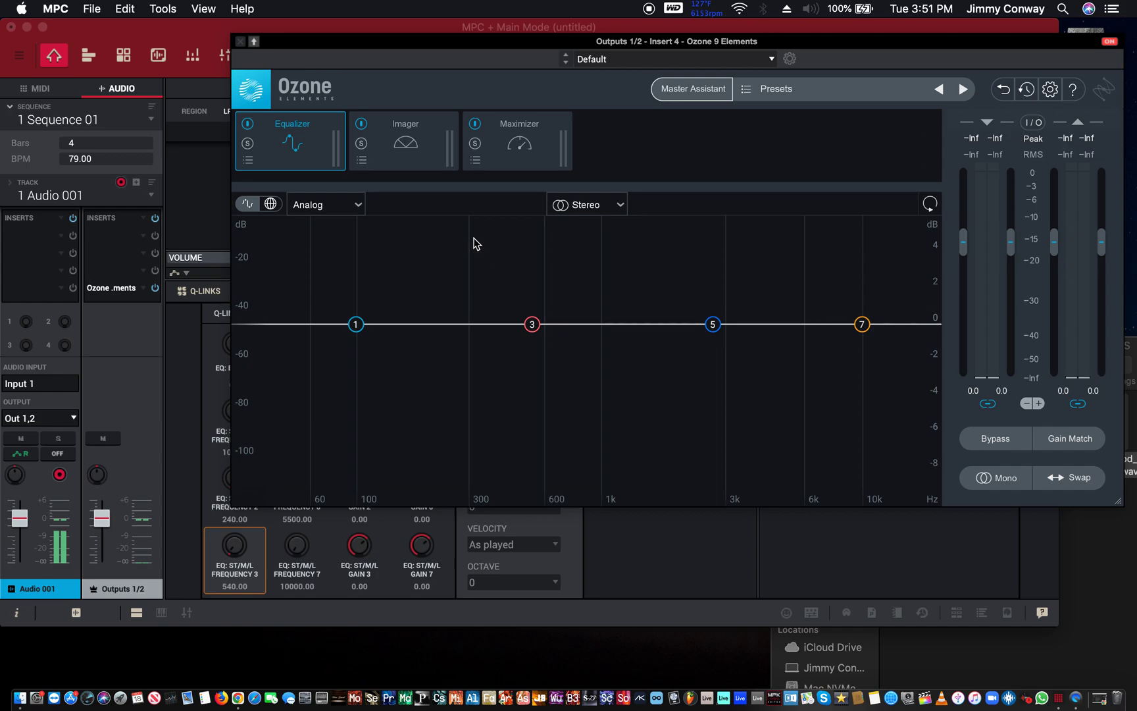
{"action": "mouse_move", "coordinate": [398, 147]}
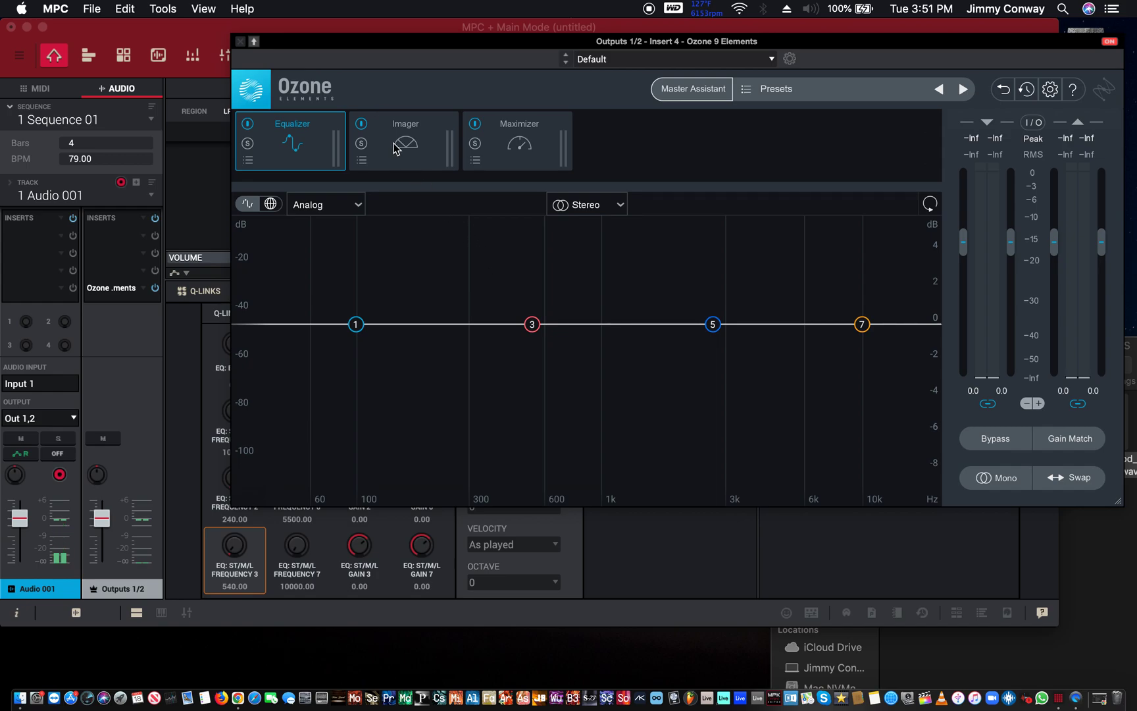
{"action": "mouse_move", "coordinate": [484, 180]}
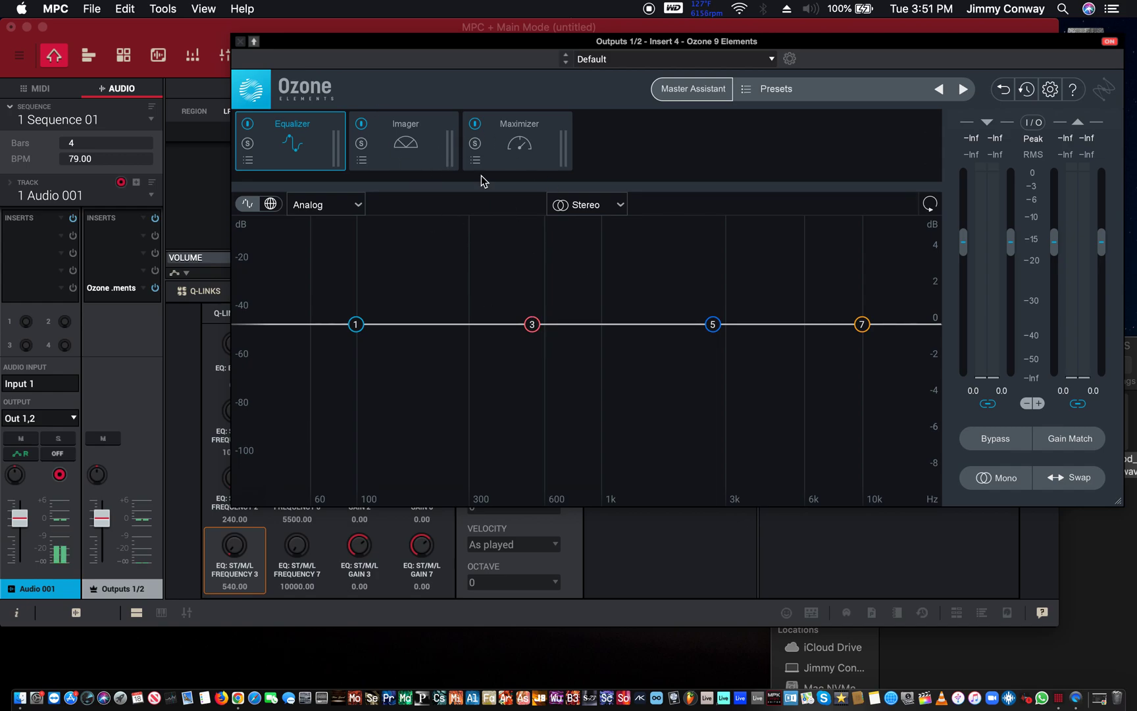
{"action": "mouse_move", "coordinate": [862, 321]}
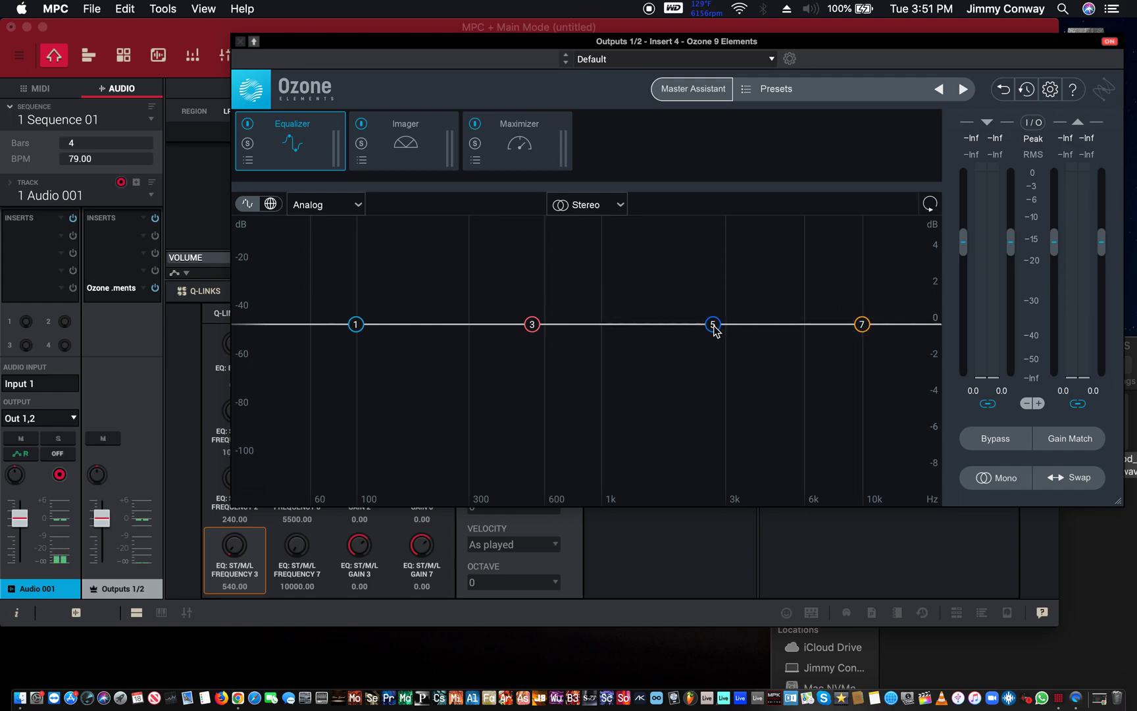
{"action": "mouse_move", "coordinate": [417, 368]}
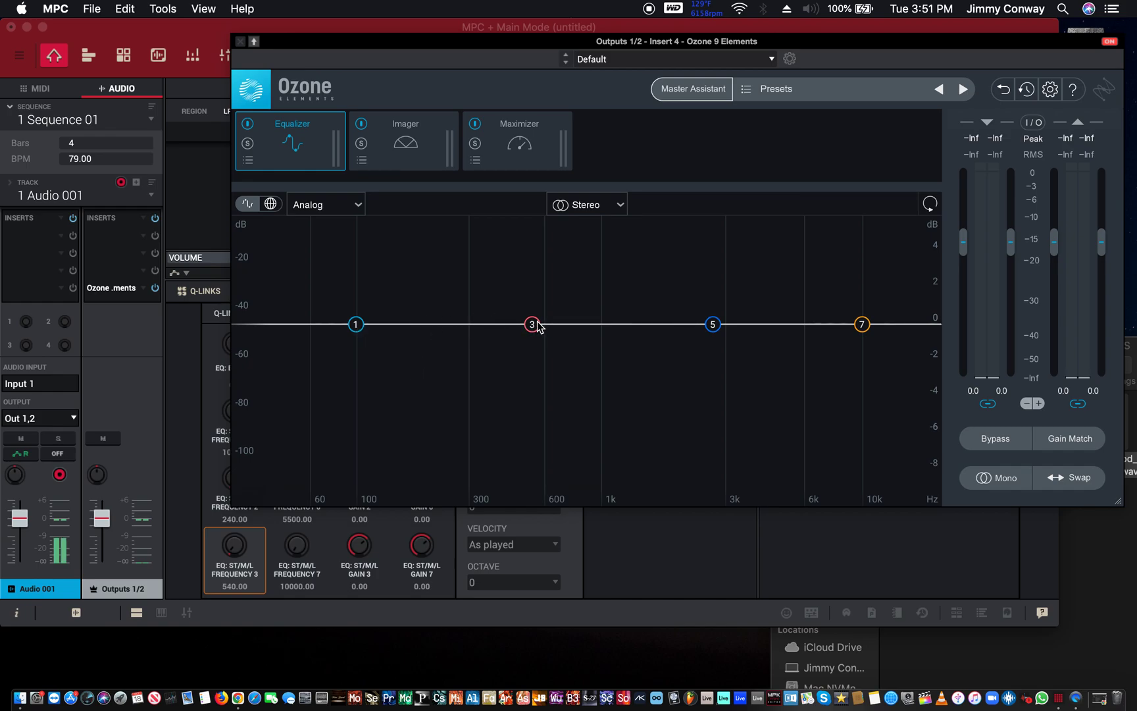
Step: Nudge EQ band 3 into a bell near 564 Hz, leaving it almost flat at -0.2 dB
{"action": "left_click_drag", "start_coordinate": [532, 323], "coordinate": [535, 313]}
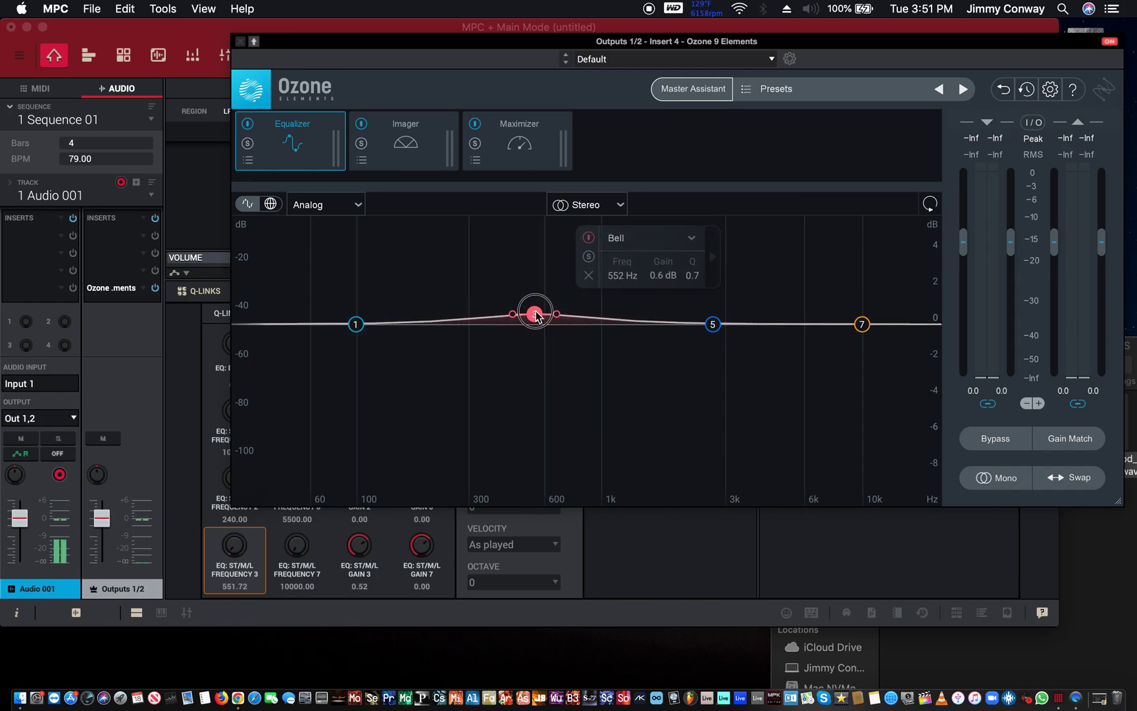
{"action": "left_click_drag", "start_coordinate": [534, 314], "coordinate": [535, 330]}
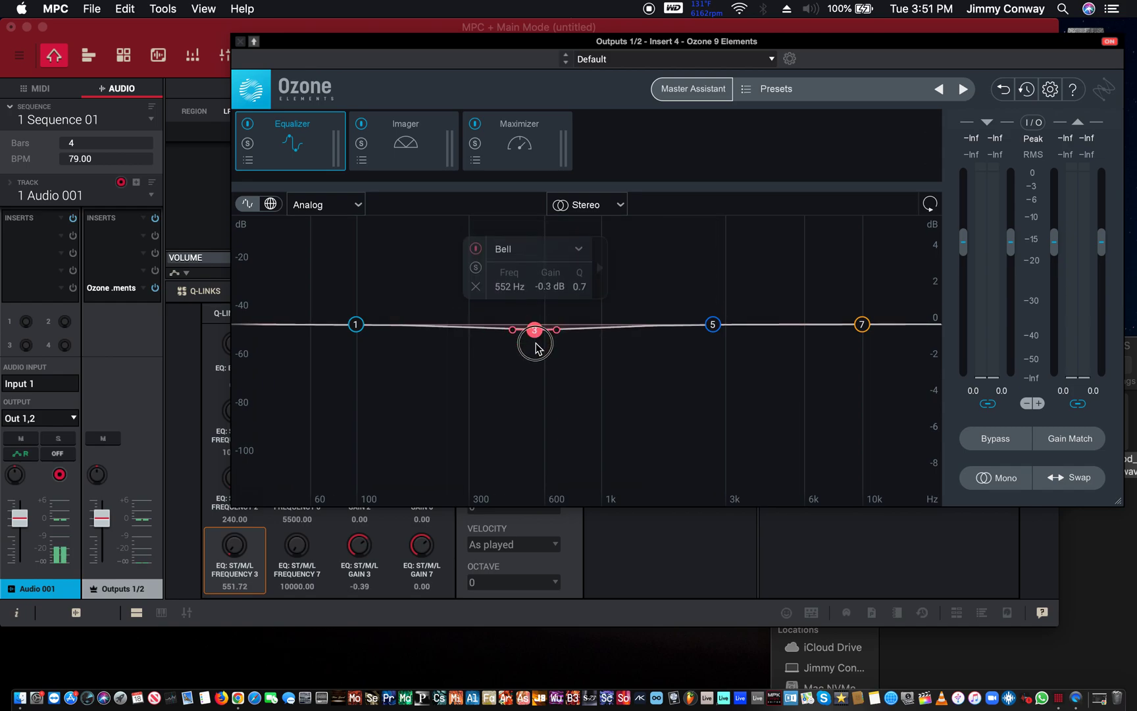
{"action": "left_click_drag", "start_coordinate": [535, 330], "coordinate": [537, 324]}
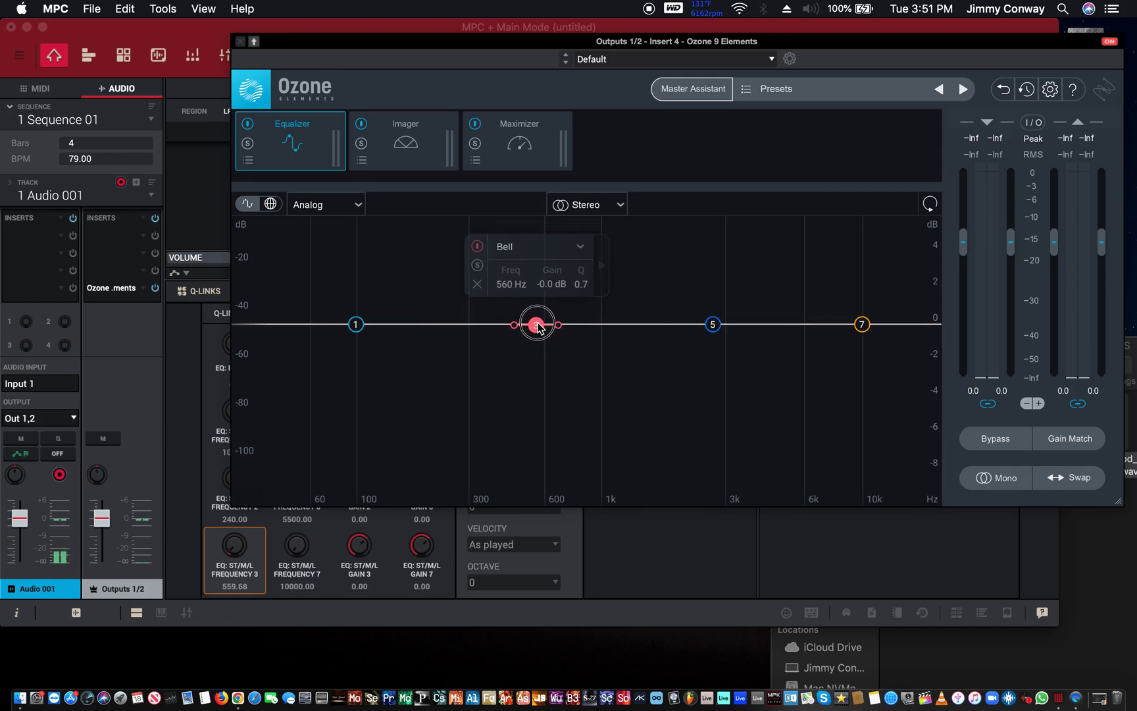
{"action": "left_click_drag", "start_coordinate": [537, 324], "coordinate": [537, 329]}
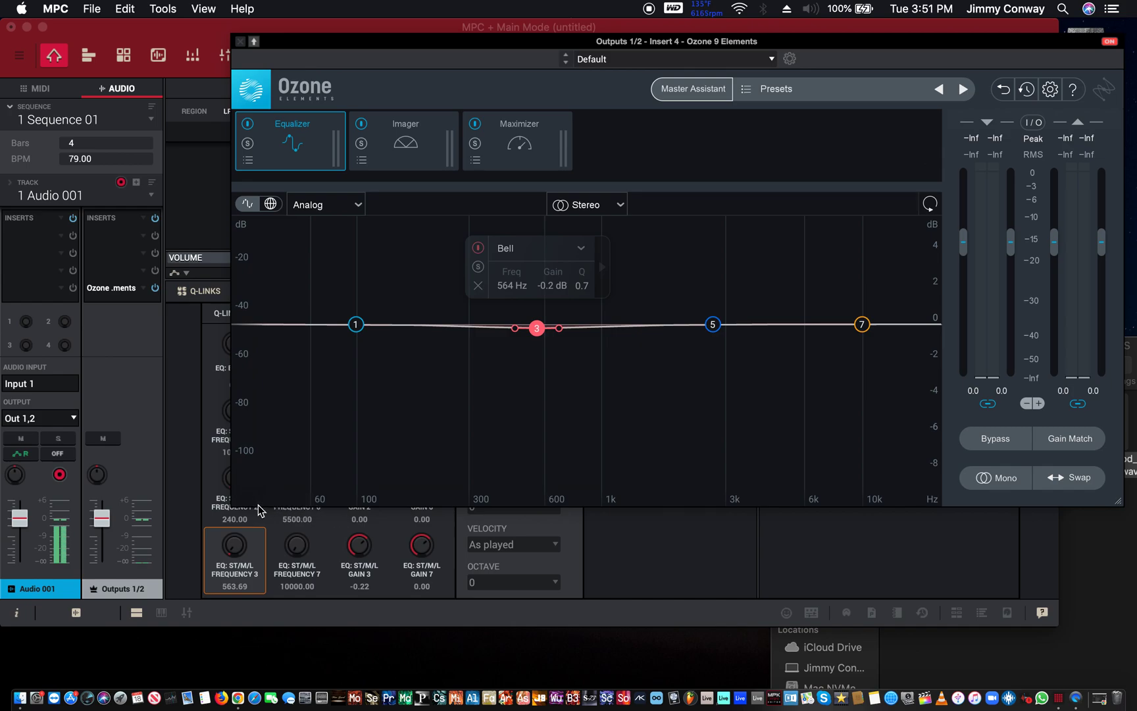
{"action": "mouse_move", "coordinate": [331, 509]}
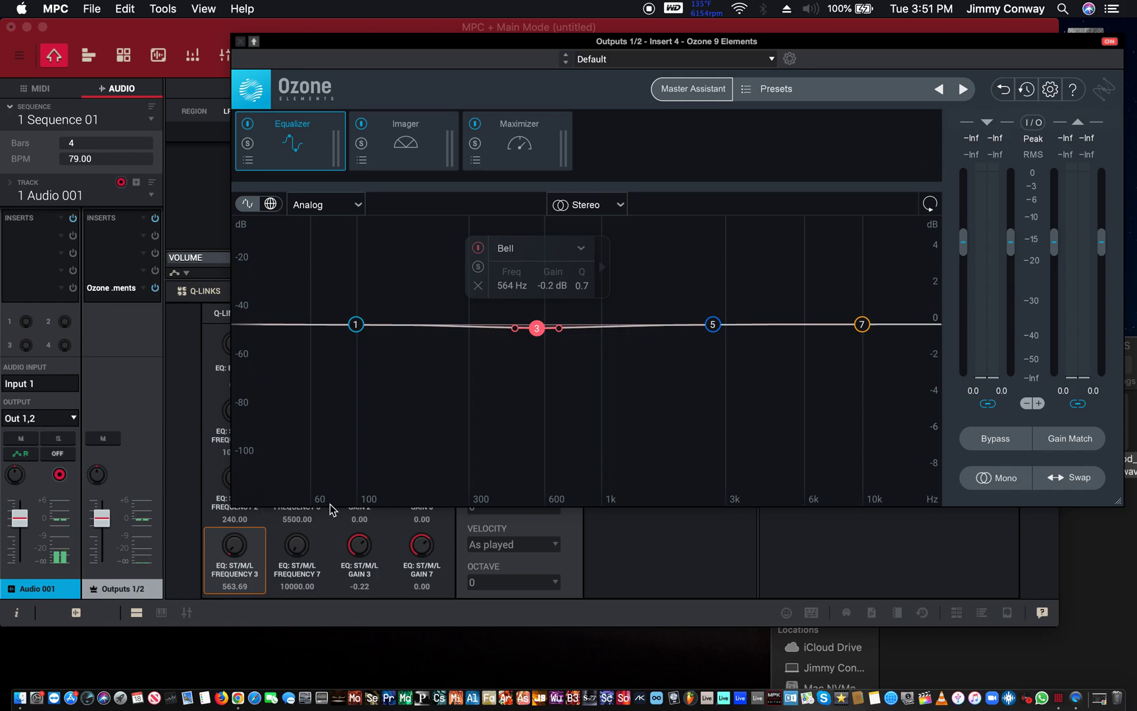
{"action": "mouse_move", "coordinate": [946, 507]}
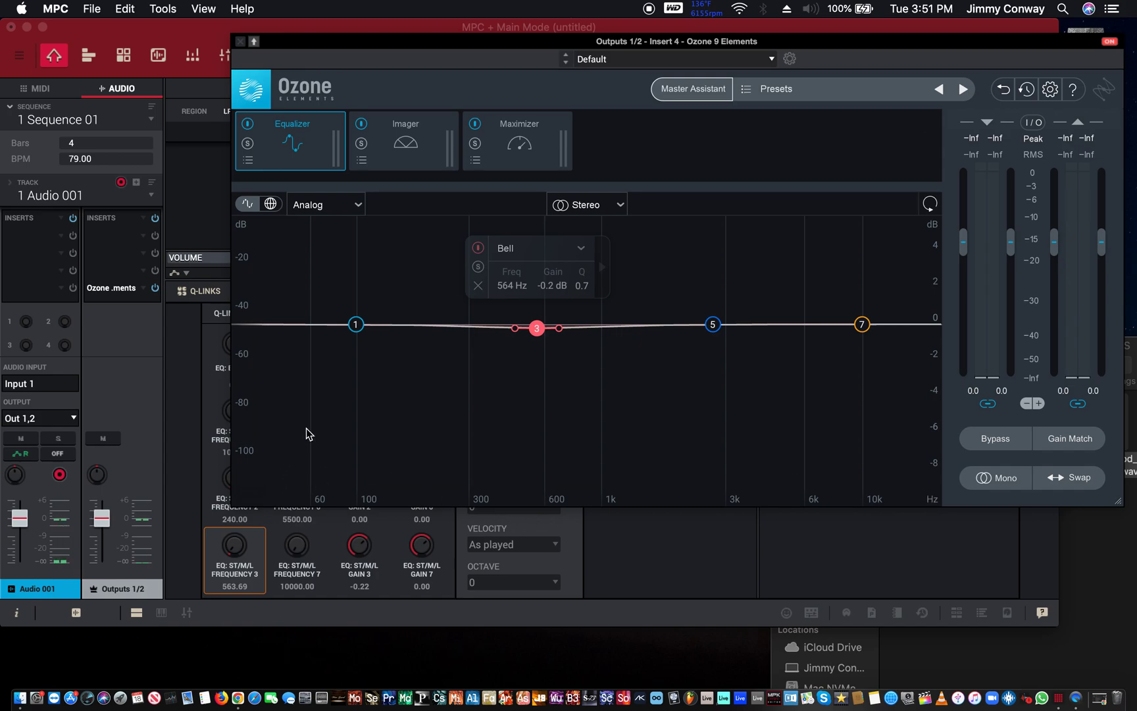
{"action": "mouse_move", "coordinate": [969, 321]}
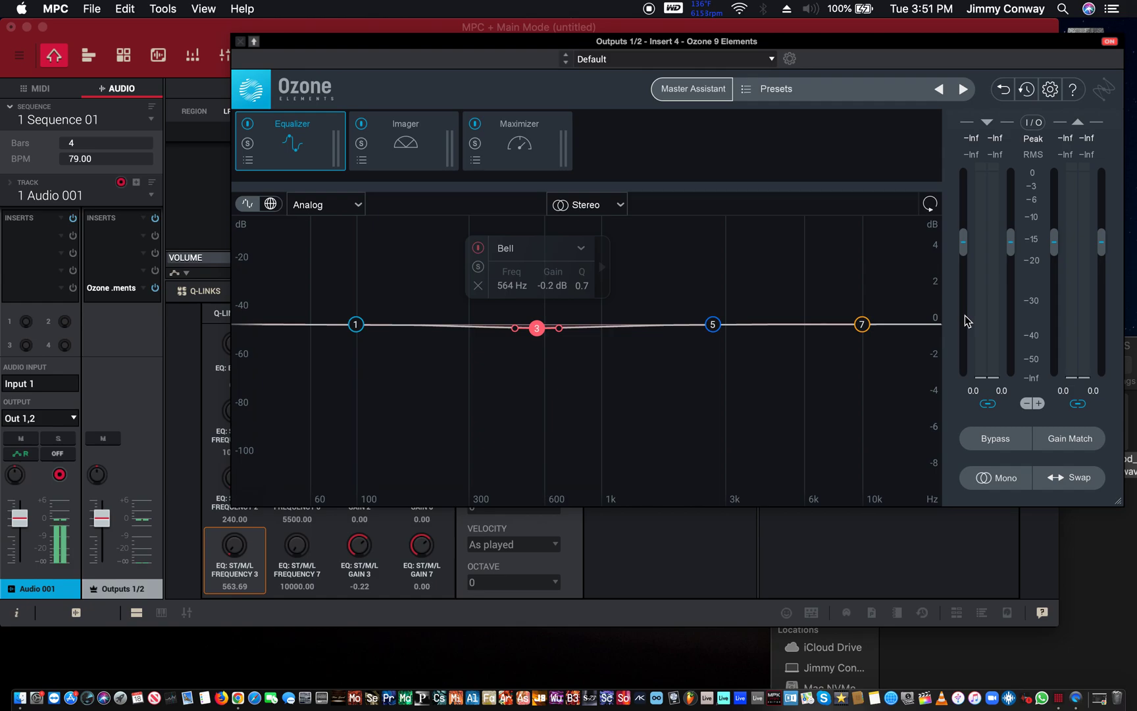
{"action": "mouse_move", "coordinate": [288, 477]}
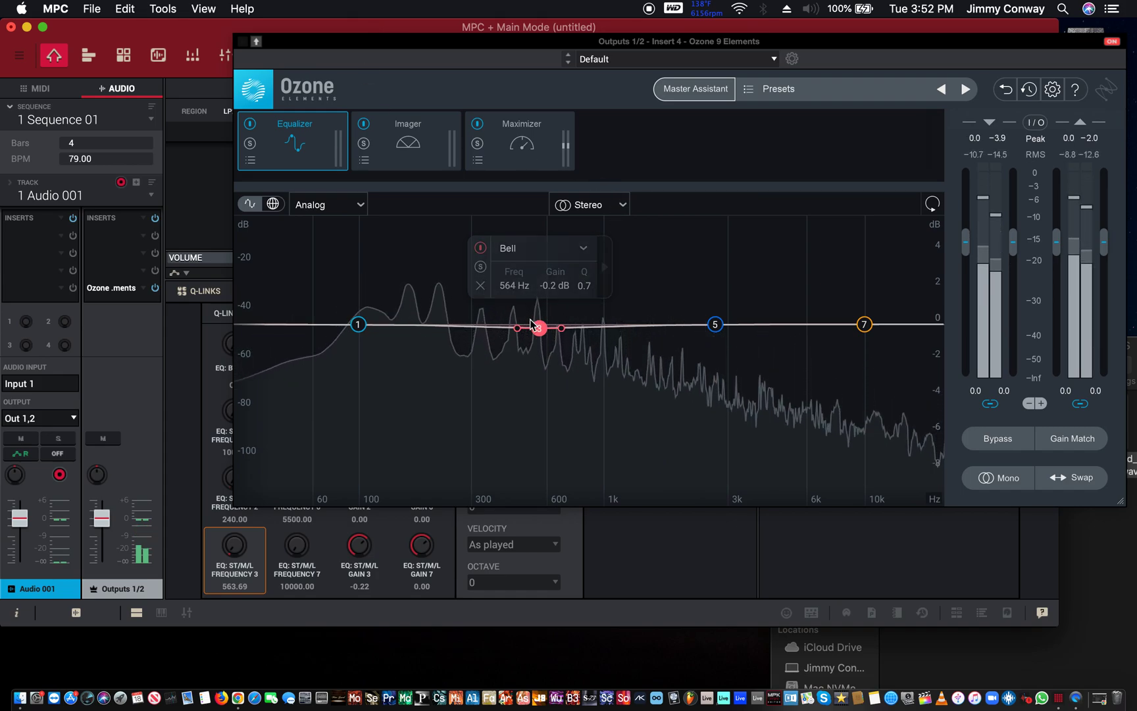
{"action": "mouse_move", "coordinate": [531, 329]}
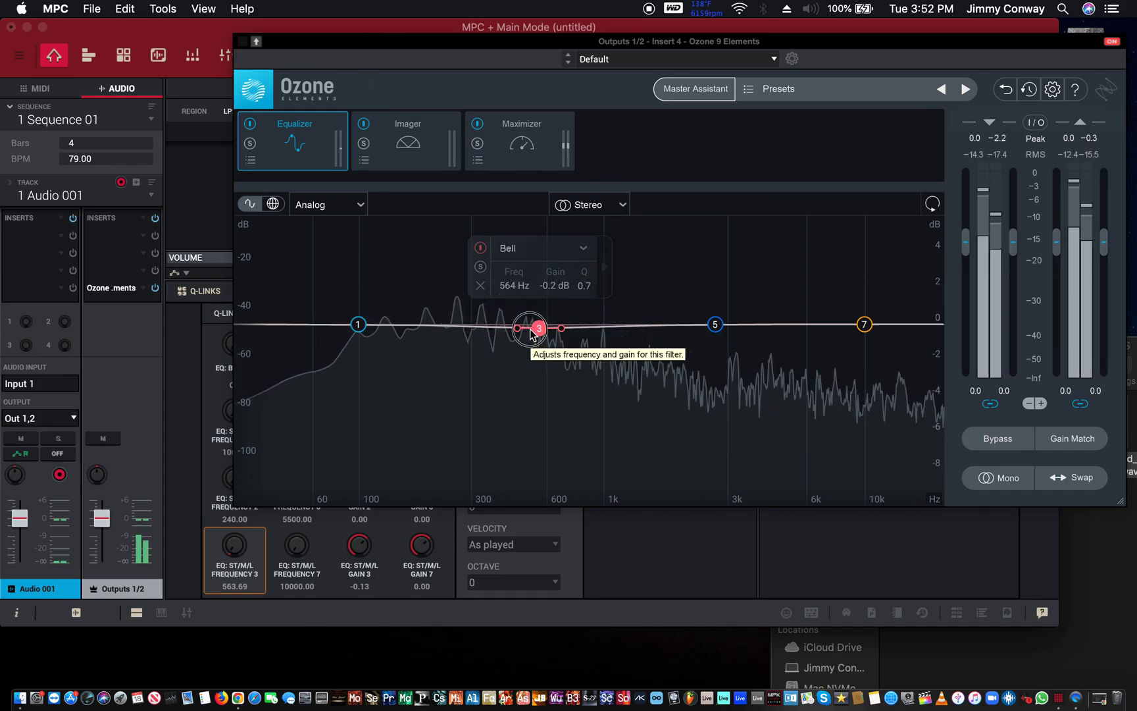
Step: Raise the 564 Hz bell band to a slight +0.2 dB boost during playback
{"action": "left_click_drag", "start_coordinate": [529, 328], "coordinate": [538, 321]}
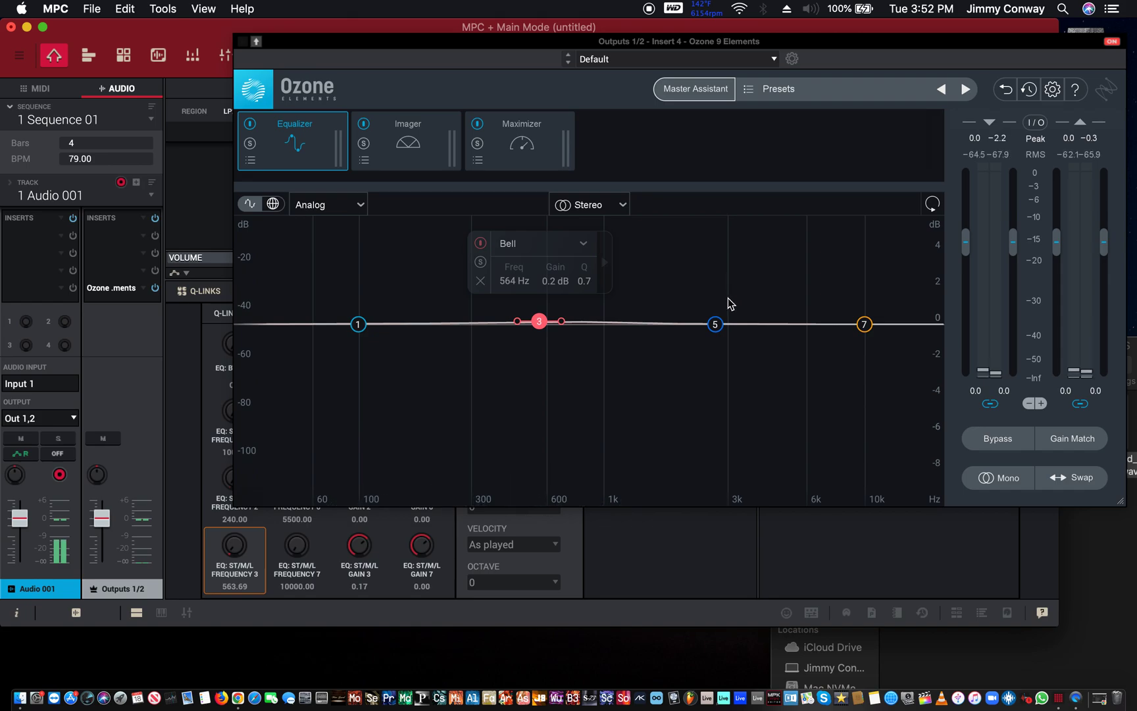
{"action": "mouse_move", "coordinate": [865, 323]}
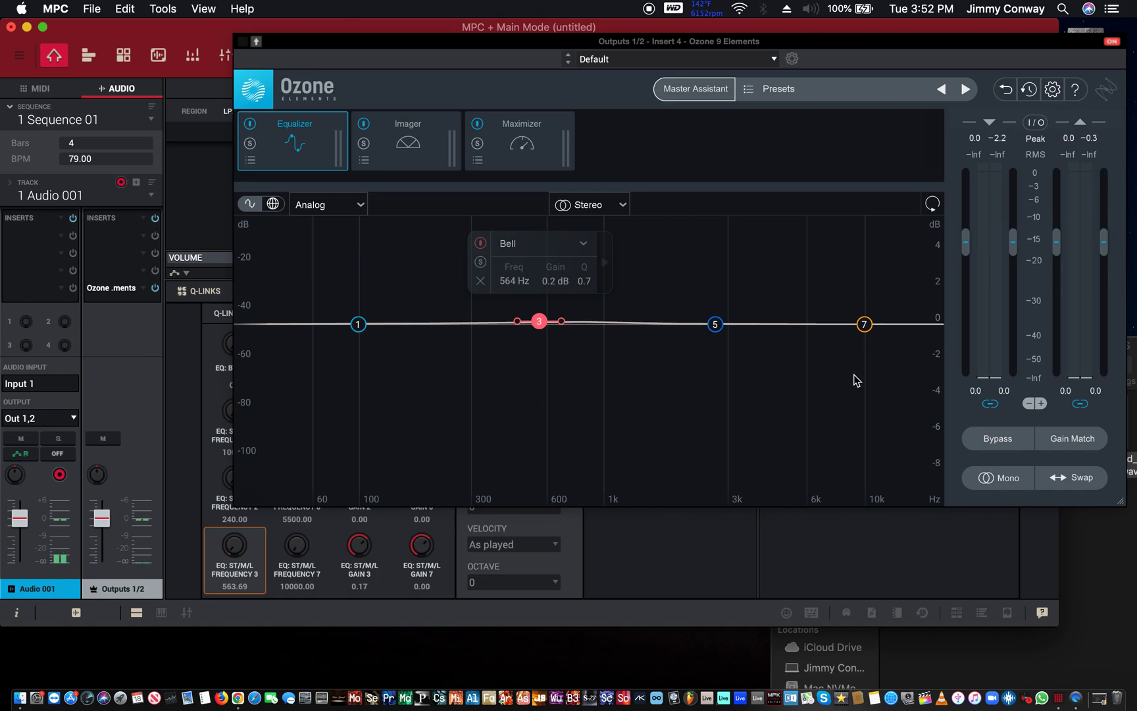
{"action": "mouse_move", "coordinate": [865, 324]}
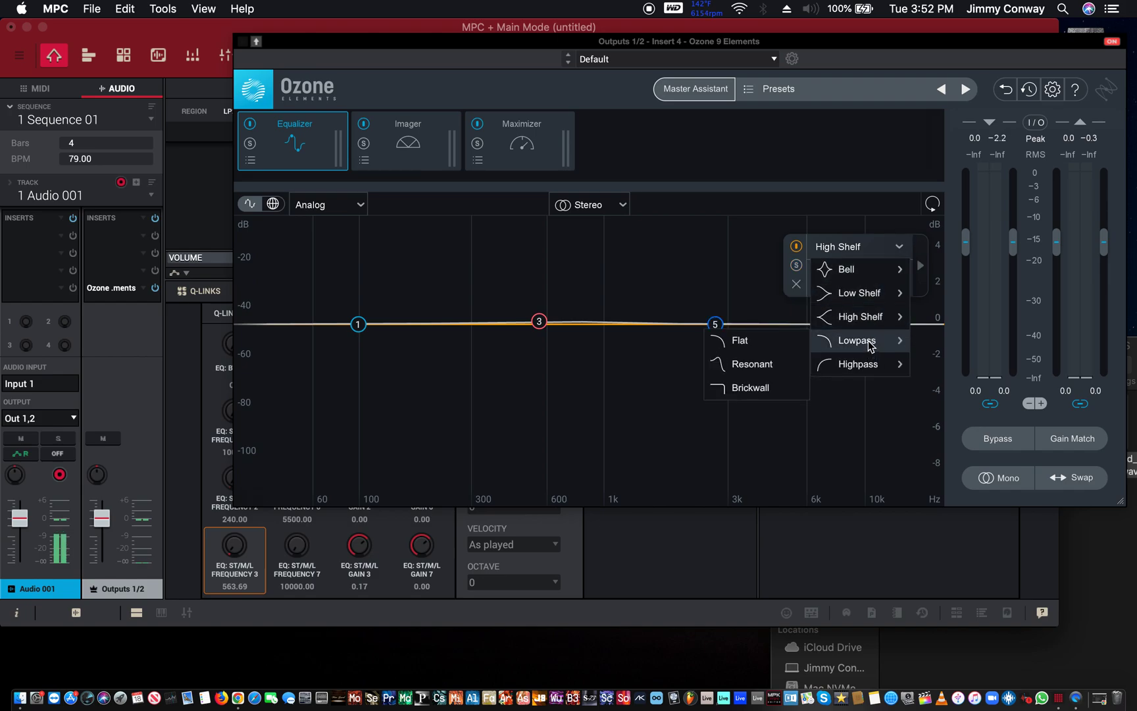
Step: Set band 7's filter shape to Lowpass Flat at 48 dB/oct and confirm it
{"action": "left_click", "coordinate": [738, 339]}
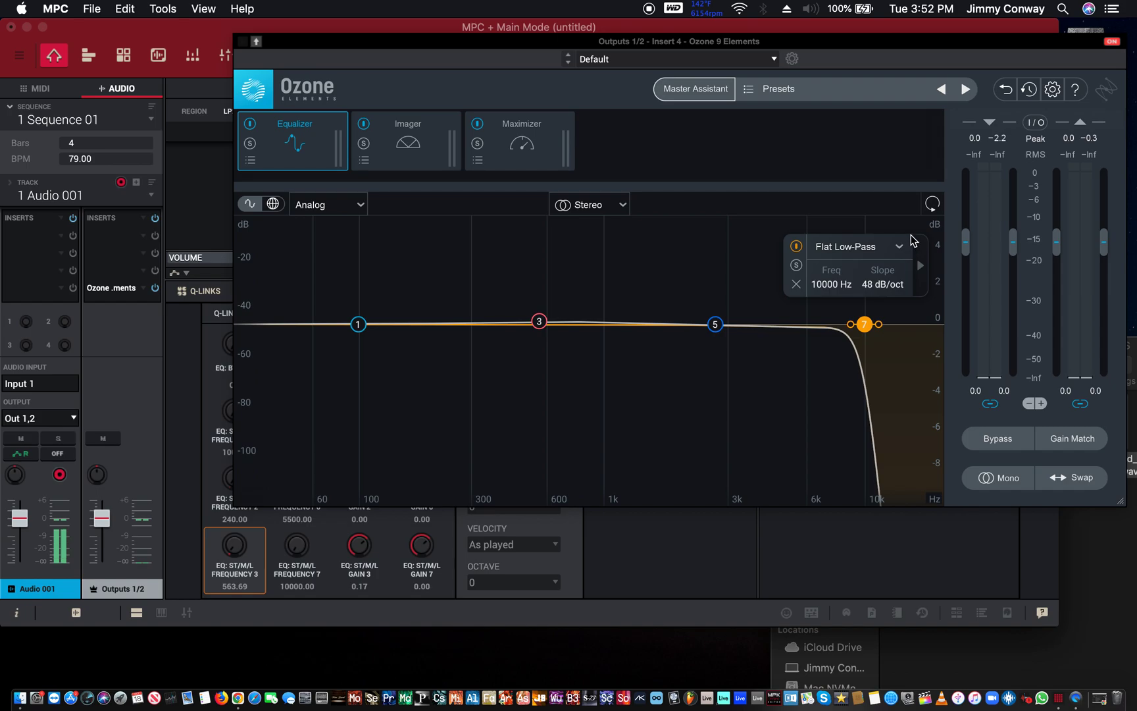
{"action": "left_click", "coordinate": [859, 246]}
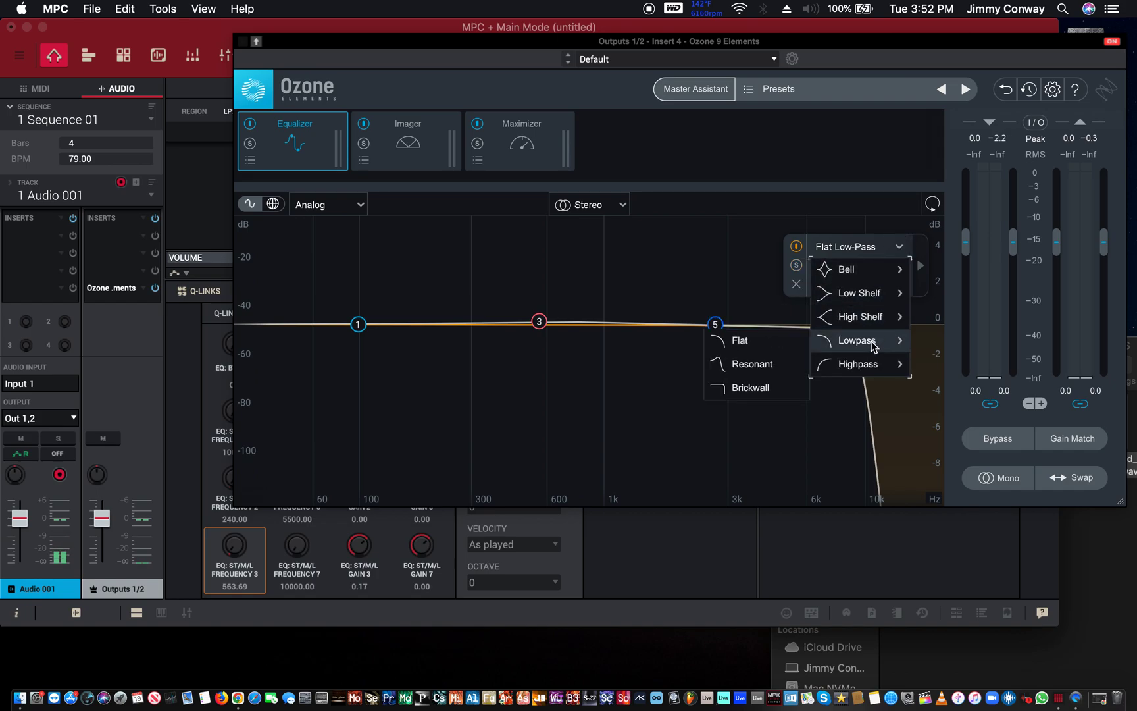
{"action": "mouse_move", "coordinate": [762, 383]}
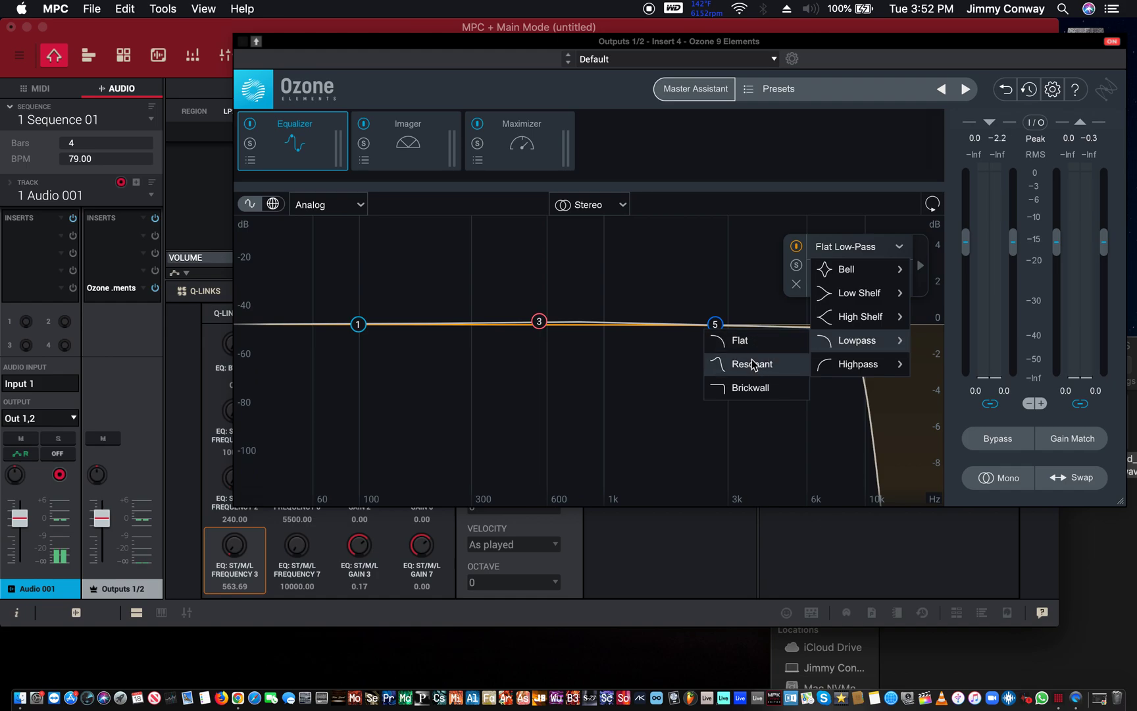
{"action": "mouse_move", "coordinate": [751, 339]}
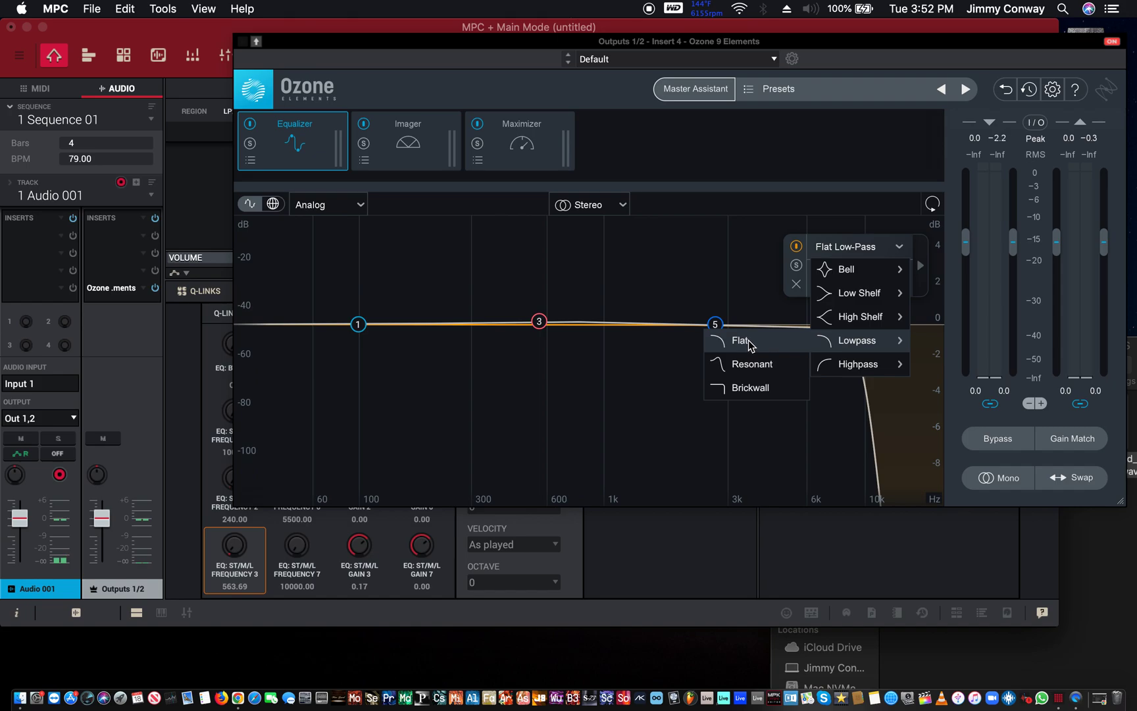
{"action": "left_click", "coordinate": [855, 340]}
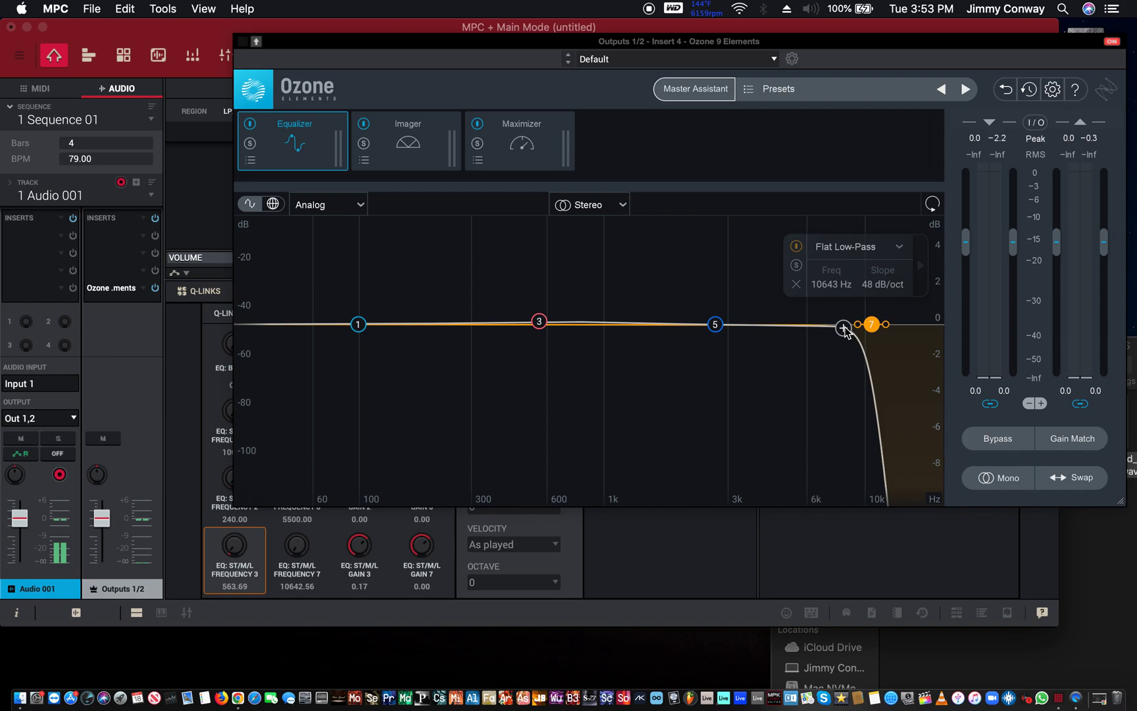
{"action": "mouse_move", "coordinate": [841, 328]}
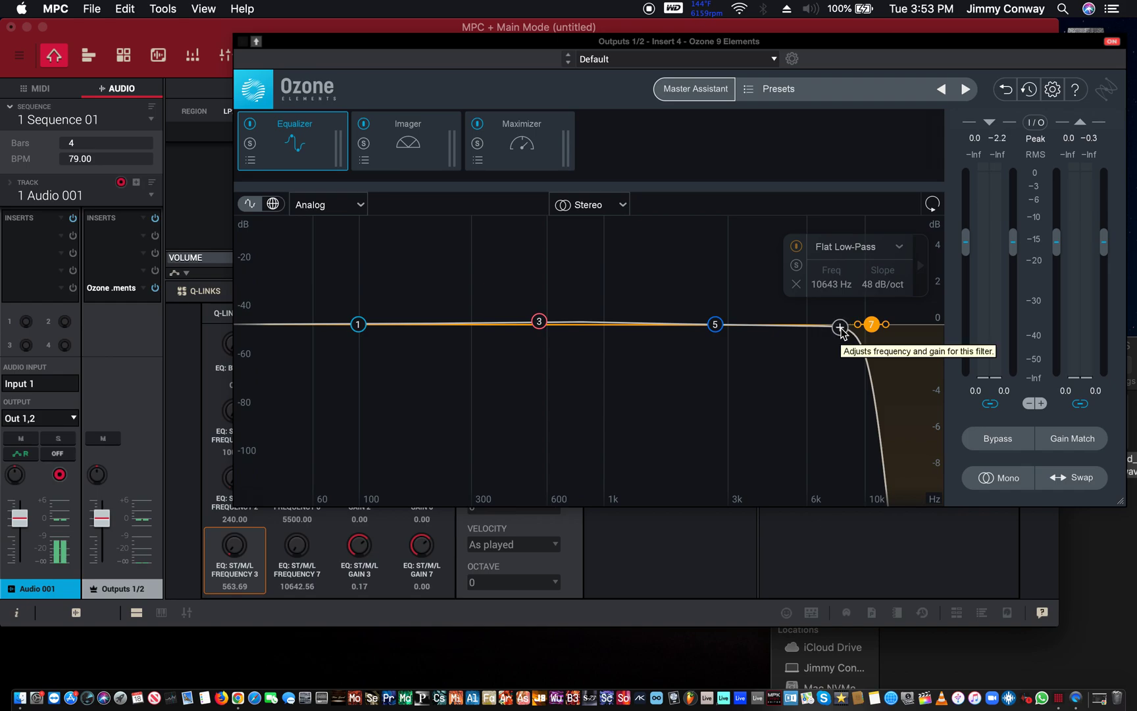
{"action": "mouse_move", "coordinate": [653, 132]}
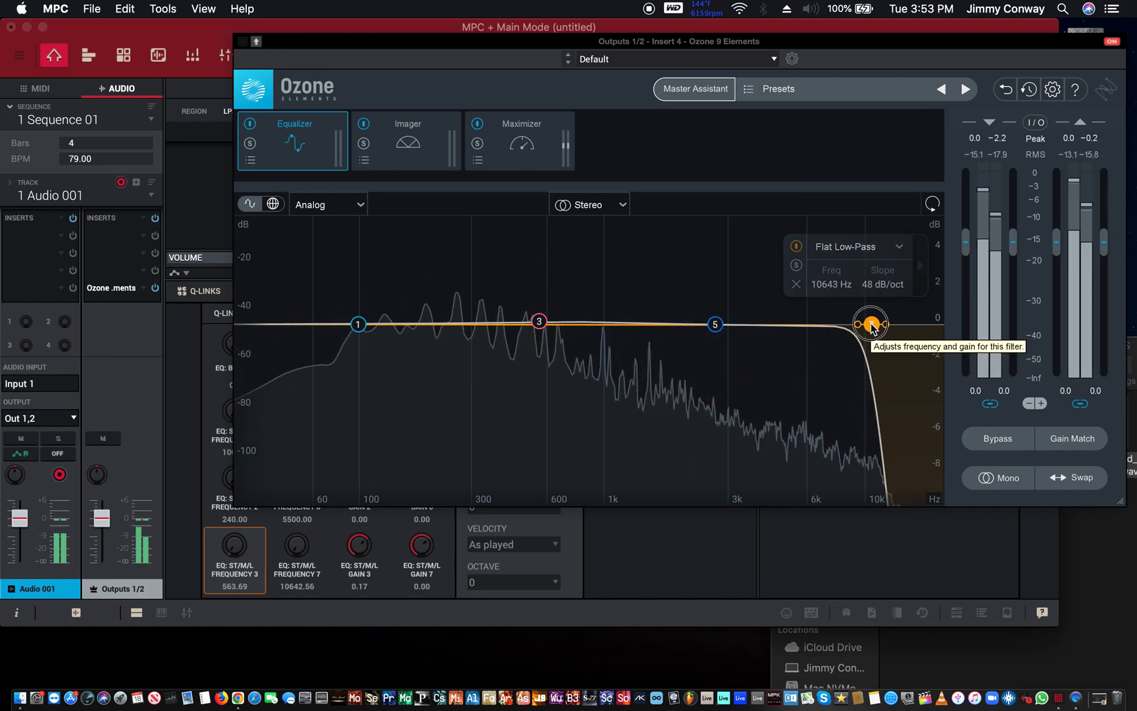
Step: Sweep the band 7 low-pass cutoff down from the top to about 34 Hz while listening
{"action": "left_click_drag", "start_coordinate": [870, 324], "coordinate": [777, 324]}
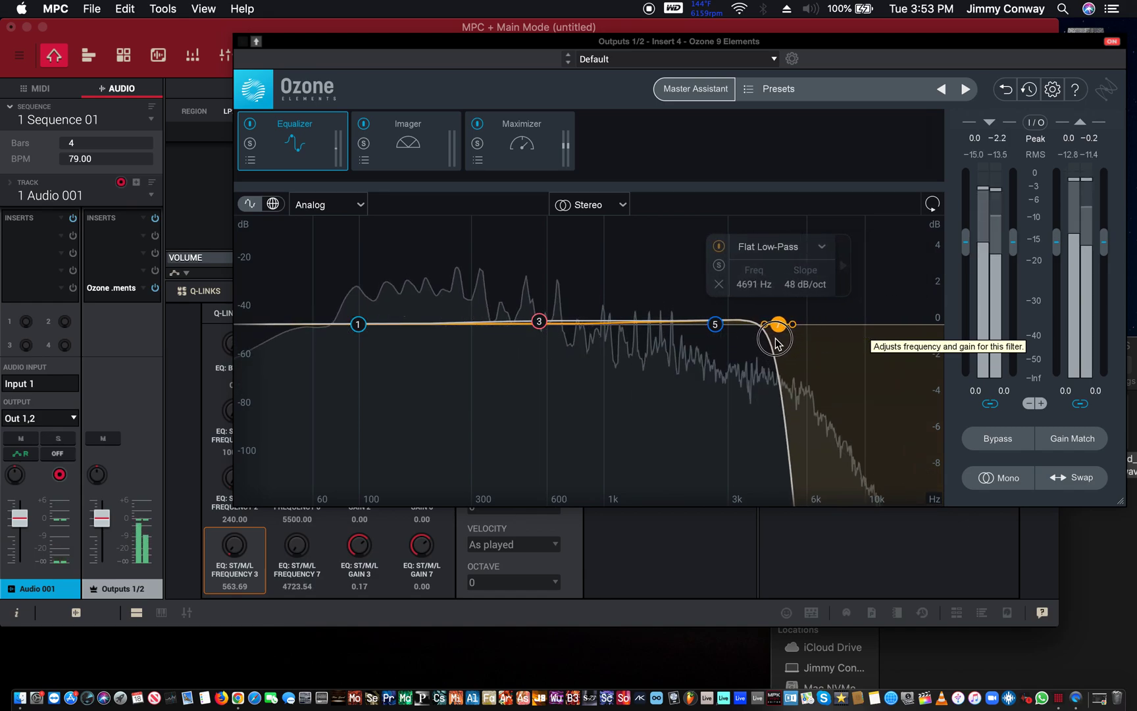
{"action": "left_click_drag", "start_coordinate": [777, 323], "coordinate": [696, 323]}
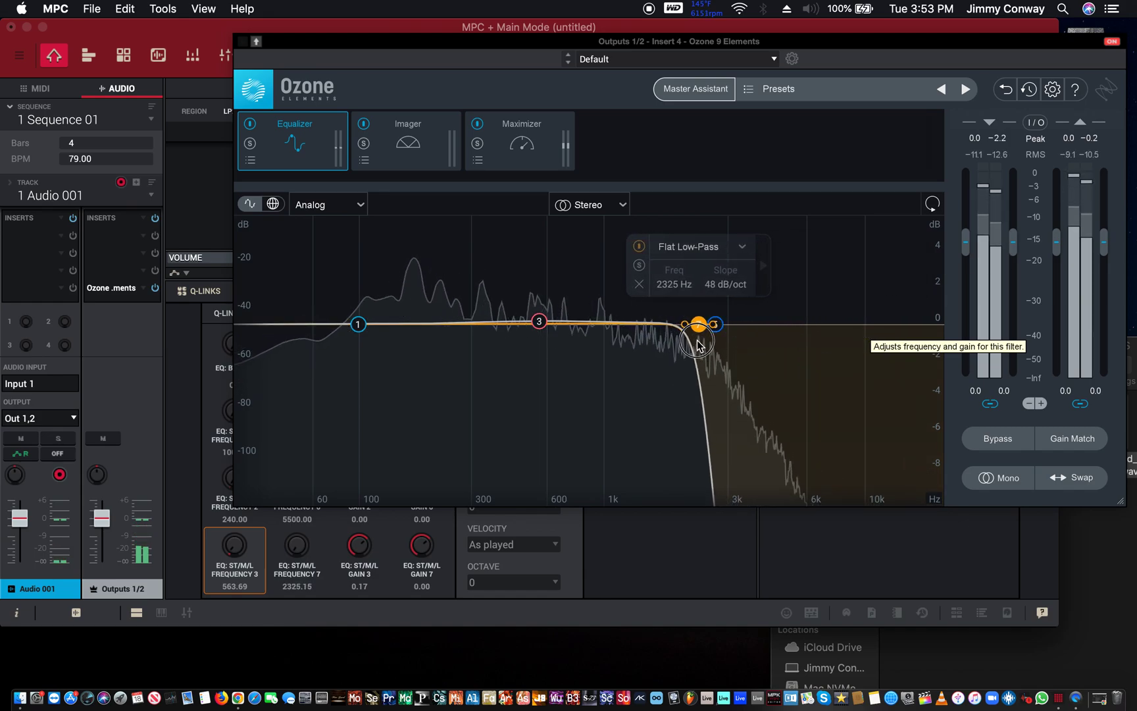
{"action": "left_click_drag", "start_coordinate": [696, 323], "coordinate": [605, 323]}
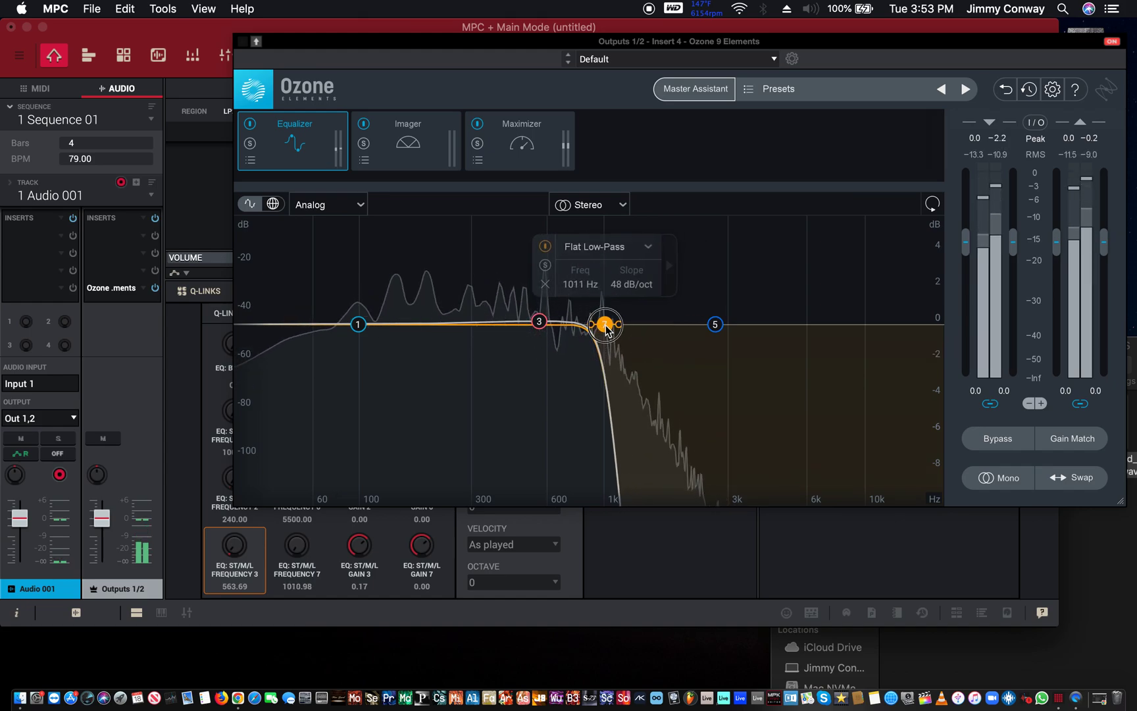
{"action": "left_click_drag", "start_coordinate": [604, 324], "coordinate": [492, 324]}
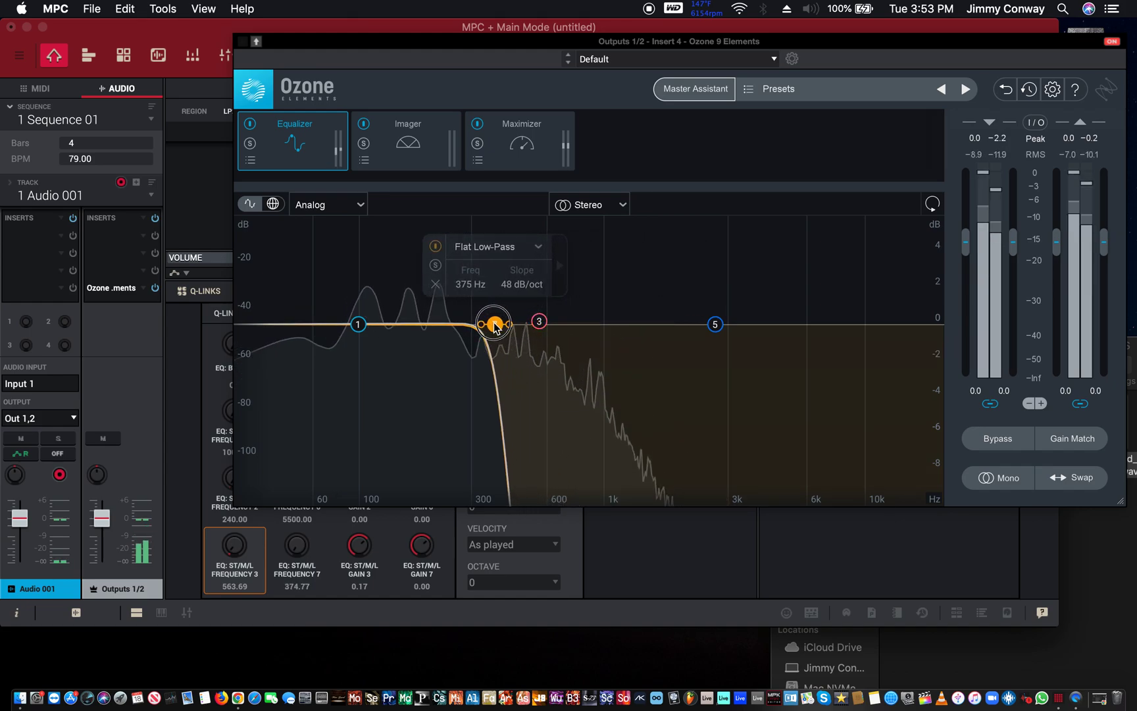
{"action": "left_click_drag", "start_coordinate": [494, 323], "coordinate": [453, 324]}
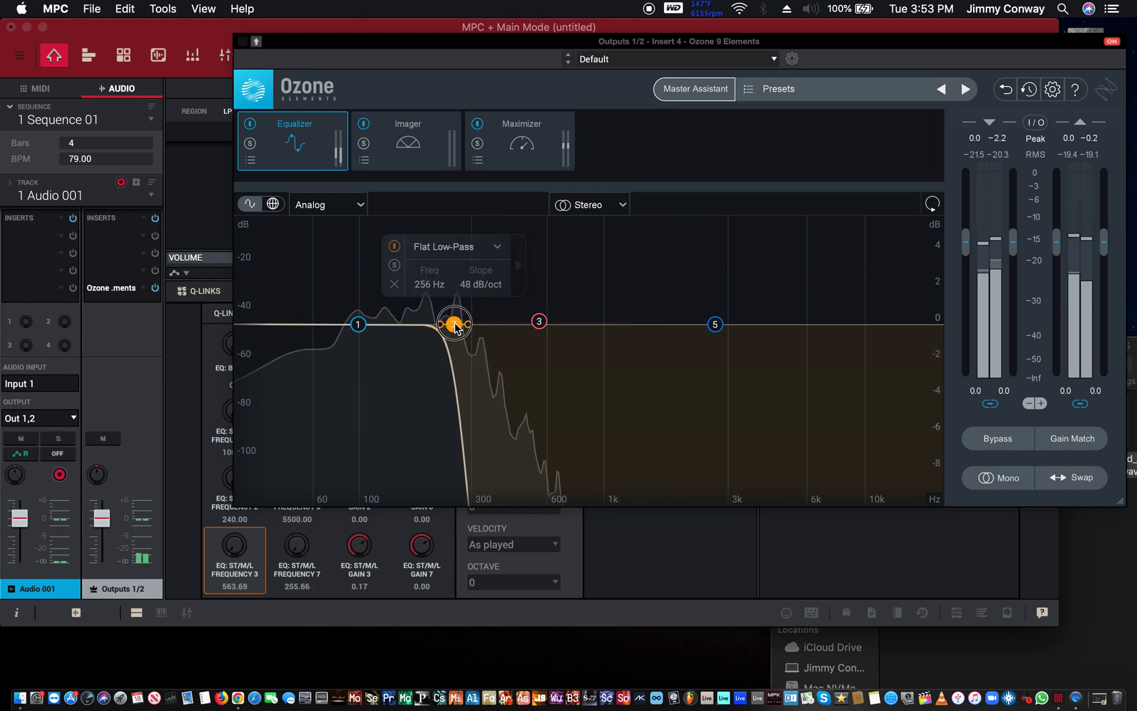
{"action": "left_click_drag", "start_coordinate": [454, 324], "coordinate": [407, 324]}
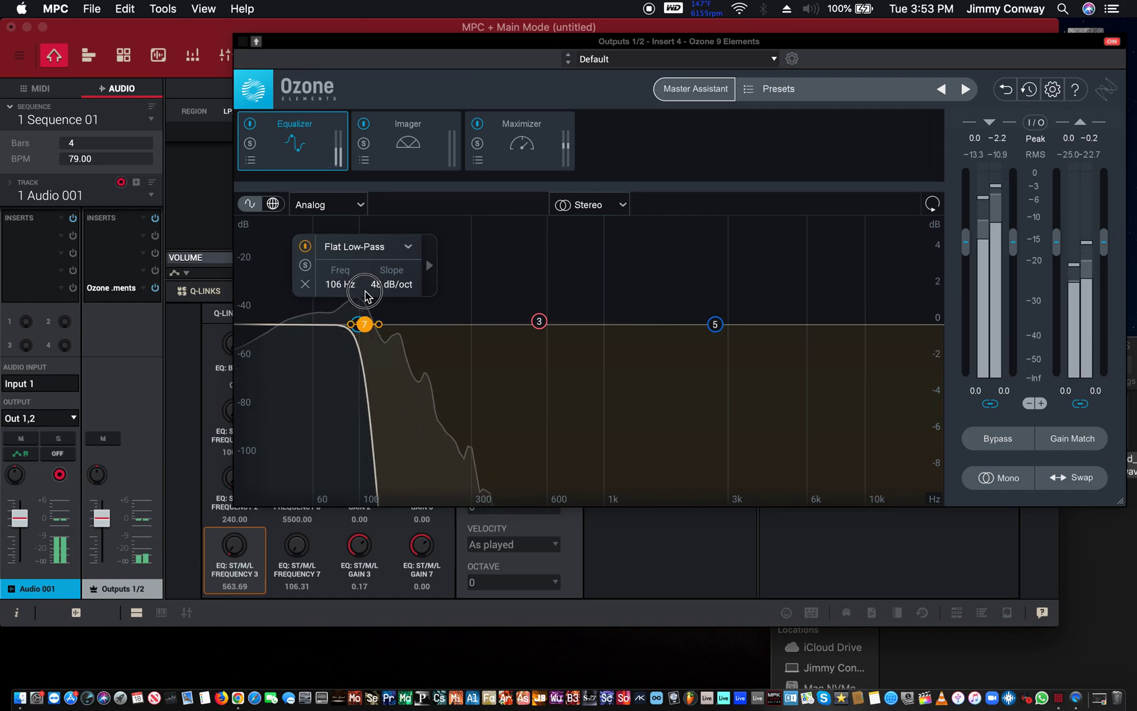
{"action": "left_click_drag", "start_coordinate": [364, 324], "coordinate": [355, 324]}
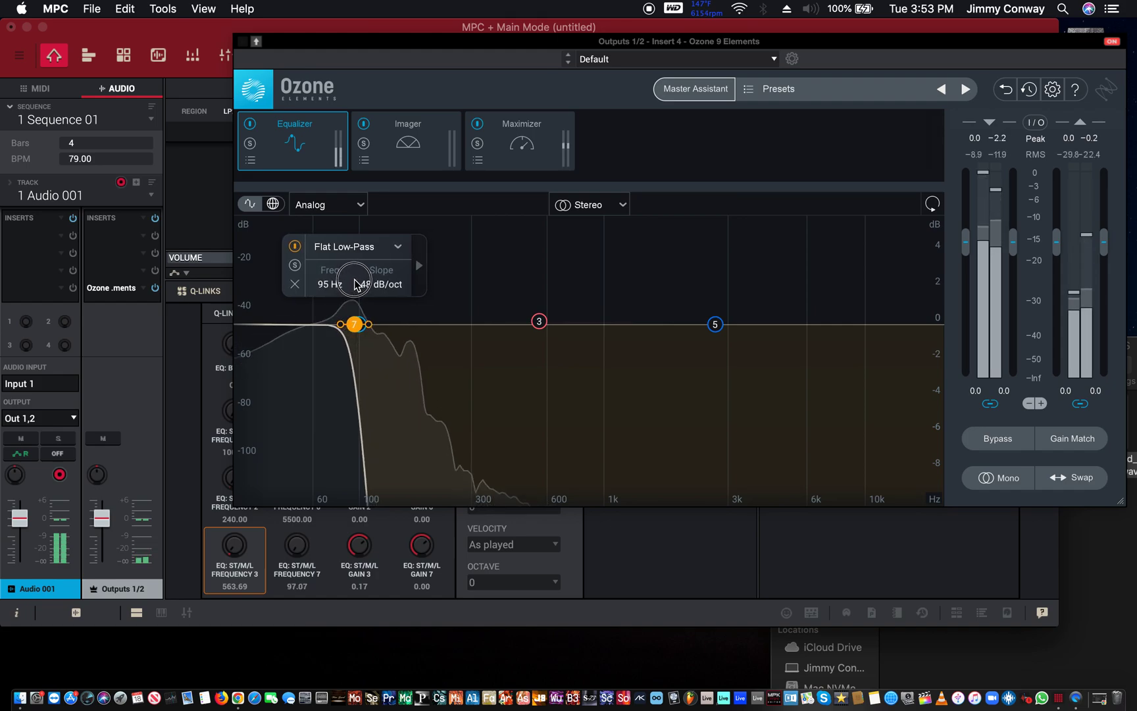
{"action": "left_click_drag", "start_coordinate": [356, 324], "coordinate": [355, 324]}
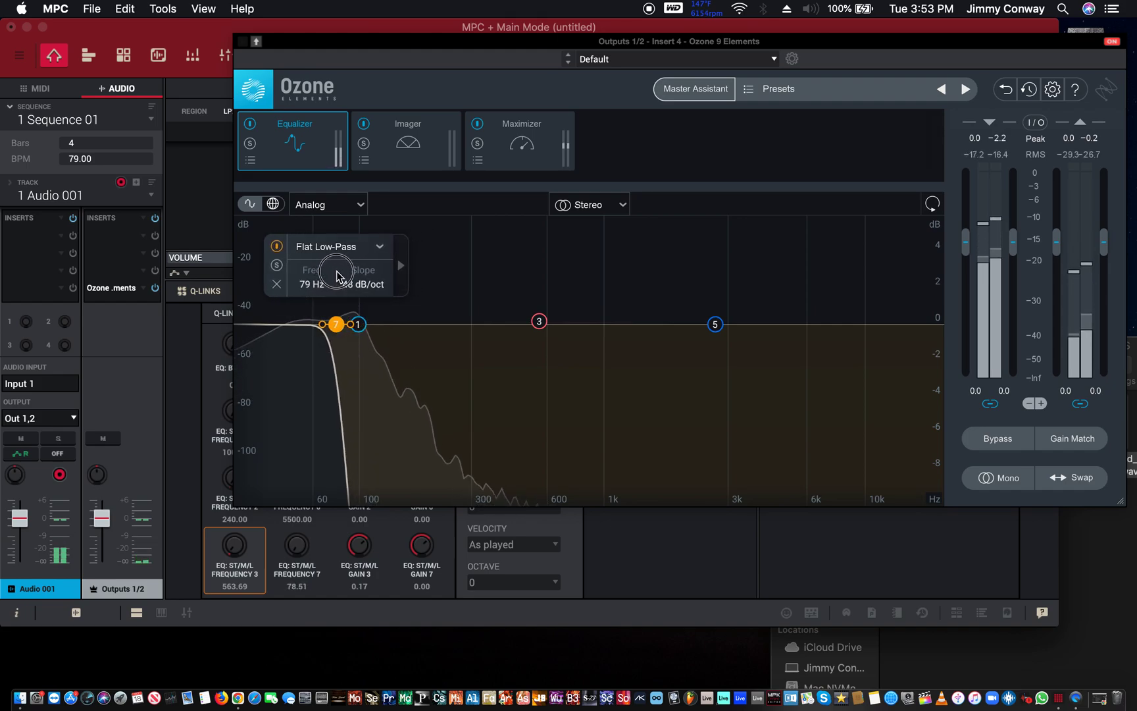
{"action": "left_click_drag", "start_coordinate": [354, 324], "coordinate": [337, 324]}
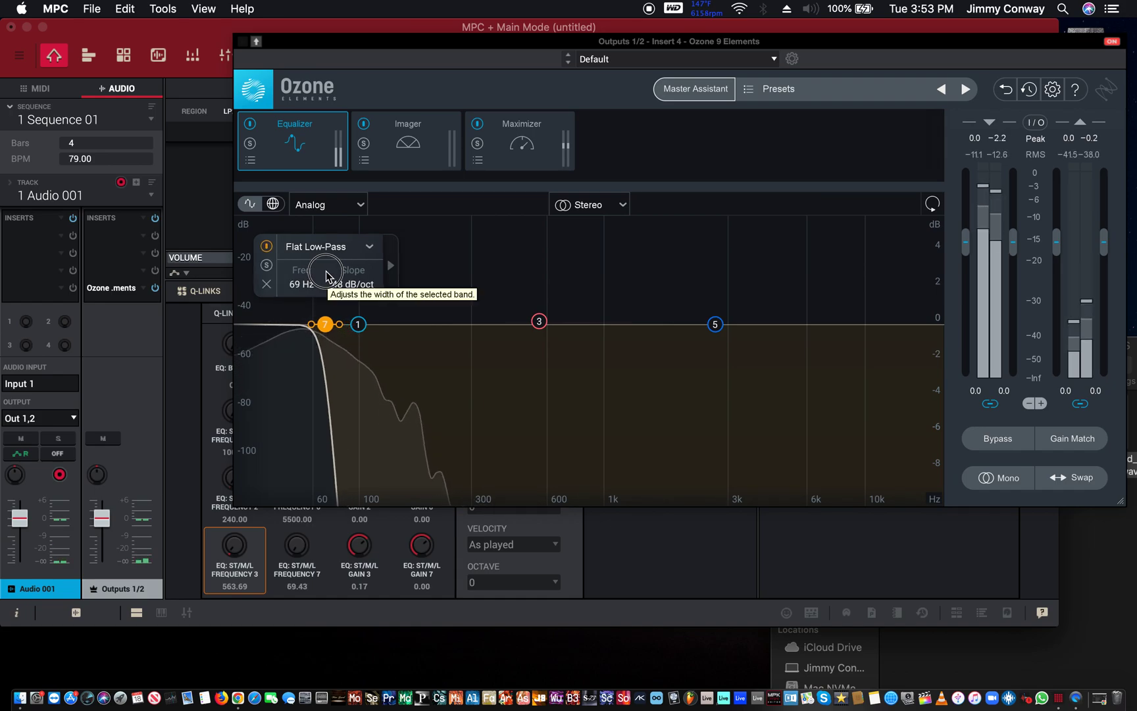
{"action": "left_click_drag", "start_coordinate": [325, 323], "coordinate": [269, 324]}
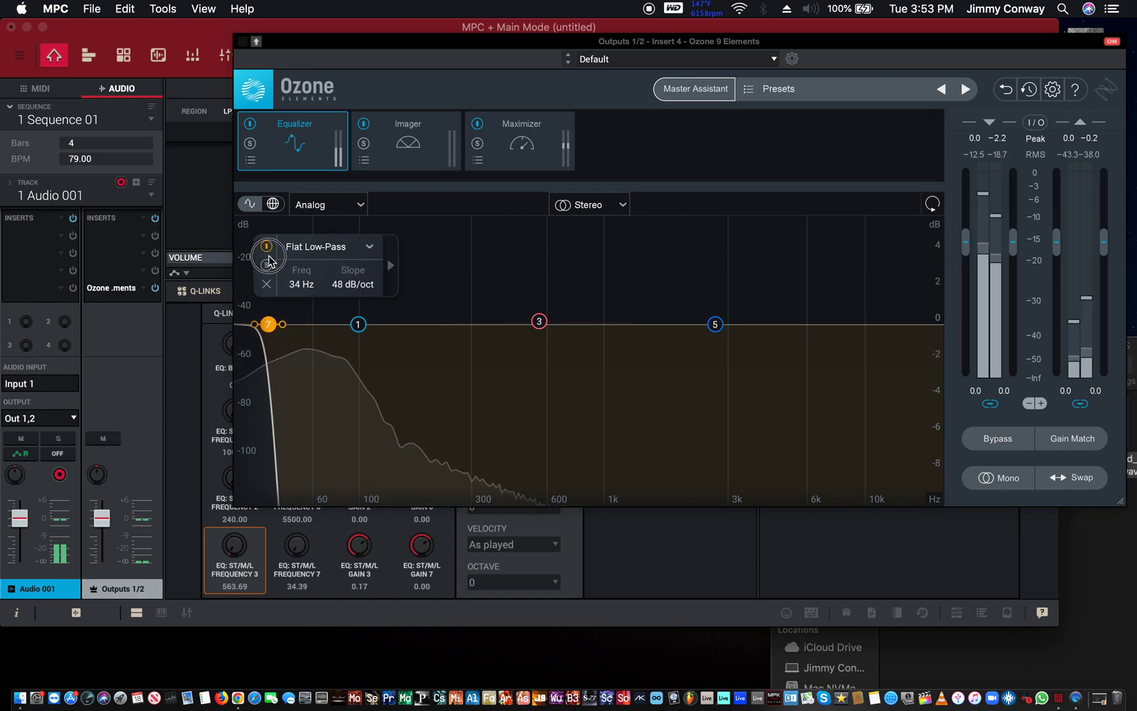
{"action": "left_click_drag", "start_coordinate": [267, 323], "coordinate": [259, 324]}
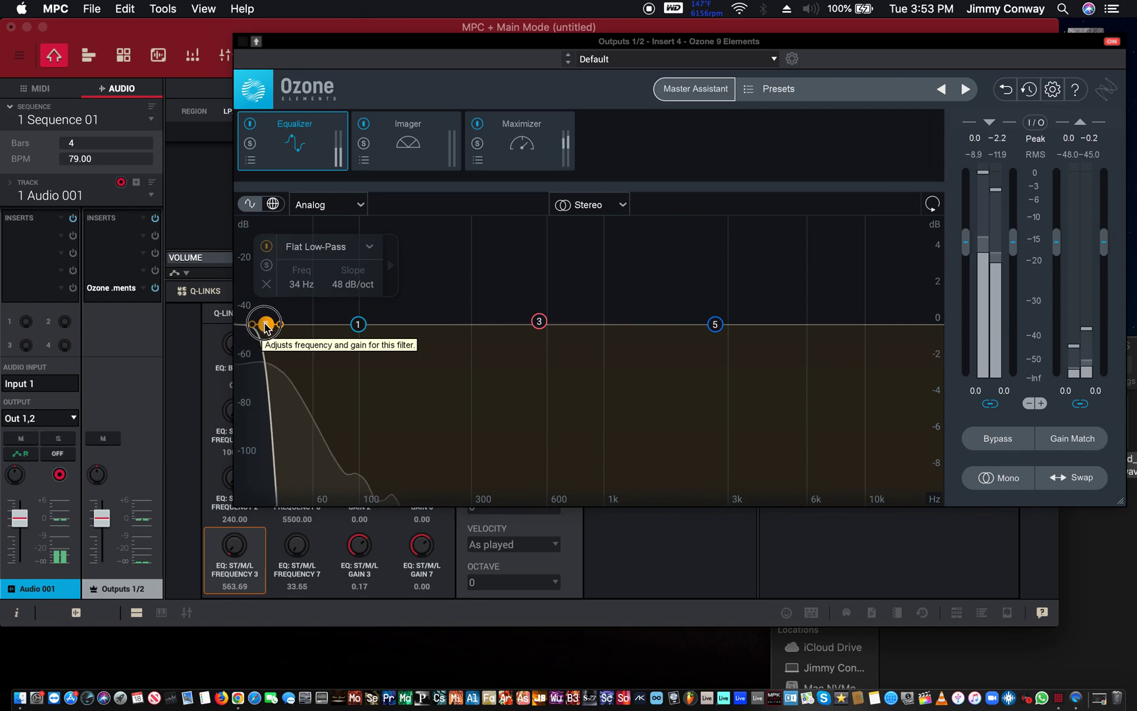
Step: Sweep the low-pass cutoff back up through 500 Hz to 20 kHz so the EQ is flat again
{"action": "left_click_drag", "start_coordinate": [262, 324], "coordinate": [283, 336]}
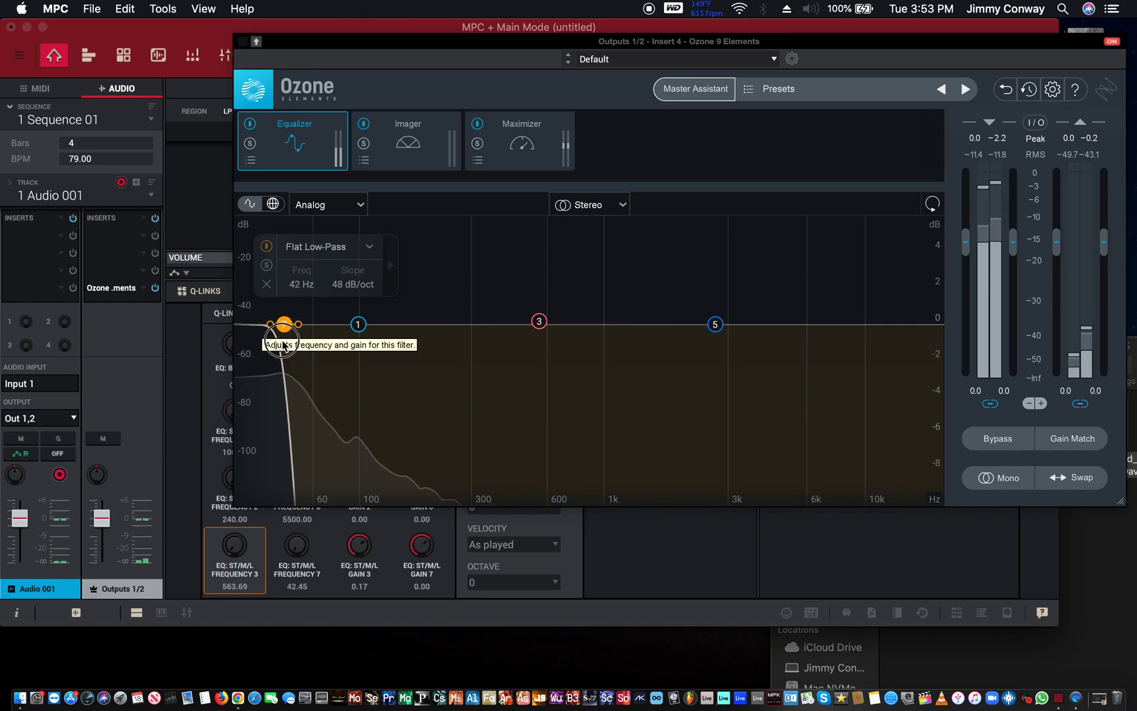
{"action": "left_click_drag", "start_coordinate": [281, 324], "coordinate": [289, 324]}
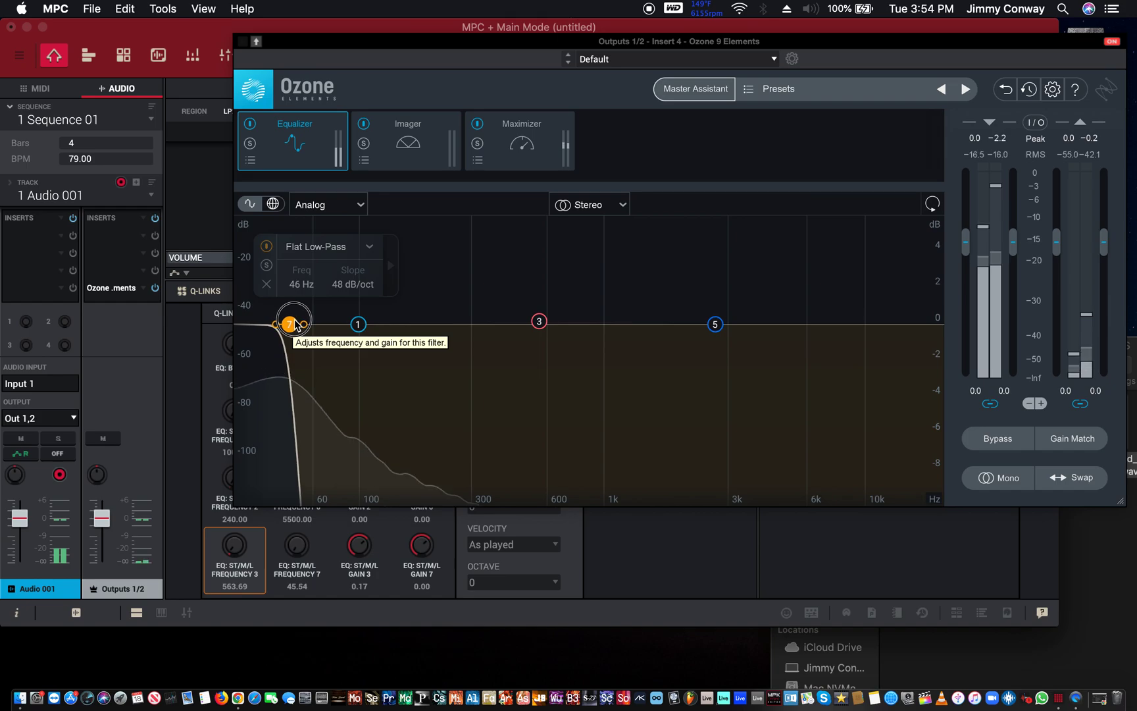
{"action": "left_click_drag", "start_coordinate": [294, 323], "coordinate": [330, 323]}
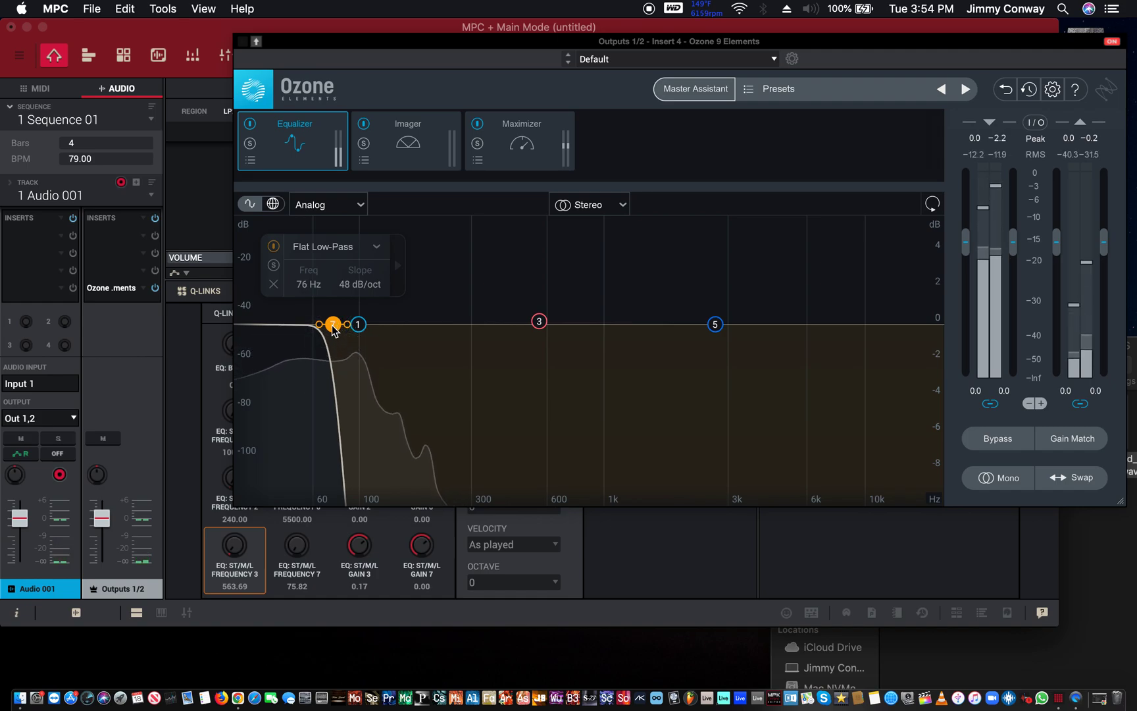
{"action": "left_click_drag", "start_coordinate": [333, 324], "coordinate": [364, 324]}
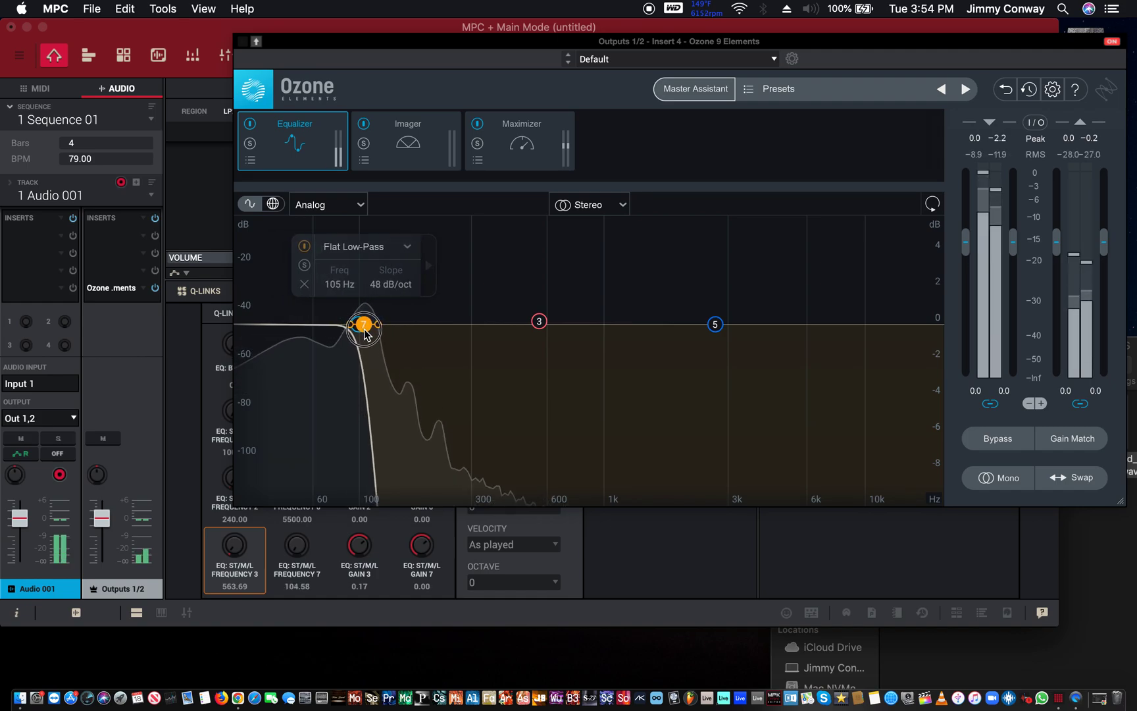
{"action": "left_click_drag", "start_coordinate": [364, 326], "coordinate": [392, 325]}
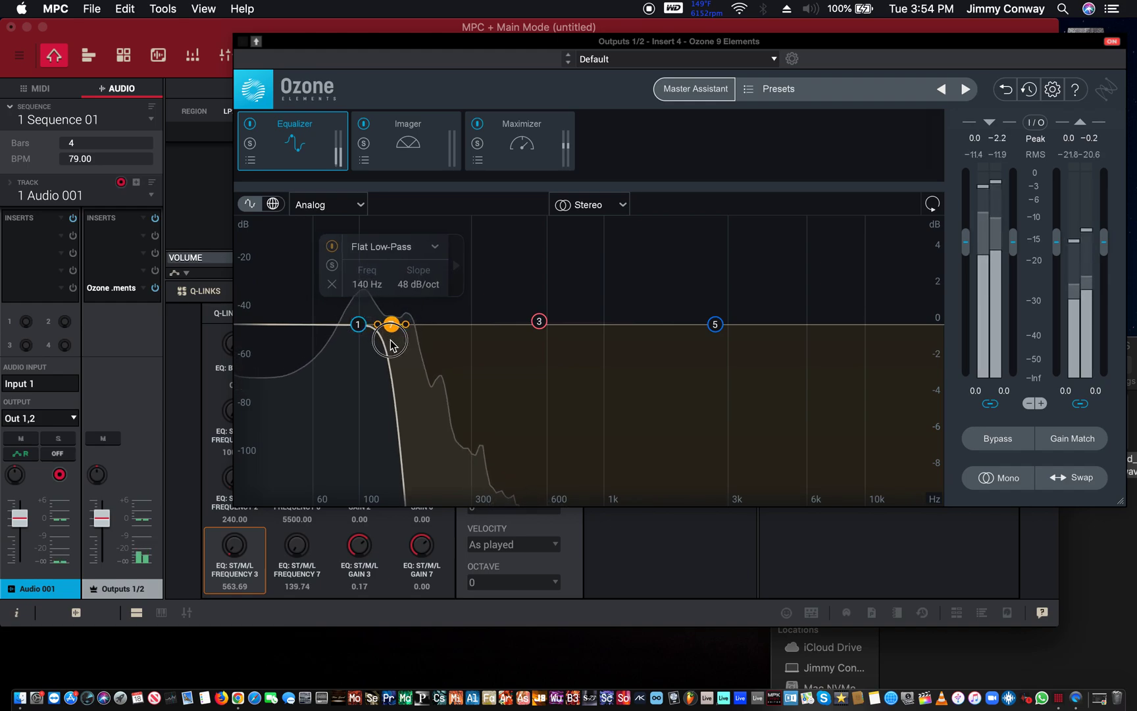
{"action": "left_click_drag", "start_coordinate": [393, 342], "coordinate": [396, 324]}
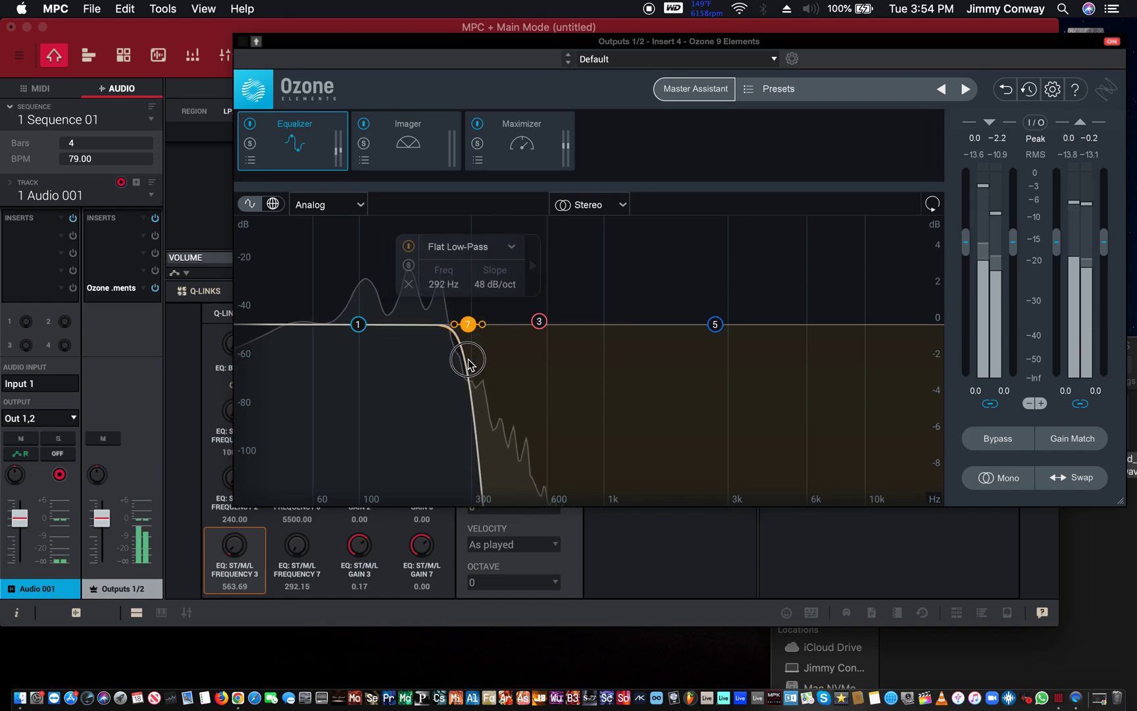
{"action": "left_click_drag", "start_coordinate": [467, 364], "coordinate": [469, 360]}
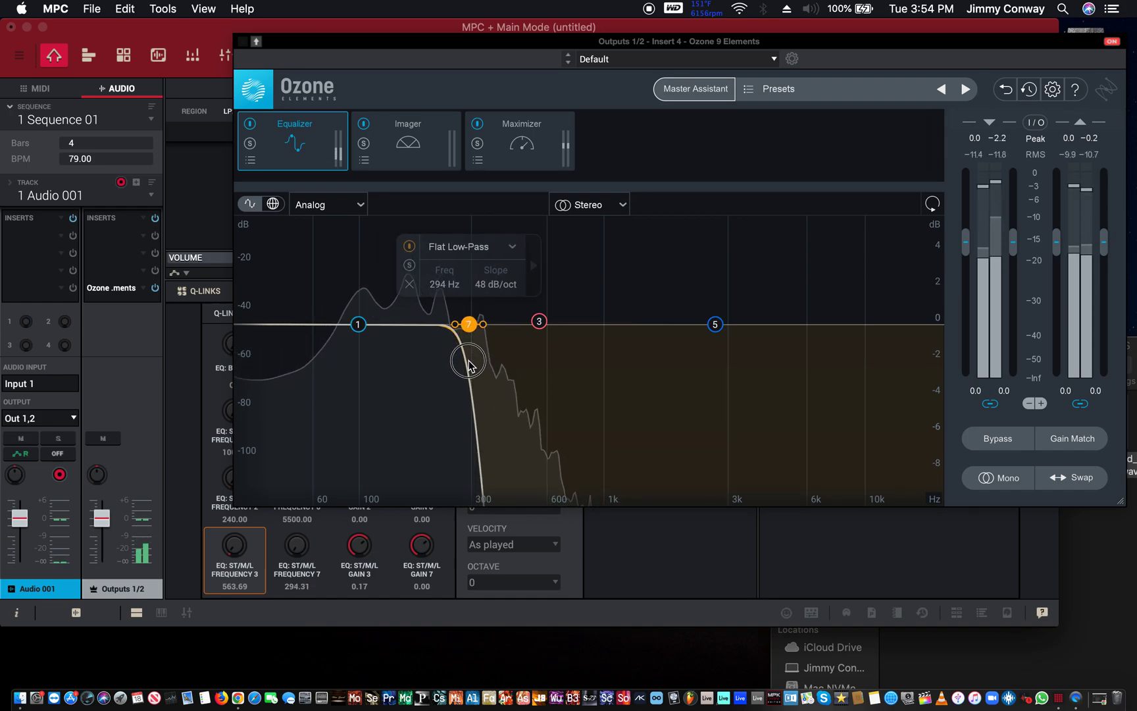
{"action": "left_click_drag", "start_coordinate": [467, 366], "coordinate": [480, 393]}
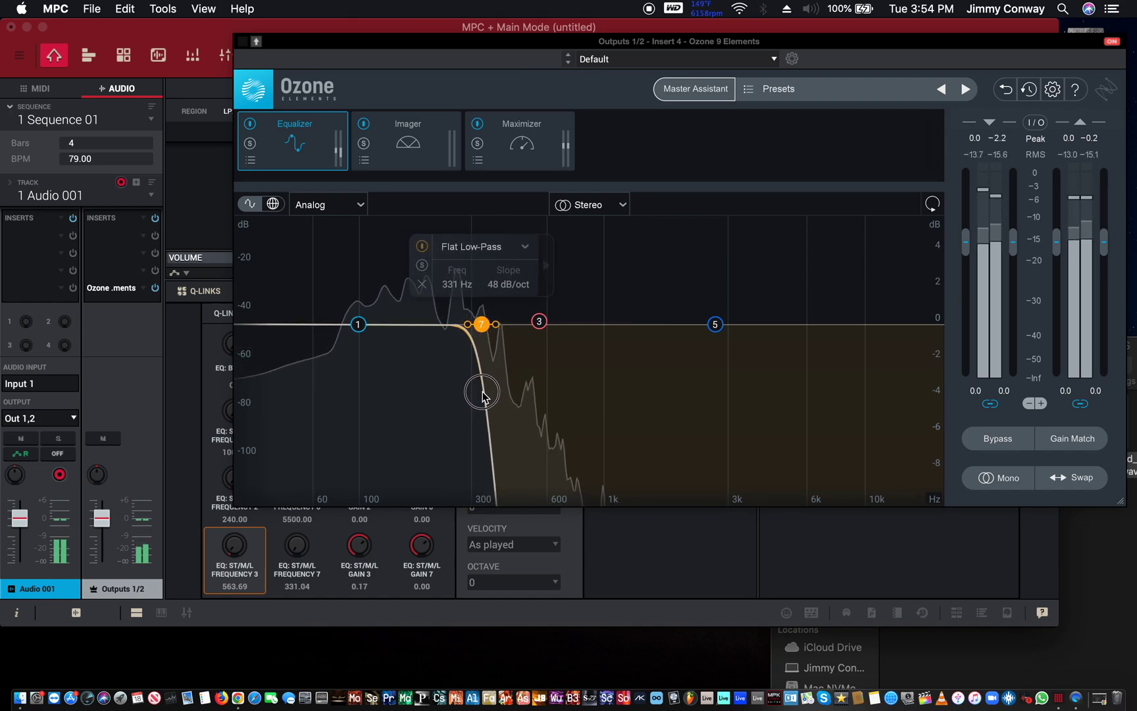
{"action": "left_click_drag", "start_coordinate": [480, 324], "coordinate": [499, 323]}
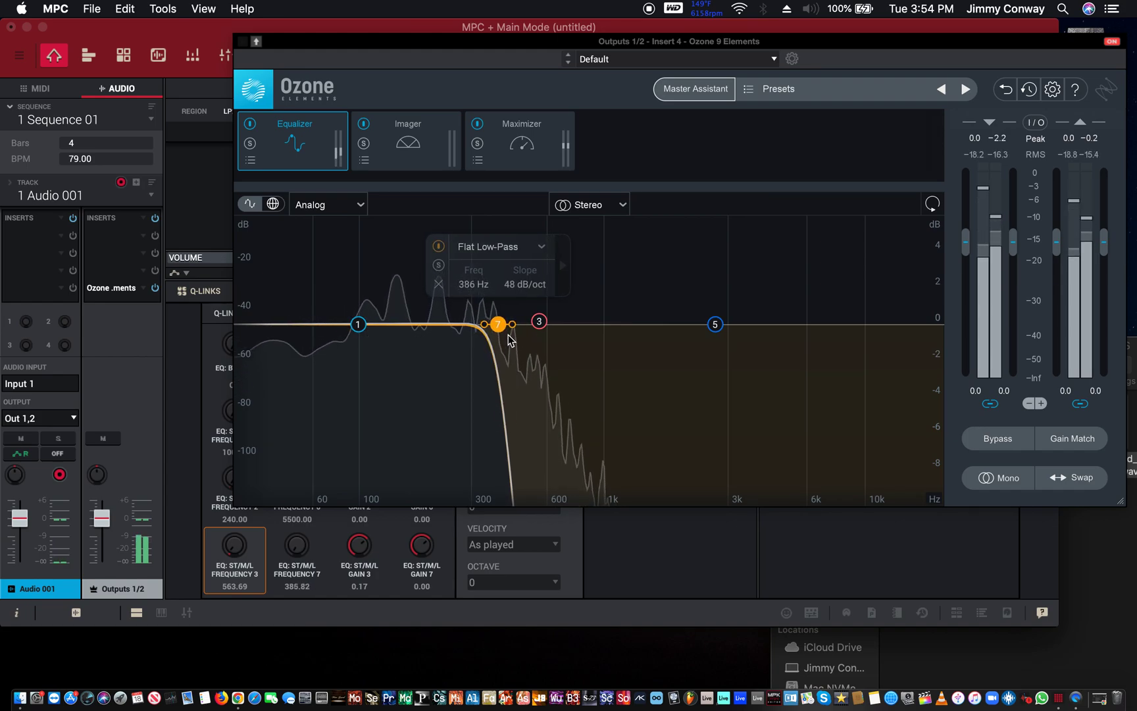
{"action": "left_click_drag", "start_coordinate": [510, 323], "coordinate": [536, 324]}
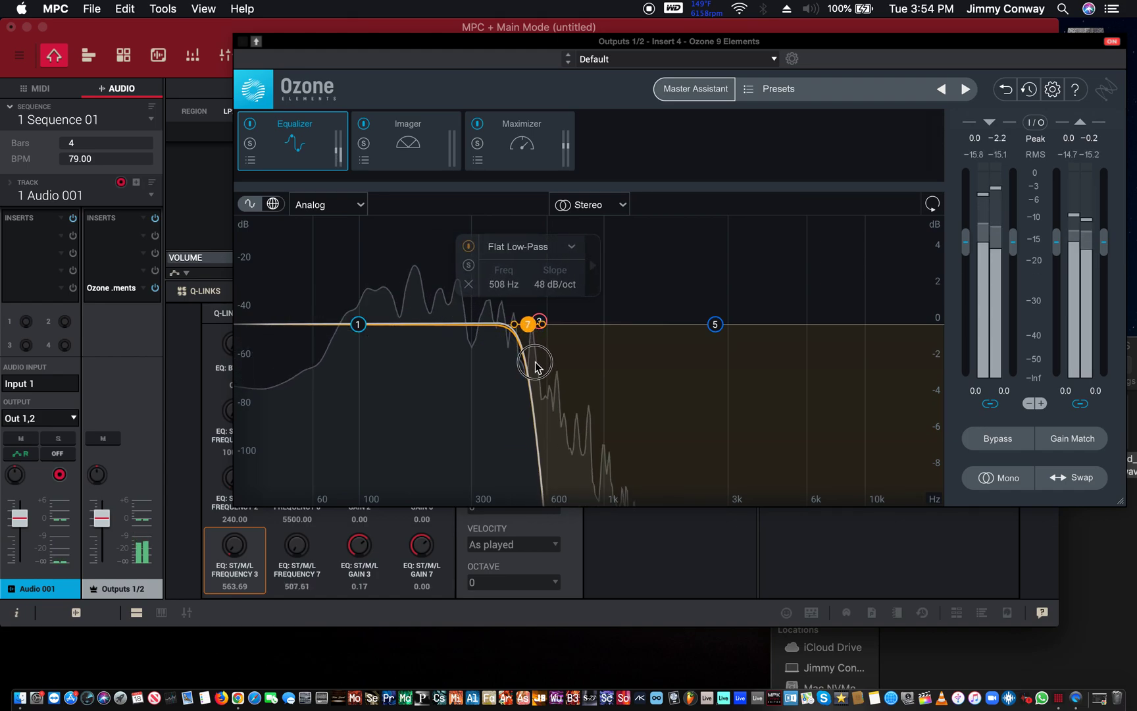
{"action": "left_click_drag", "start_coordinate": [528, 324], "coordinate": [740, 324]}
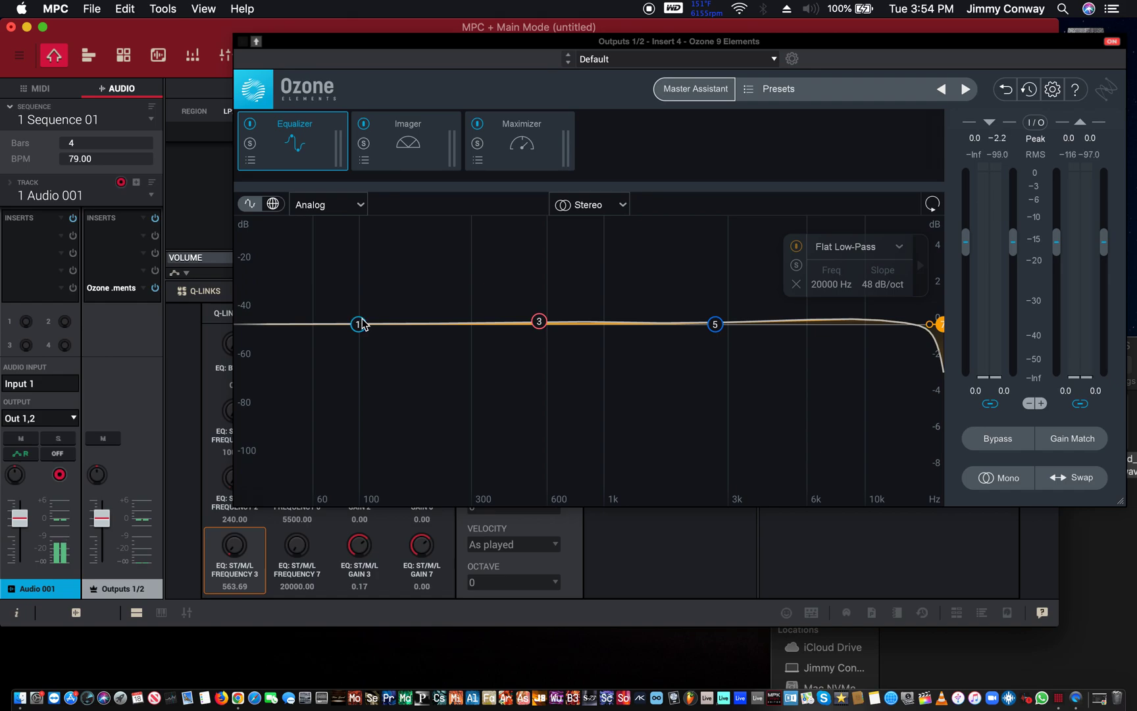
{"action": "mouse_move", "coordinate": [365, 324]}
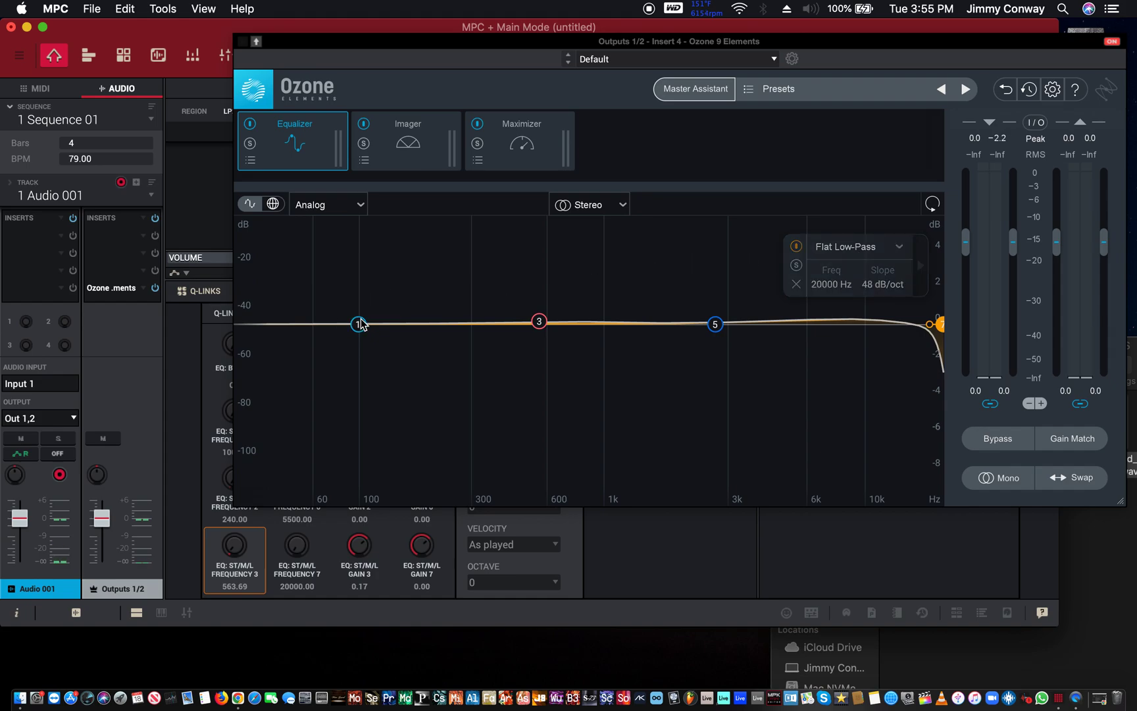
Step: Select EQ band 1 to show its 100 Hz, 0.0 dB low-shelf settings
{"action": "left_click", "coordinate": [358, 324]}
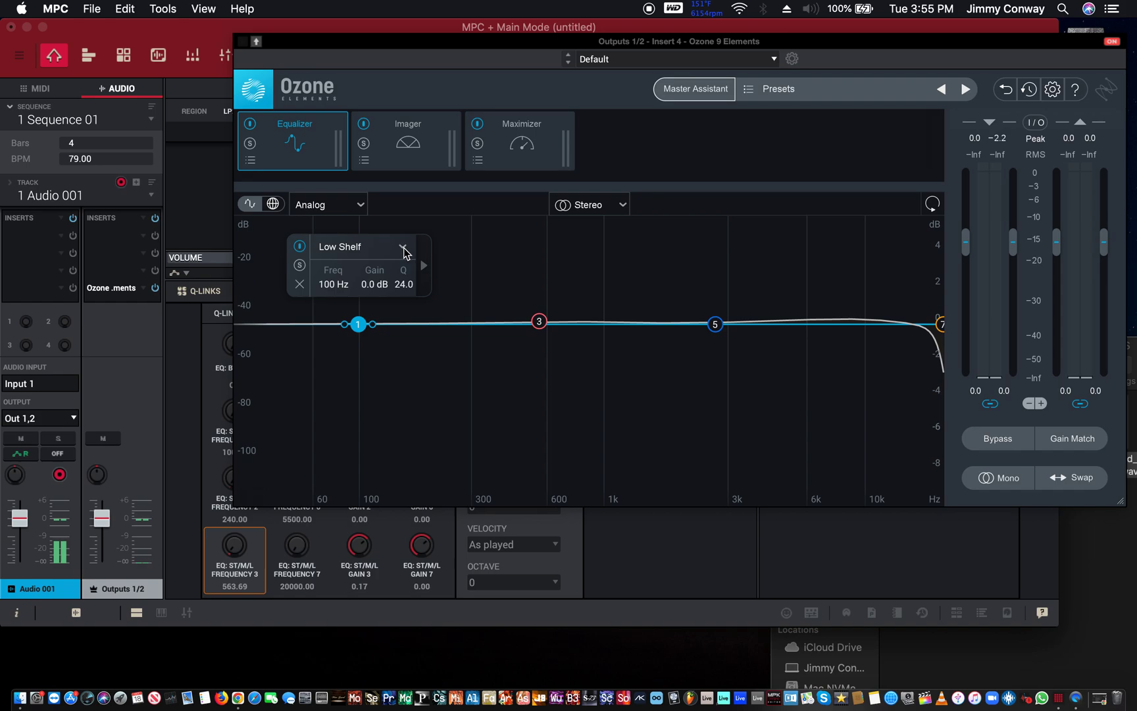
Step: List band 1's filter types: Bell, Low Shelf, High Shelf, Lowpass, Highpass variants
{"action": "left_click", "coordinate": [404, 246]}
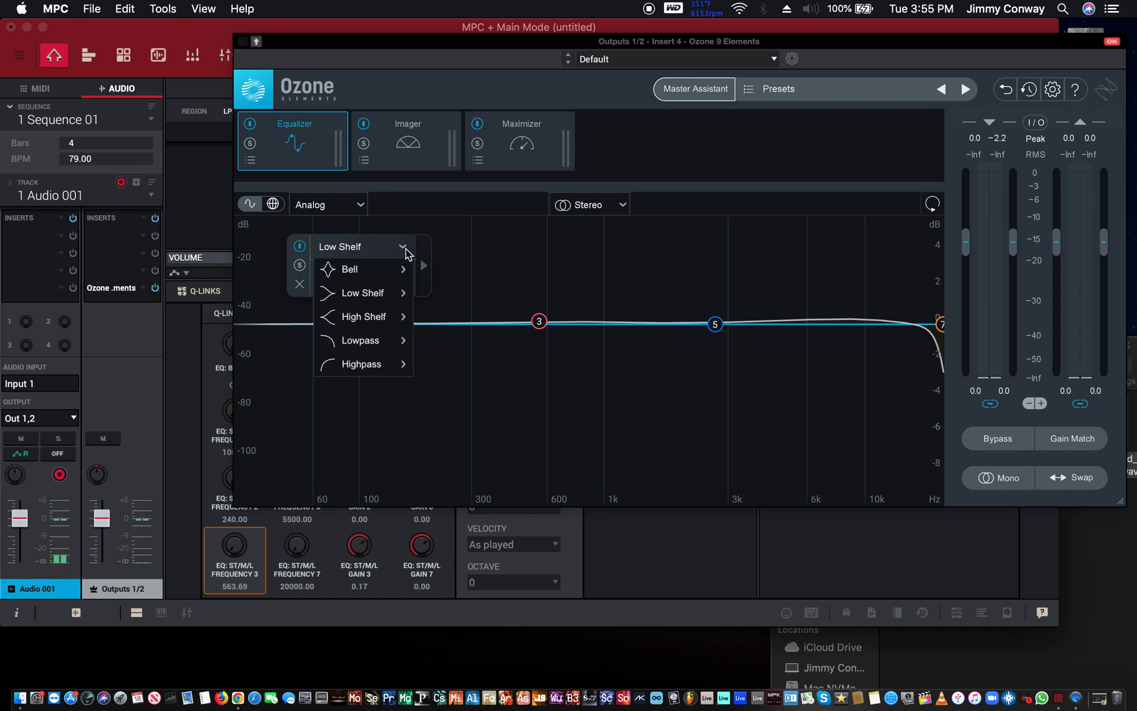
{"action": "mouse_move", "coordinate": [408, 259]}
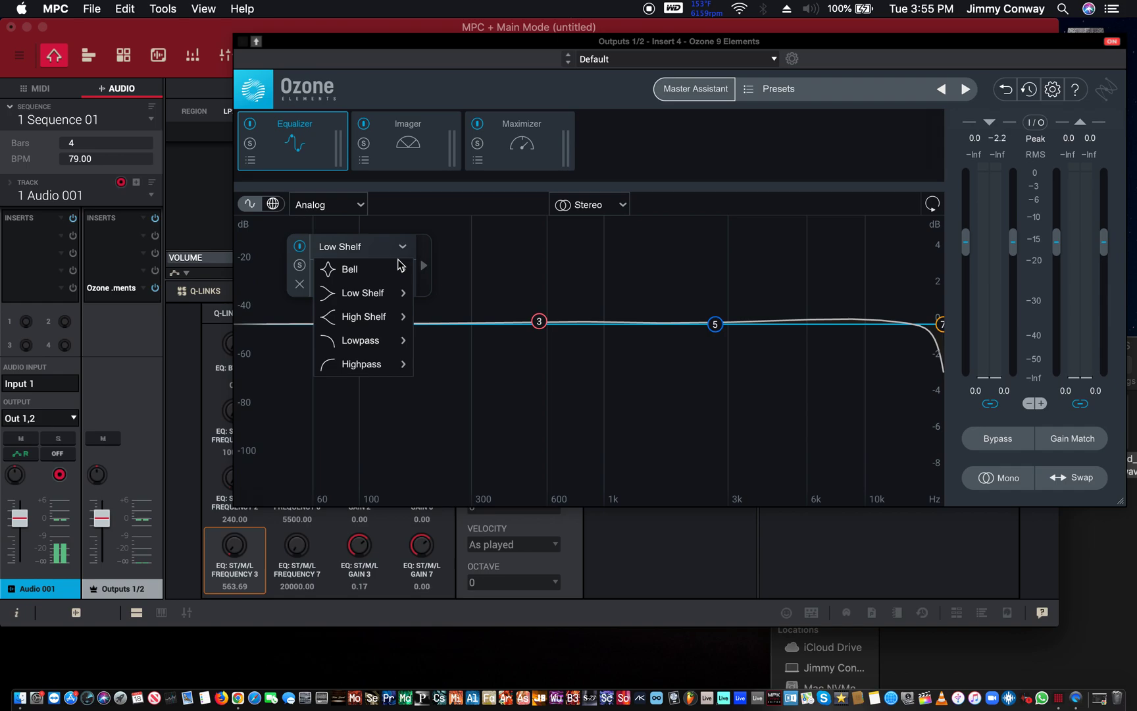
{"action": "mouse_move", "coordinate": [350, 268]}
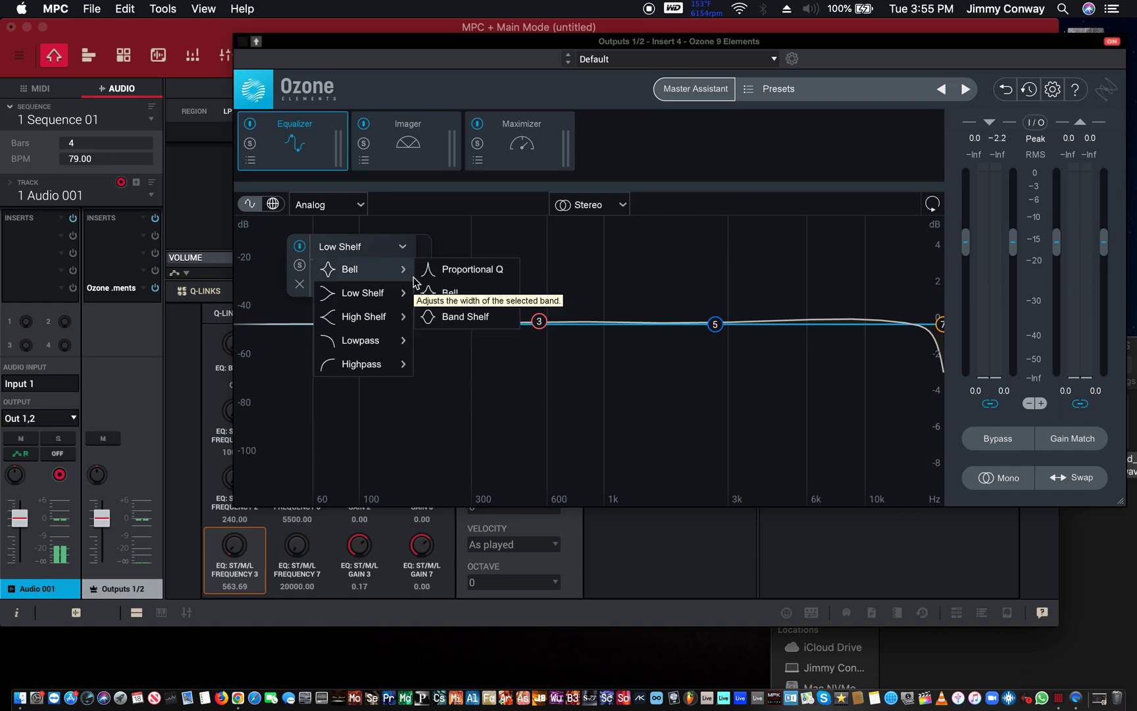
{"action": "mouse_move", "coordinate": [450, 293]}
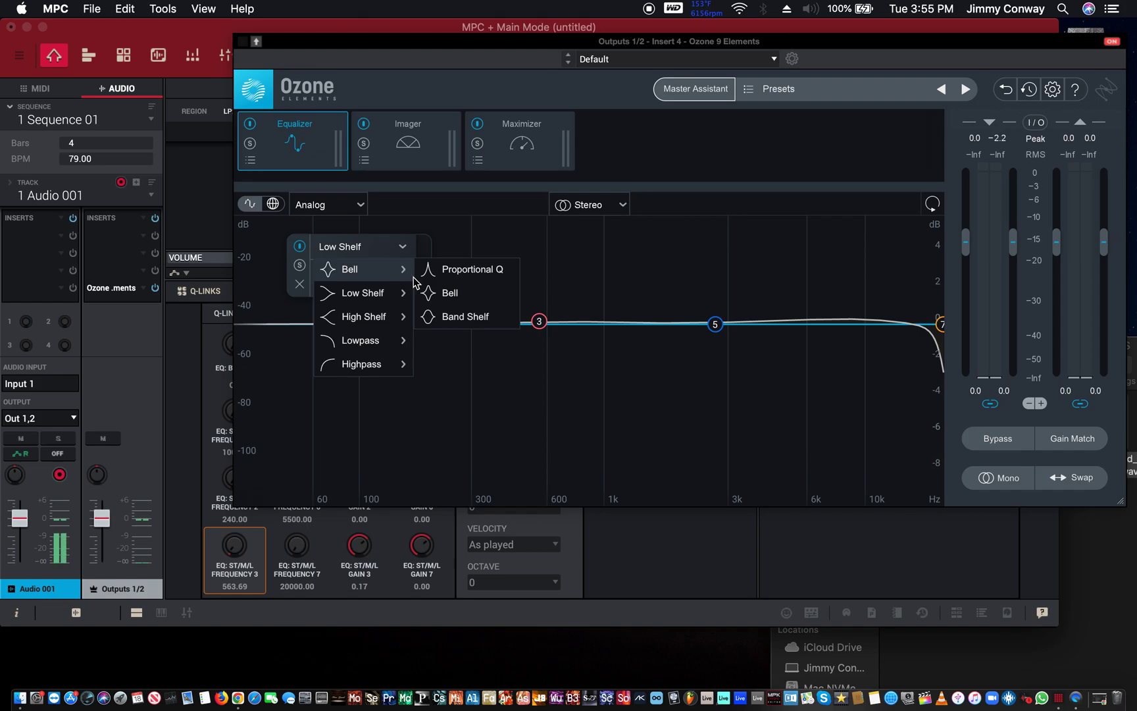
{"action": "mouse_move", "coordinate": [363, 293]}
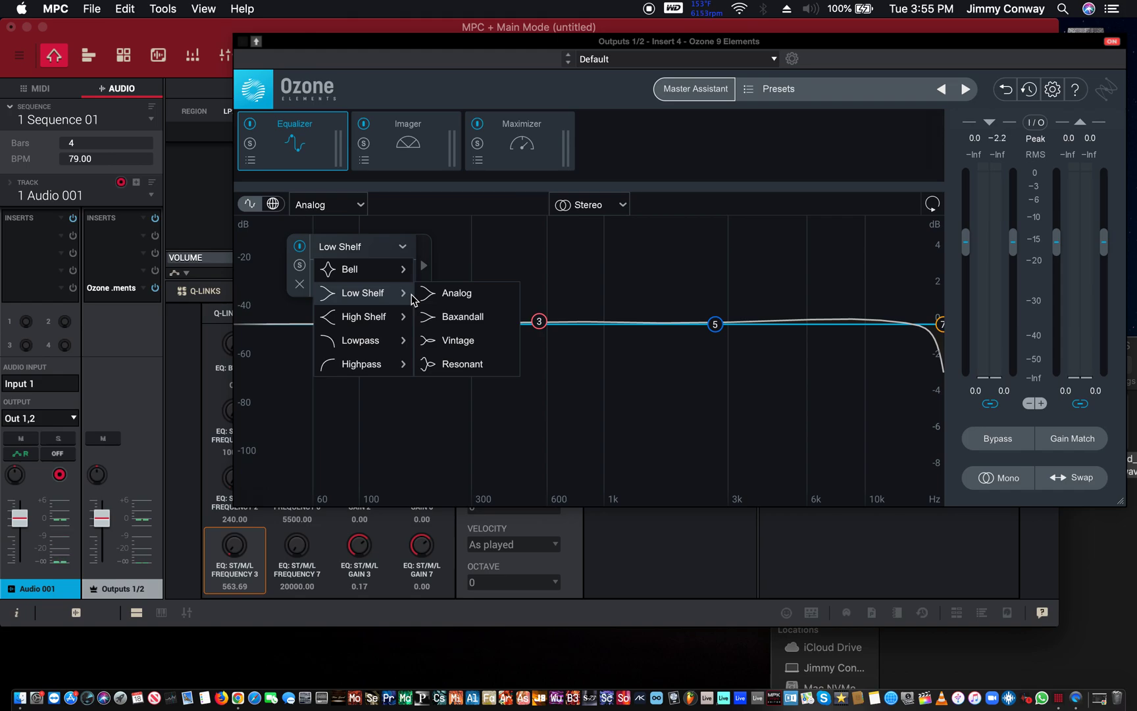
{"action": "mouse_move", "coordinate": [347, 268]}
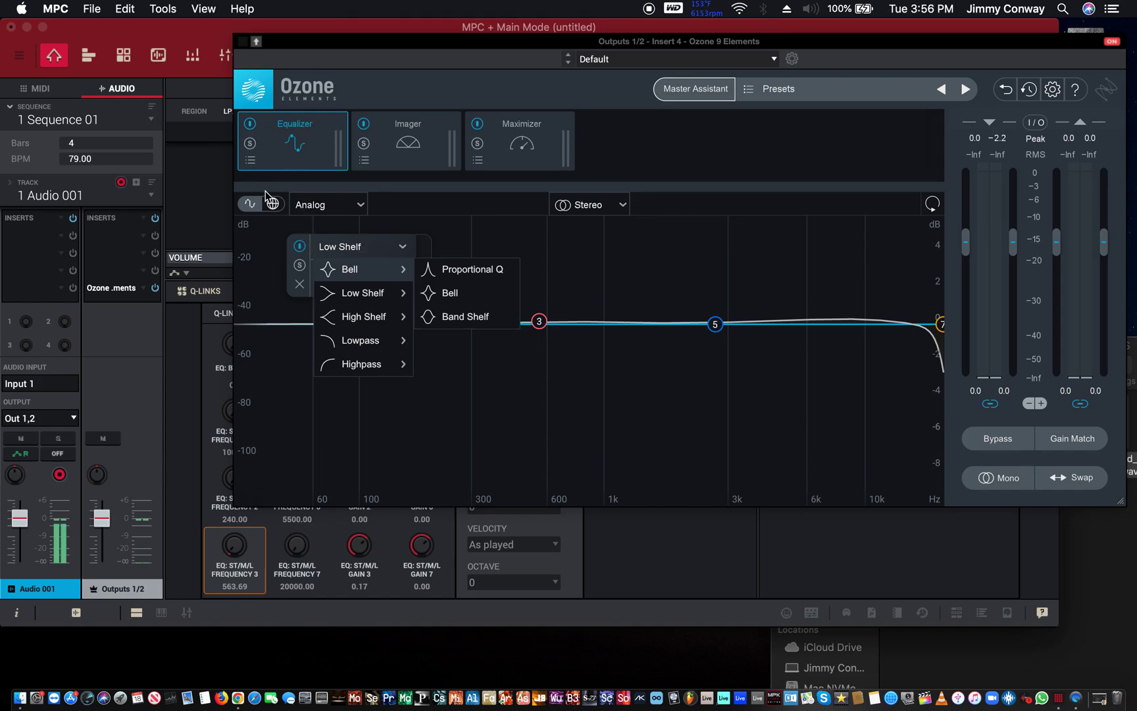
{"action": "mouse_move", "coordinate": [361, 363]}
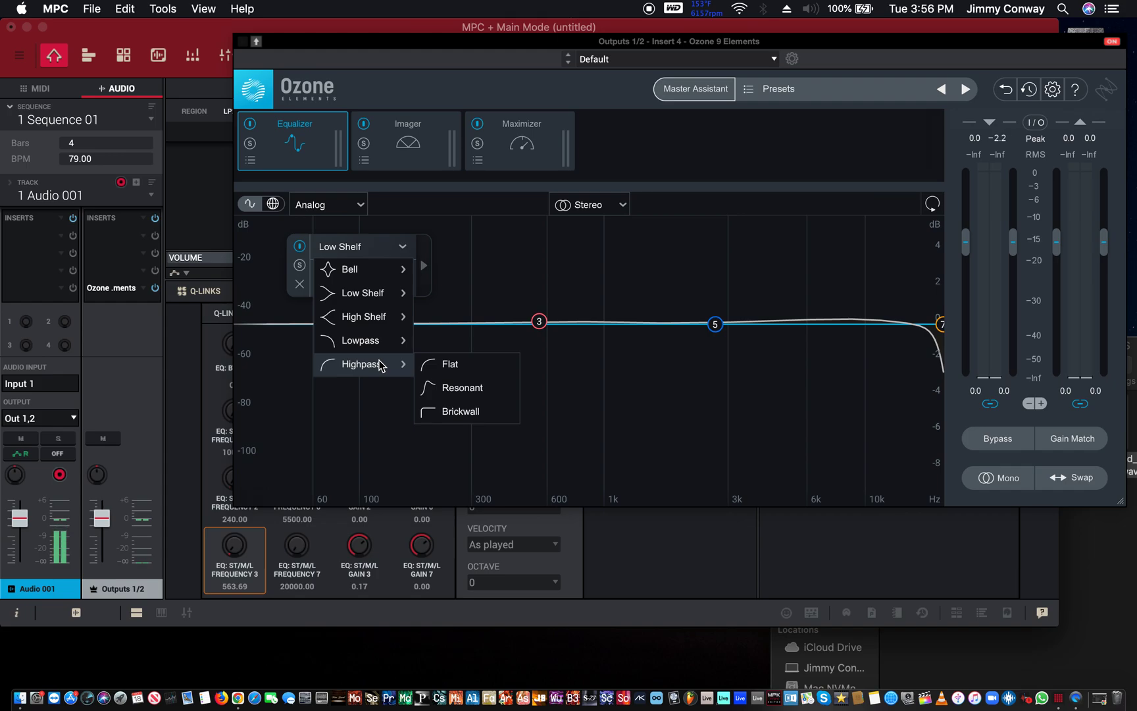
{"action": "mouse_move", "coordinate": [462, 386]}
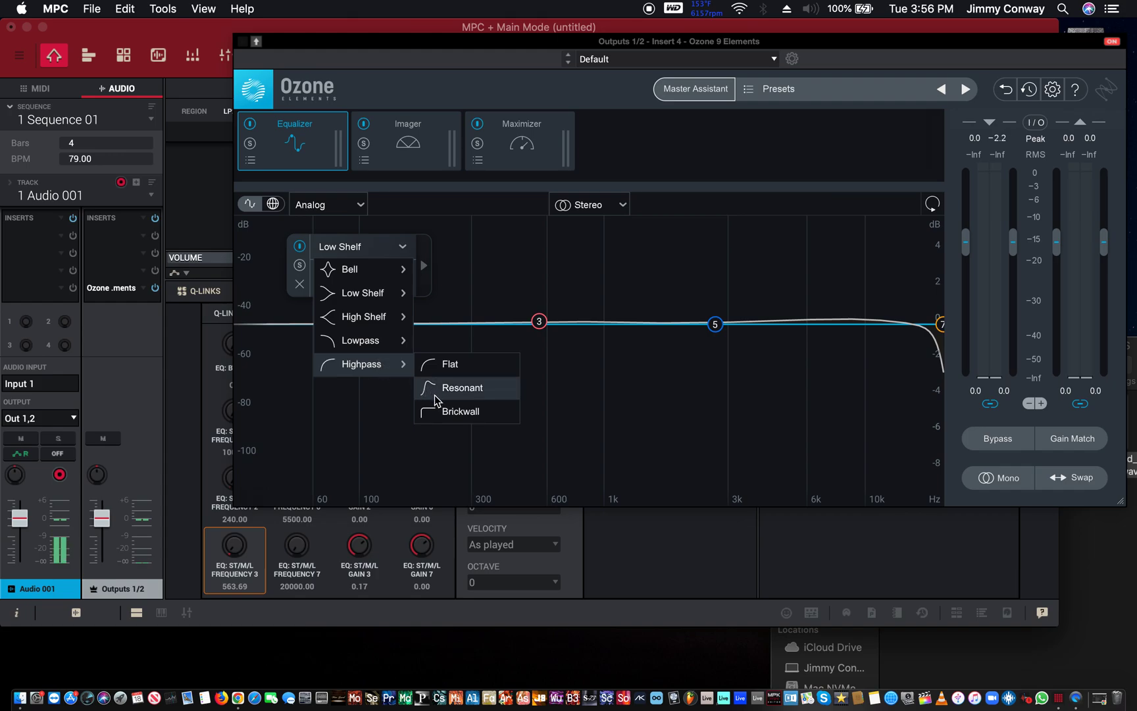
Step: Make band 1 a brickwall high-pass and sweep its cutoff, settling near 54 Hz
{"action": "left_click", "coordinate": [460, 410]}
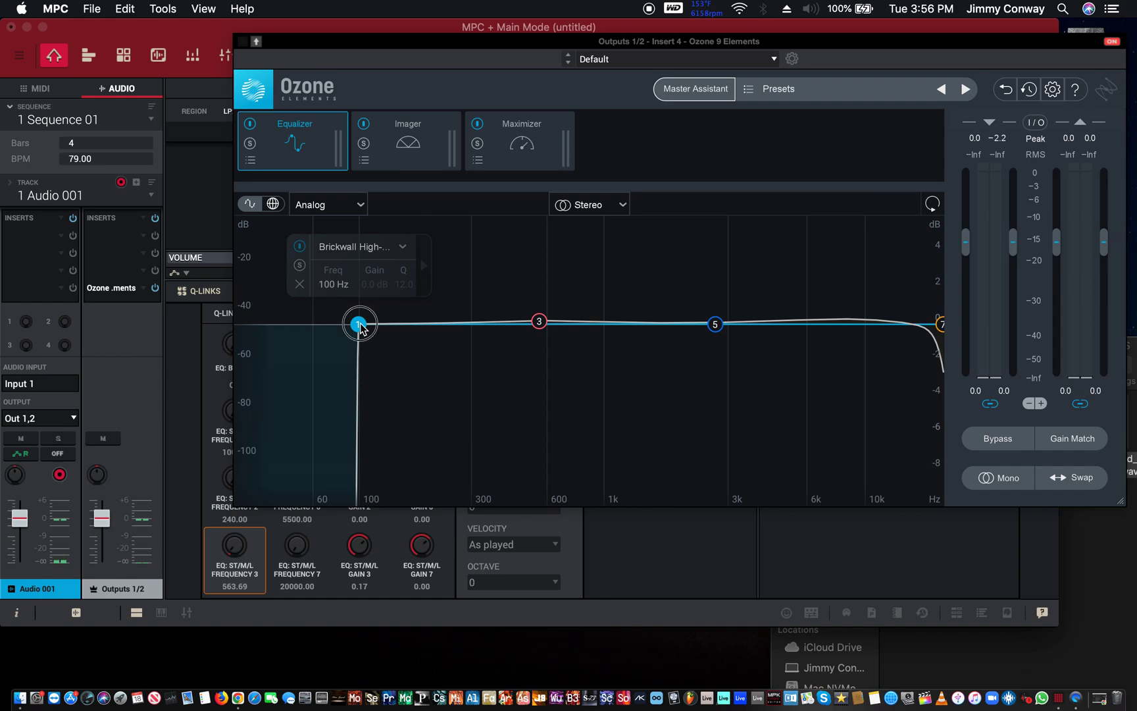
{"action": "left_click_drag", "start_coordinate": [358, 322], "coordinate": [396, 330]}
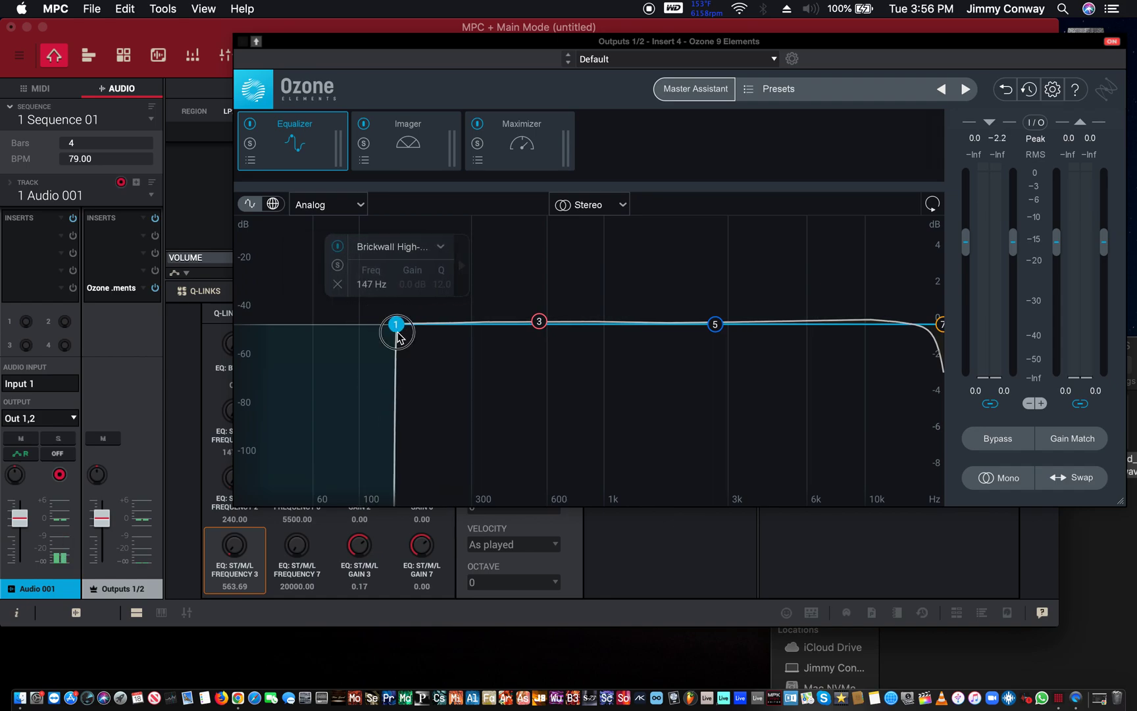
{"action": "left_click_drag", "start_coordinate": [396, 323], "coordinate": [279, 321]}
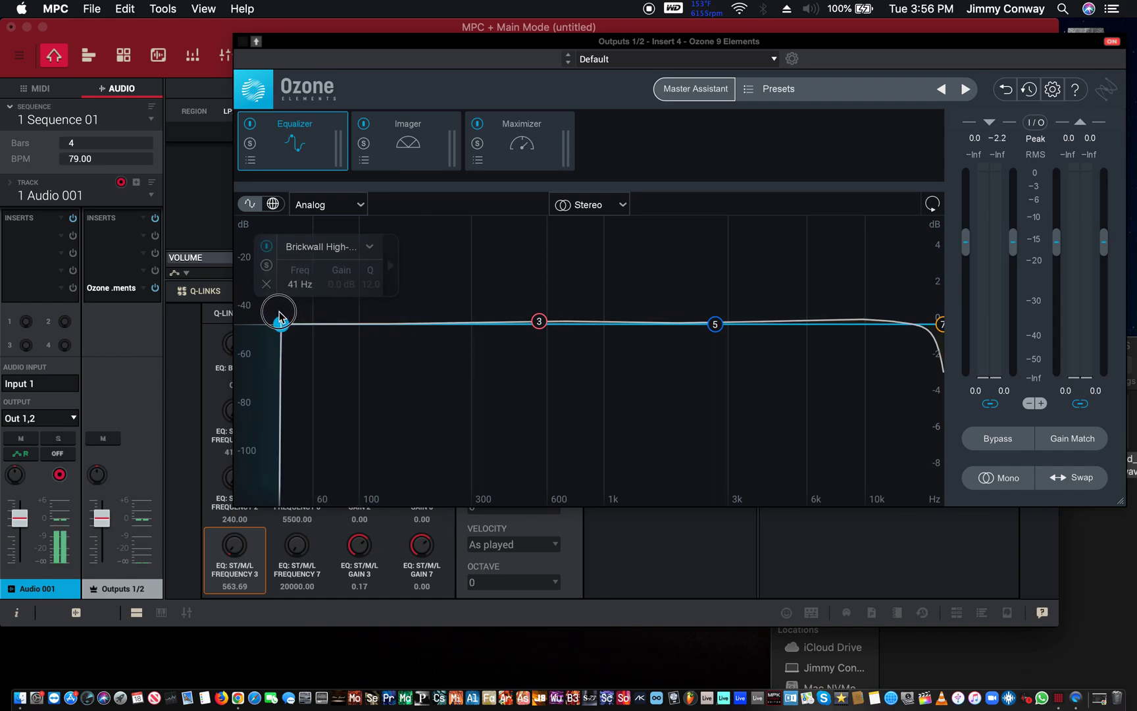
{"action": "left_click_drag", "start_coordinate": [279, 313], "coordinate": [378, 313]}
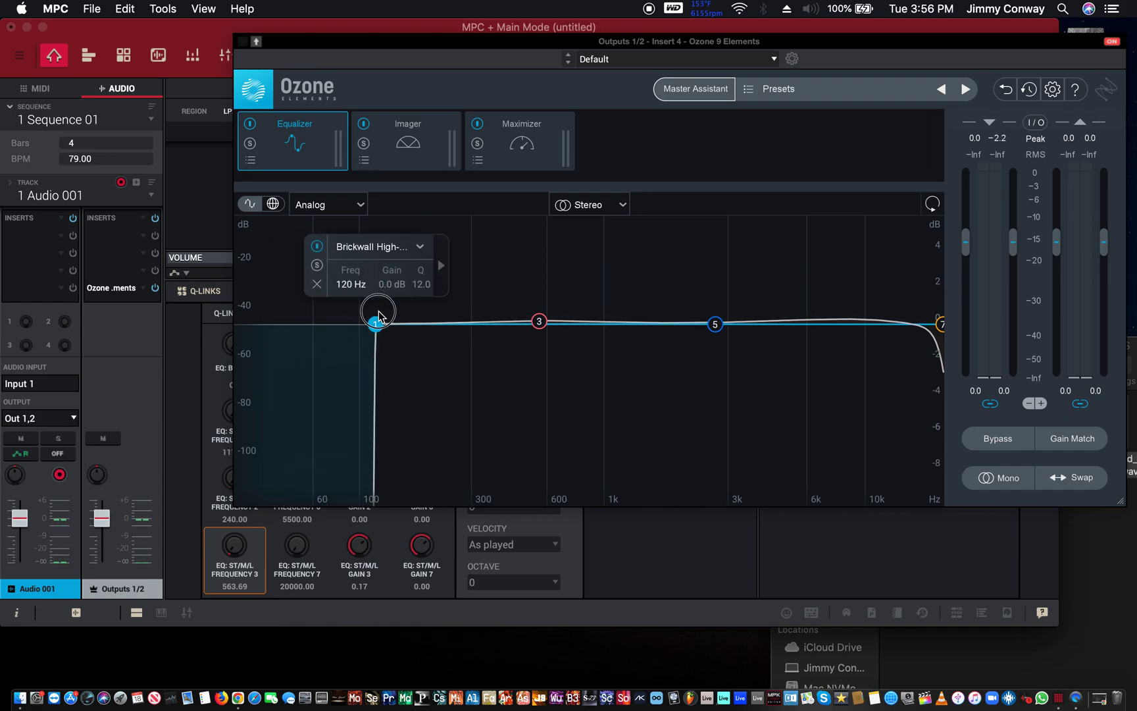
{"action": "left_click_drag", "start_coordinate": [375, 323], "coordinate": [316, 323]}
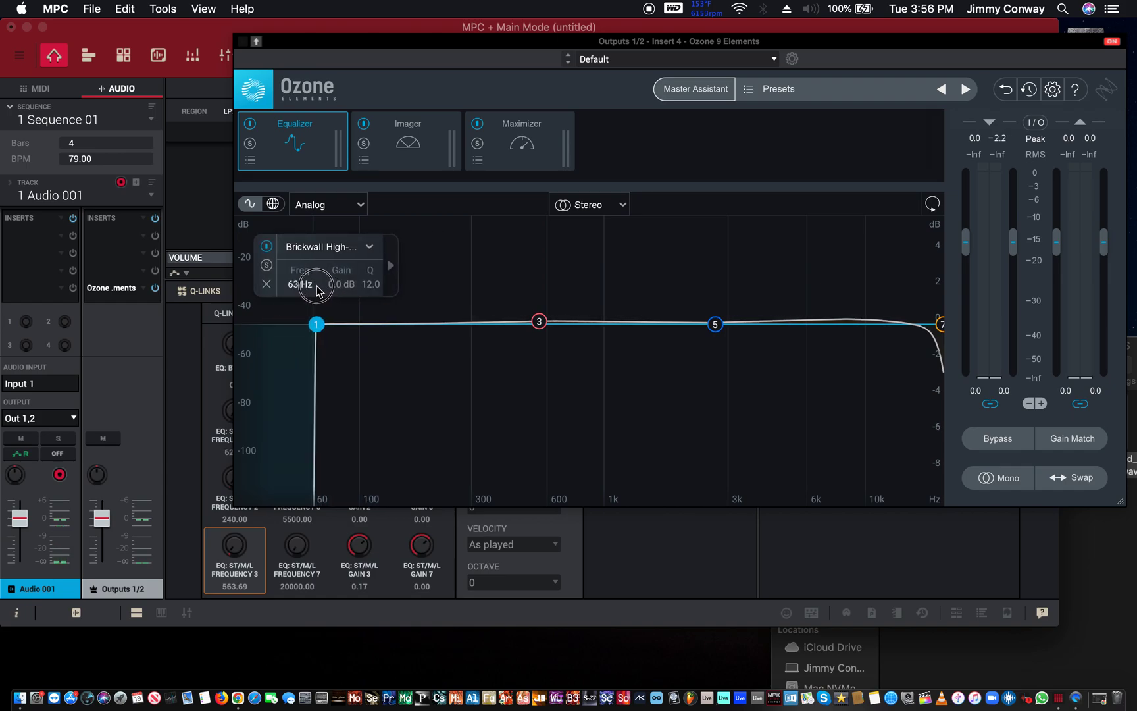
{"action": "left_click_drag", "start_coordinate": [315, 283], "coordinate": [293, 283]}
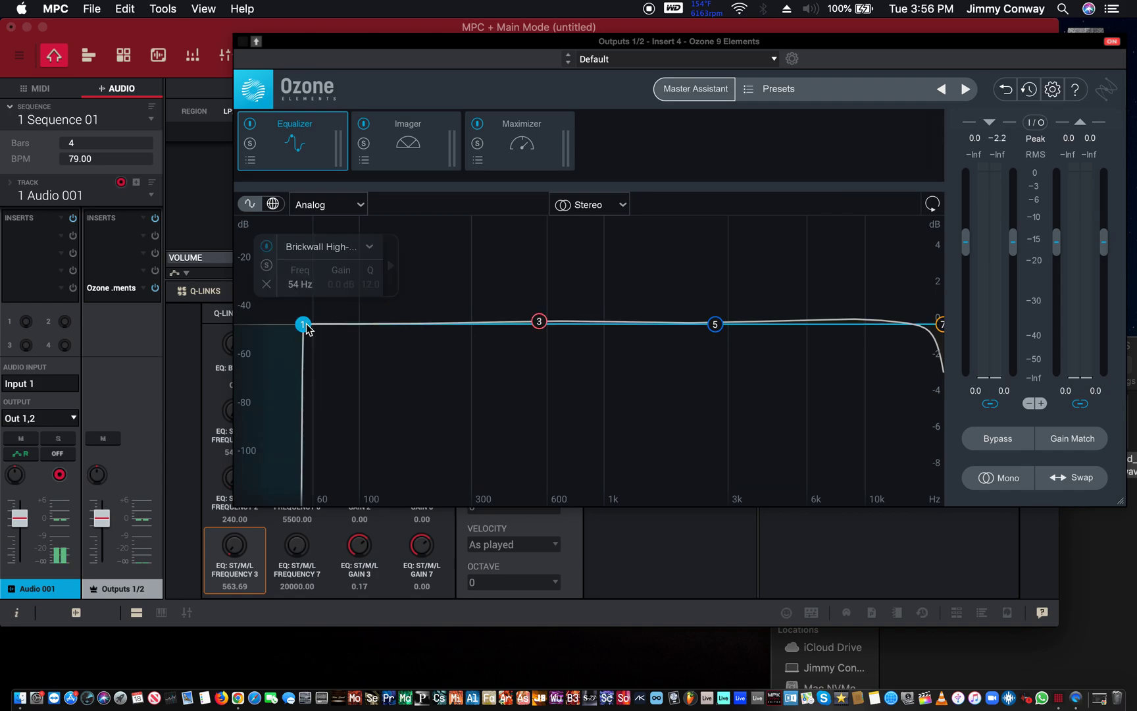
{"action": "mouse_move", "coordinate": [329, 331]}
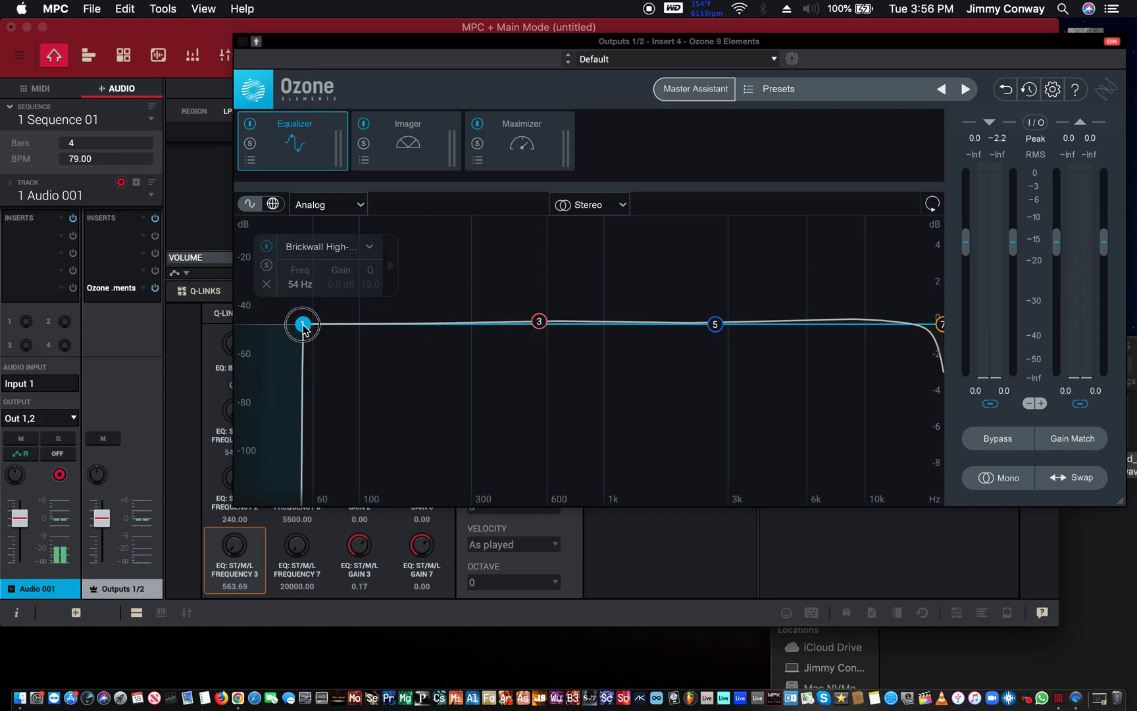
Step: Sweep the band 1 high-pass cutoff up from about 53 Hz to roughly 12 kHz
{"action": "left_click_drag", "start_coordinate": [303, 324], "coordinate": [239, 324]}
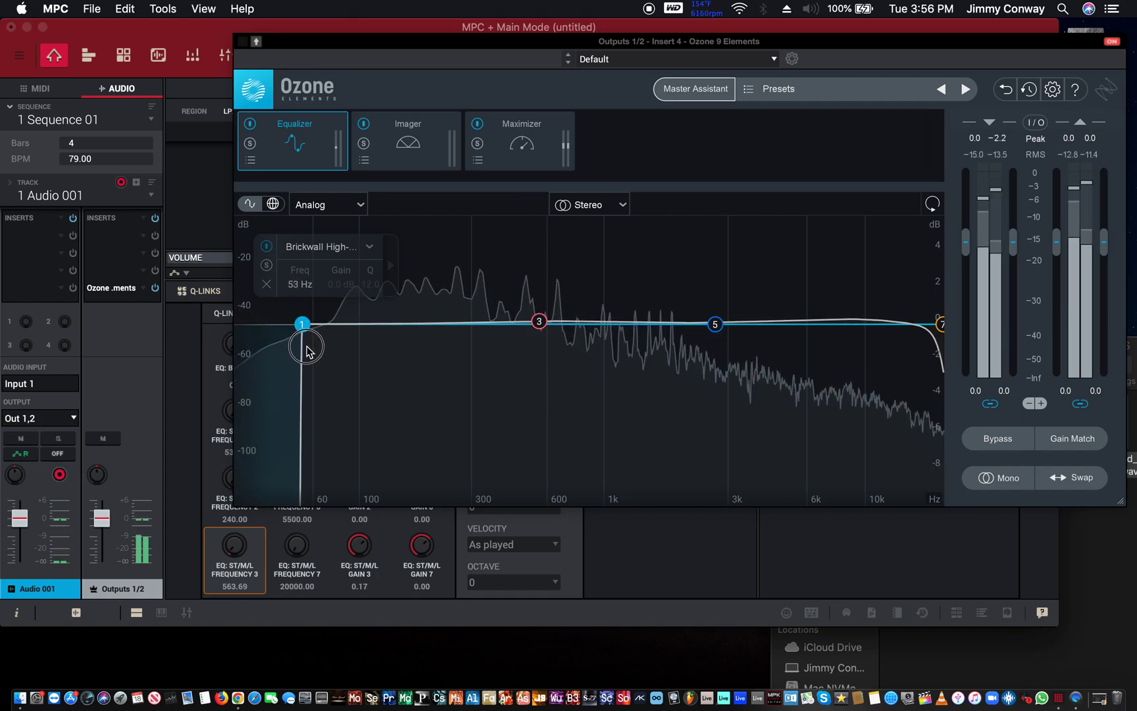
{"action": "left_click_drag", "start_coordinate": [303, 324], "coordinate": [435, 324]}
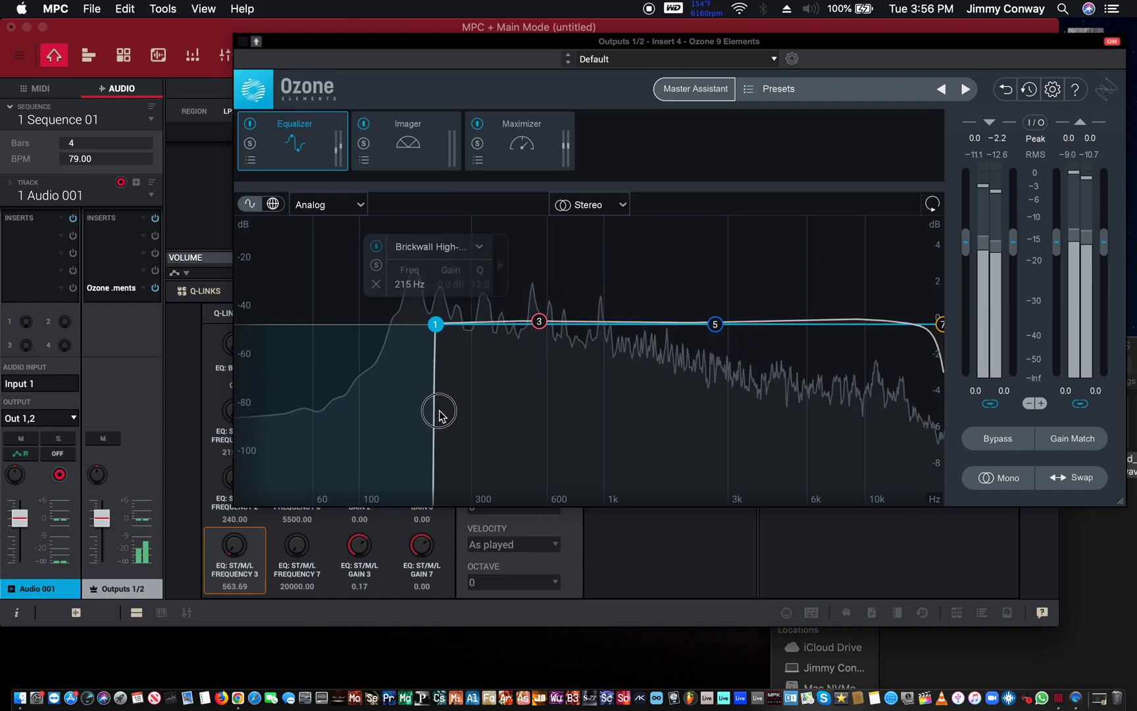
{"action": "left_click_drag", "start_coordinate": [436, 324], "coordinate": [465, 324]}
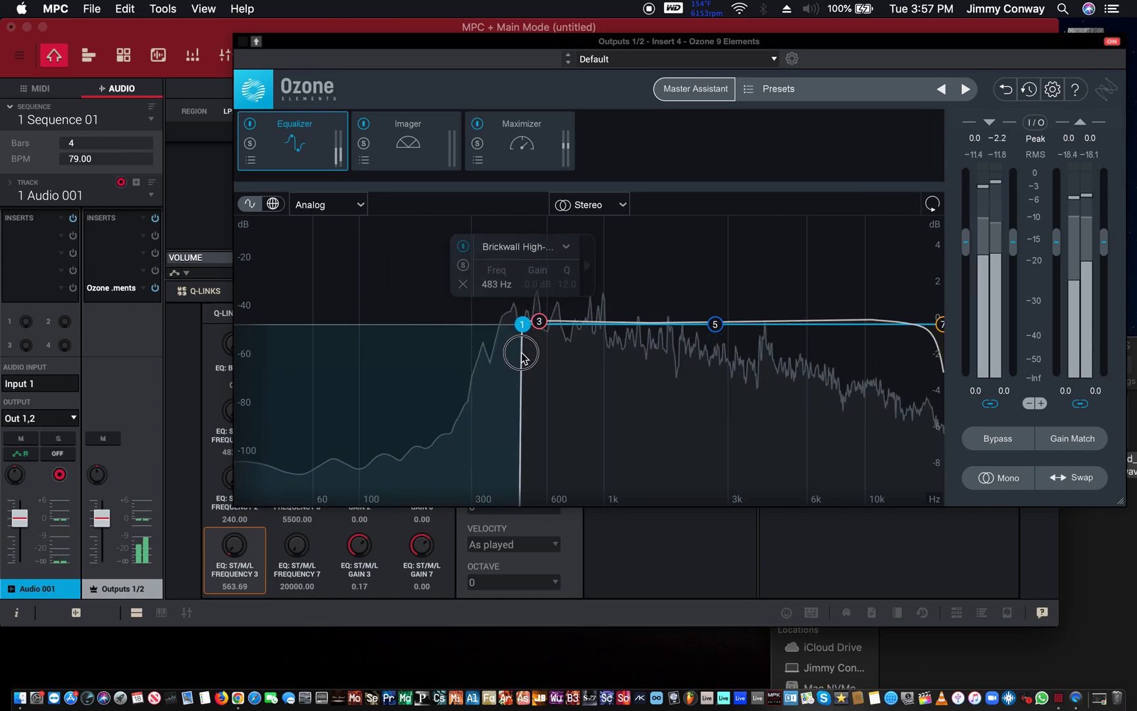
{"action": "left_click_drag", "start_coordinate": [521, 323], "coordinate": [586, 324]}
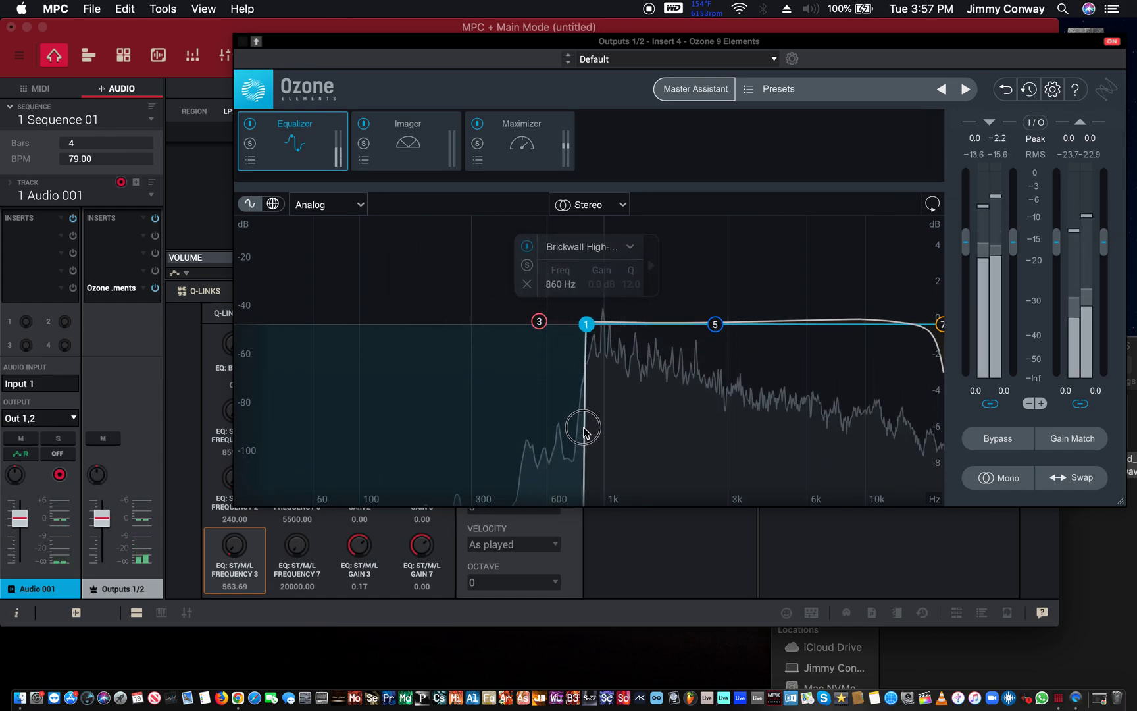
{"action": "left_click_drag", "start_coordinate": [586, 324], "coordinate": [598, 324]}
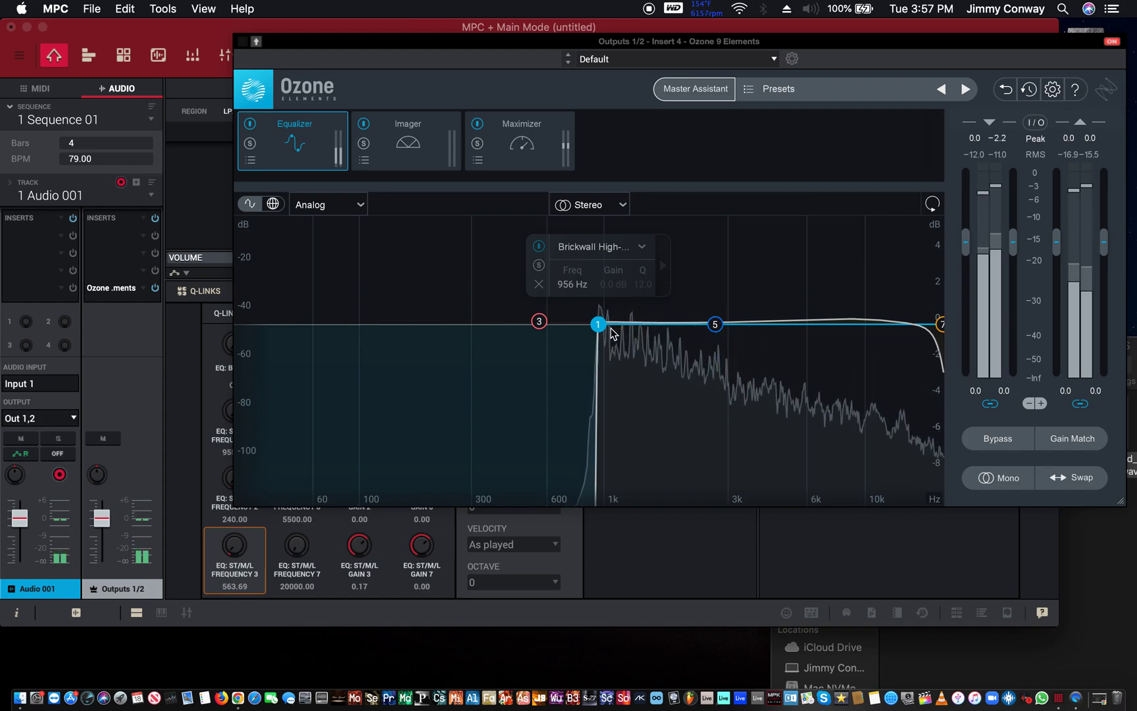
{"action": "left_click_drag", "start_coordinate": [599, 324], "coordinate": [701, 324]}
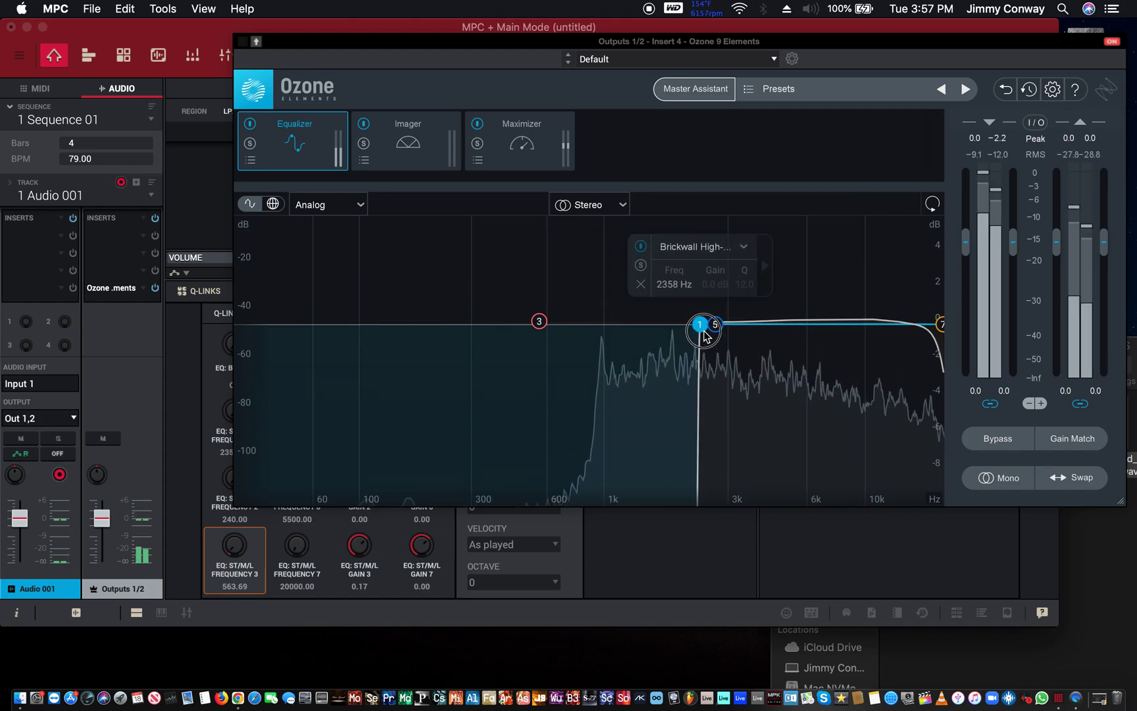
{"action": "left_click_drag", "start_coordinate": [701, 329], "coordinate": [729, 327]}
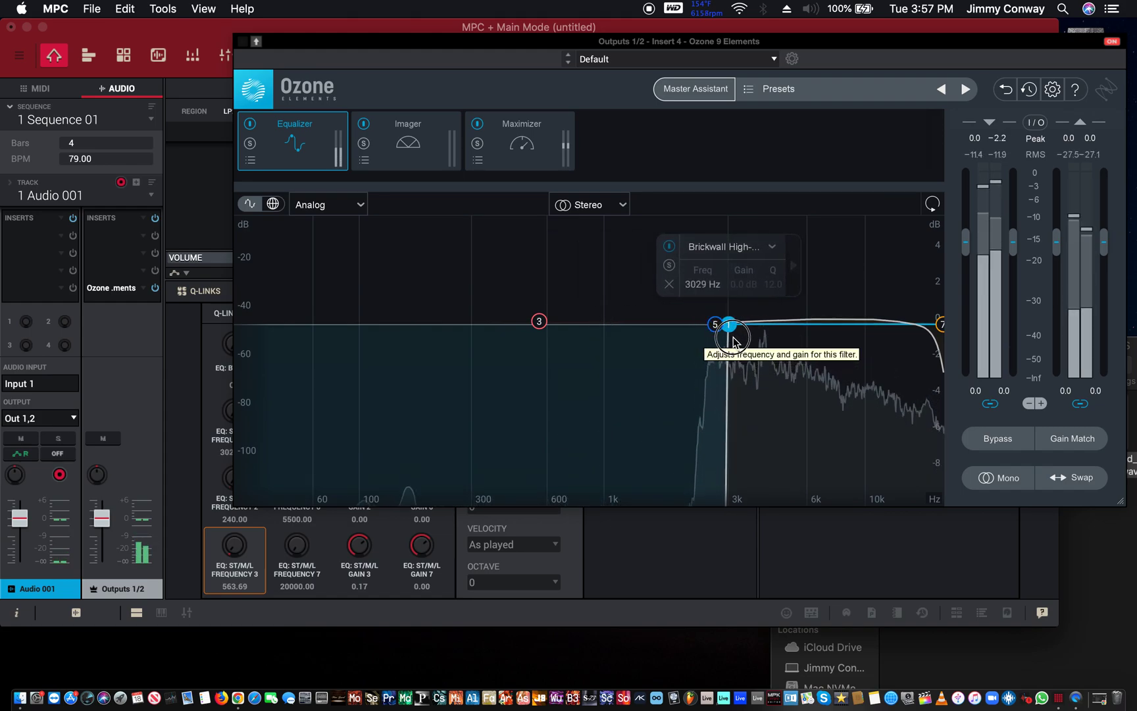
{"action": "left_click_drag", "start_coordinate": [729, 333], "coordinate": [831, 356]}
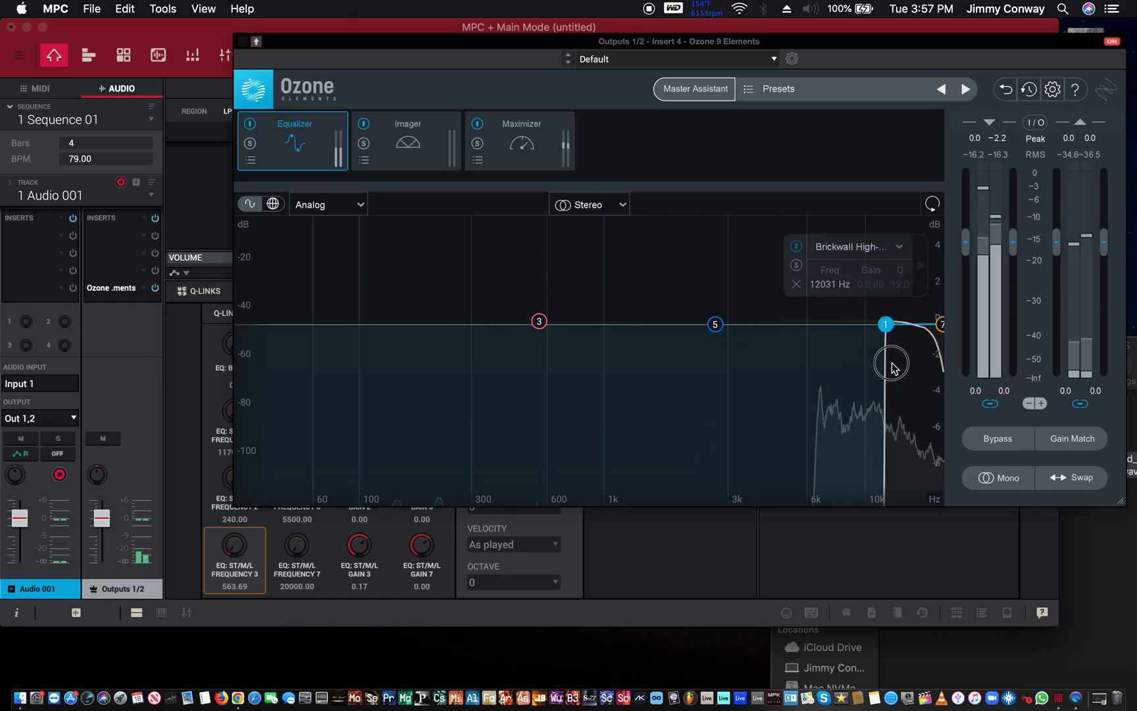
{"action": "left_click_drag", "start_coordinate": [885, 324], "coordinate": [889, 322]}
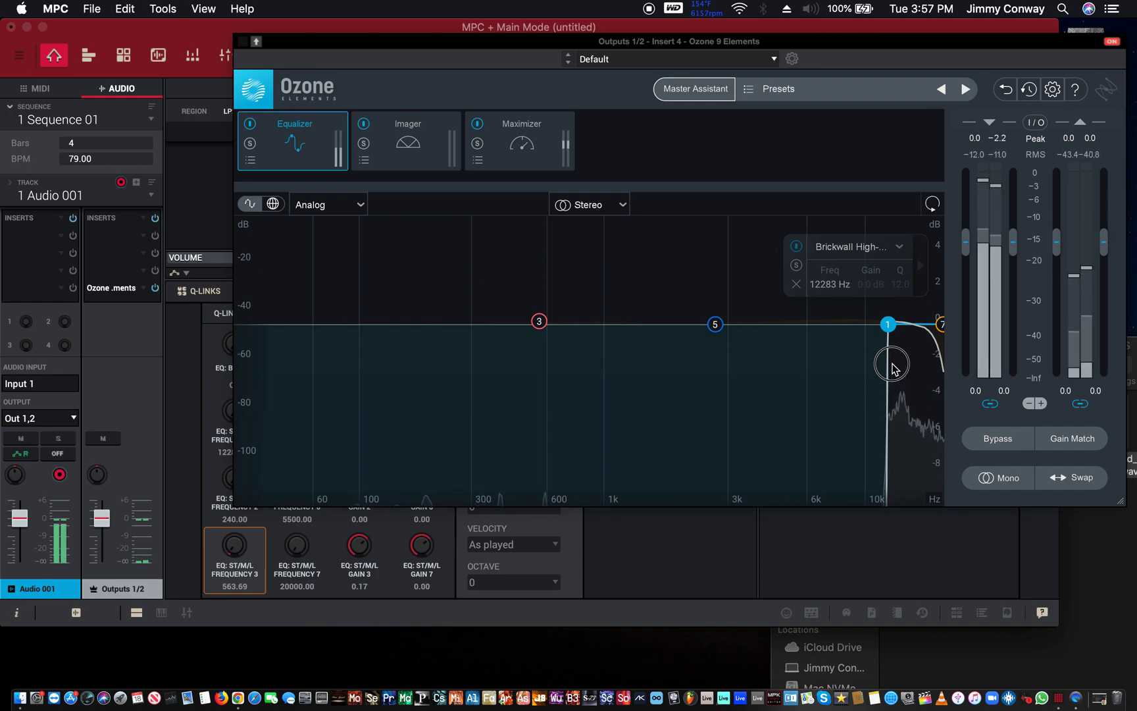
Step: Return the high-pass to 20 Hz and lower band 7's low-pass to about 9.5 kHz
{"action": "left_click_drag", "start_coordinate": [887, 324], "coordinate": [880, 323]}
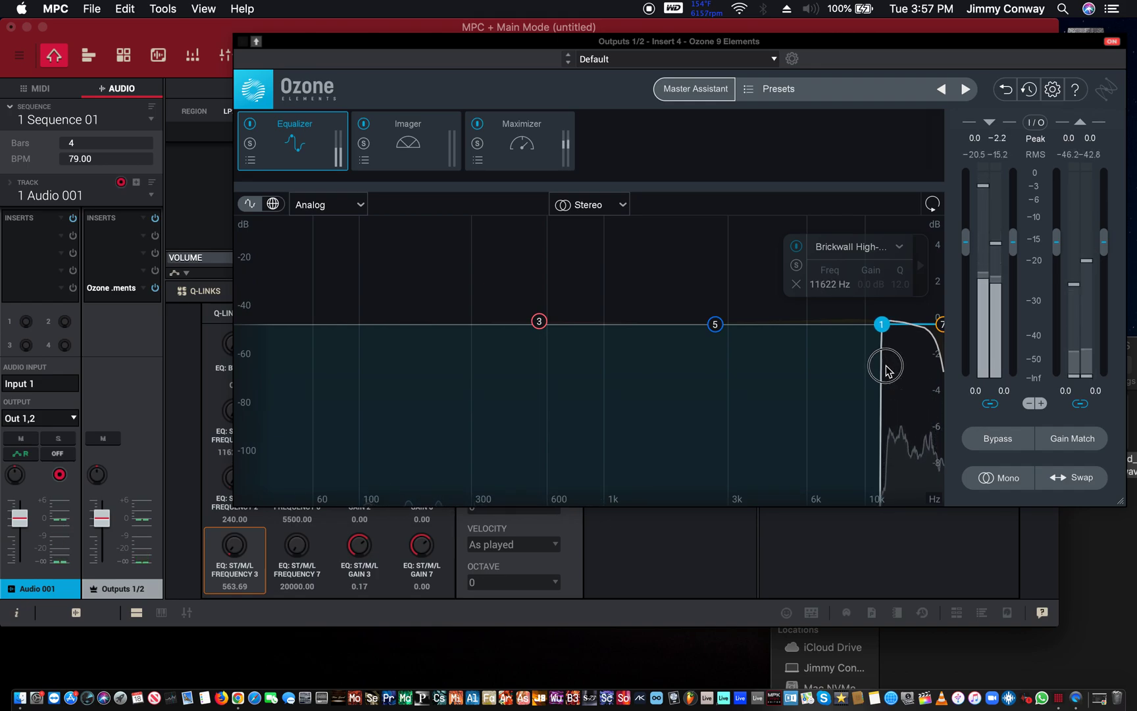
{"action": "left_click_drag", "start_coordinate": [882, 324], "coordinate": [867, 324]}
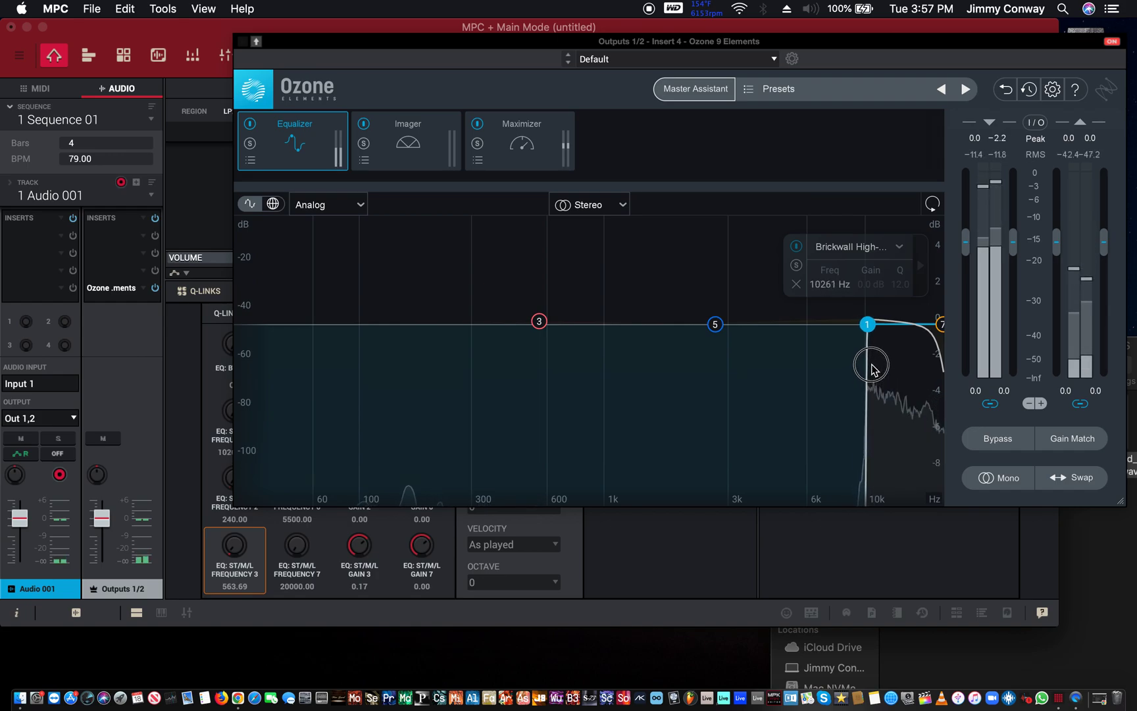
{"action": "left_click_drag", "start_coordinate": [868, 324], "coordinate": [486, 324]}
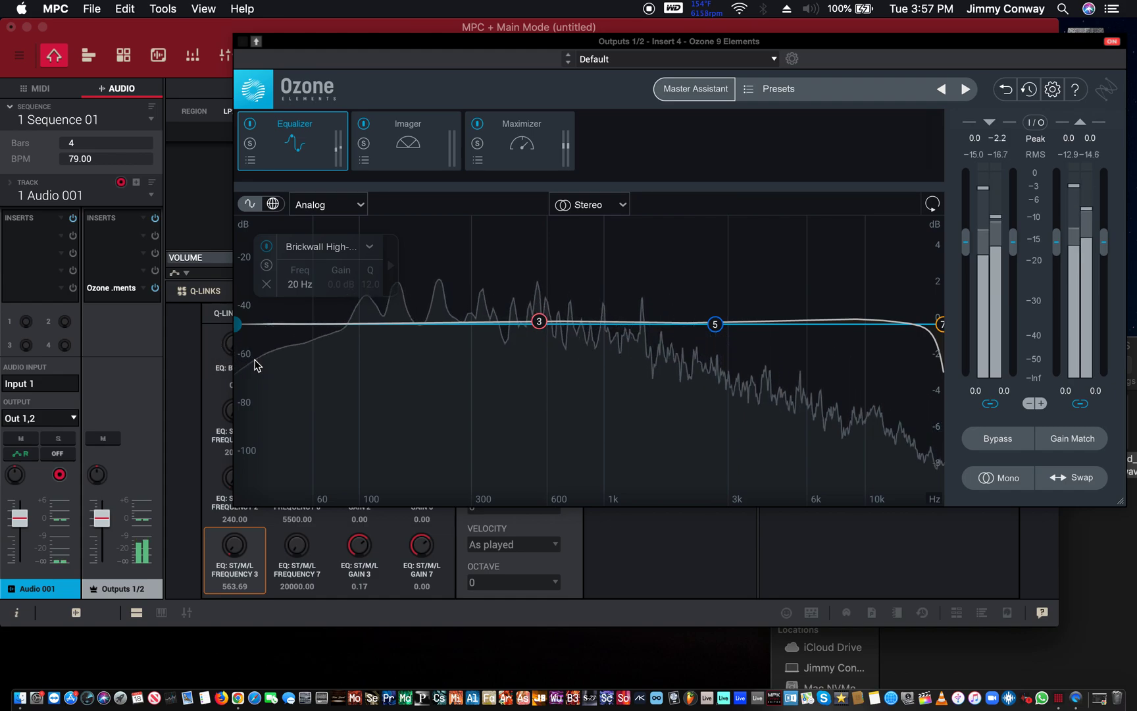
{"action": "left_click_drag", "start_coordinate": [938, 324], "coordinate": [878, 333]}
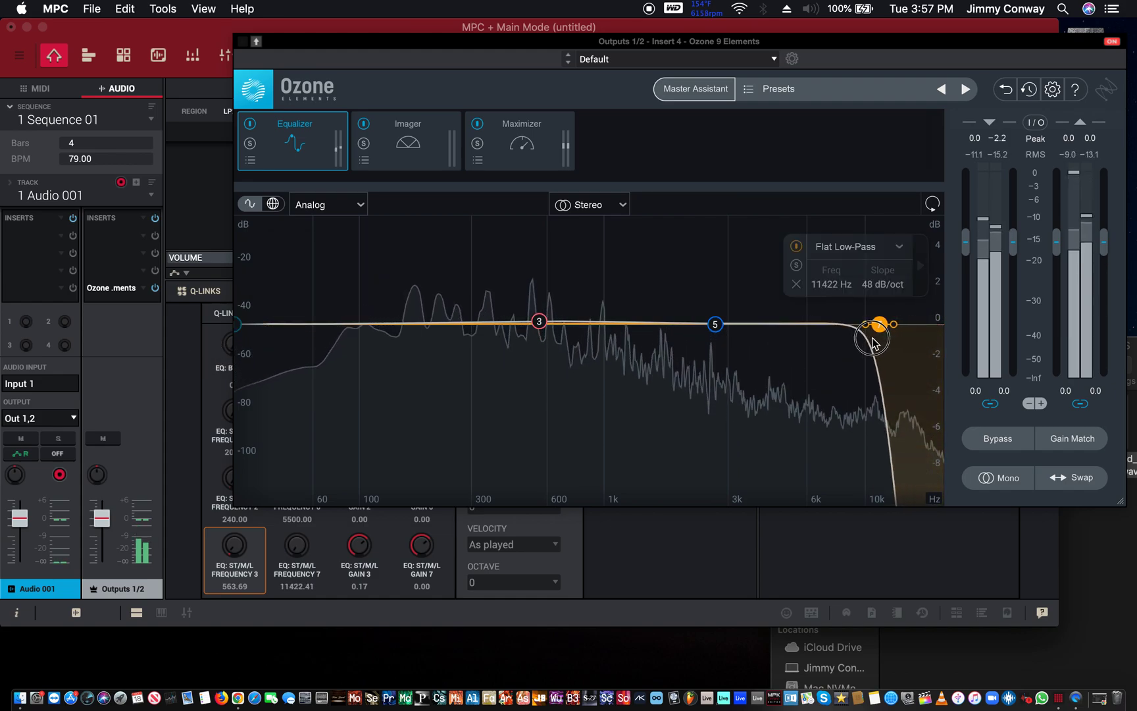
{"action": "left_click_drag", "start_coordinate": [878, 323], "coordinate": [860, 324]}
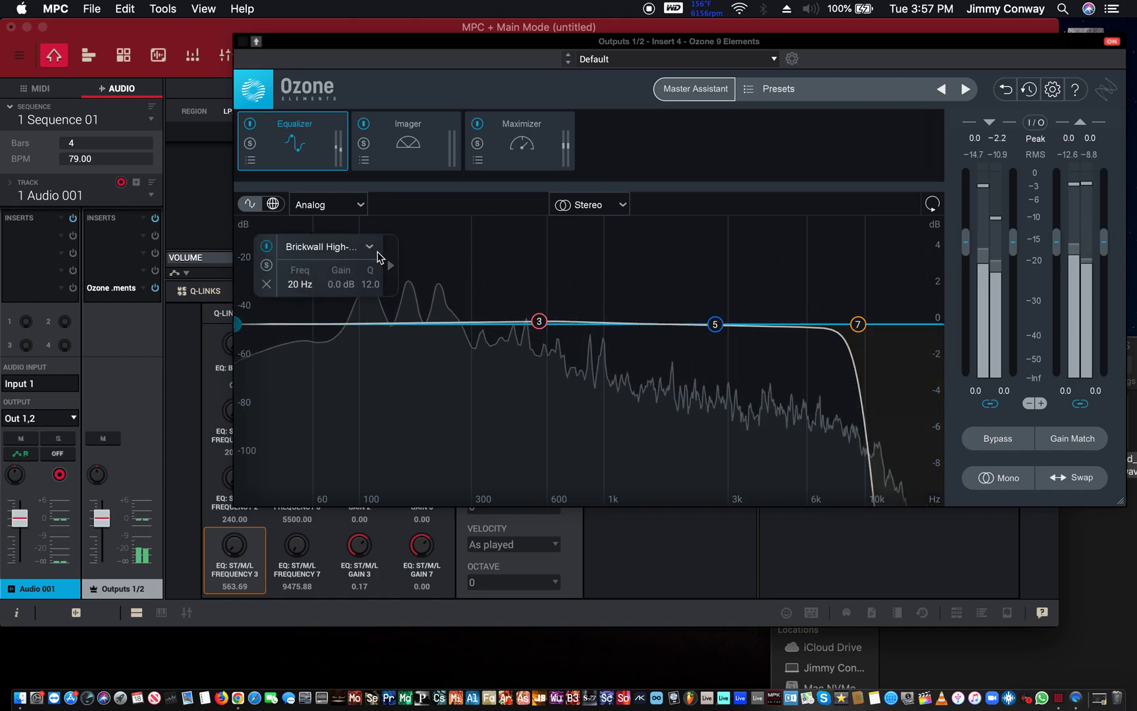
Step: Make band 1 a flat high-pass with a gentle 6 dB/oct slope
{"action": "left_click", "coordinate": [327, 246]}
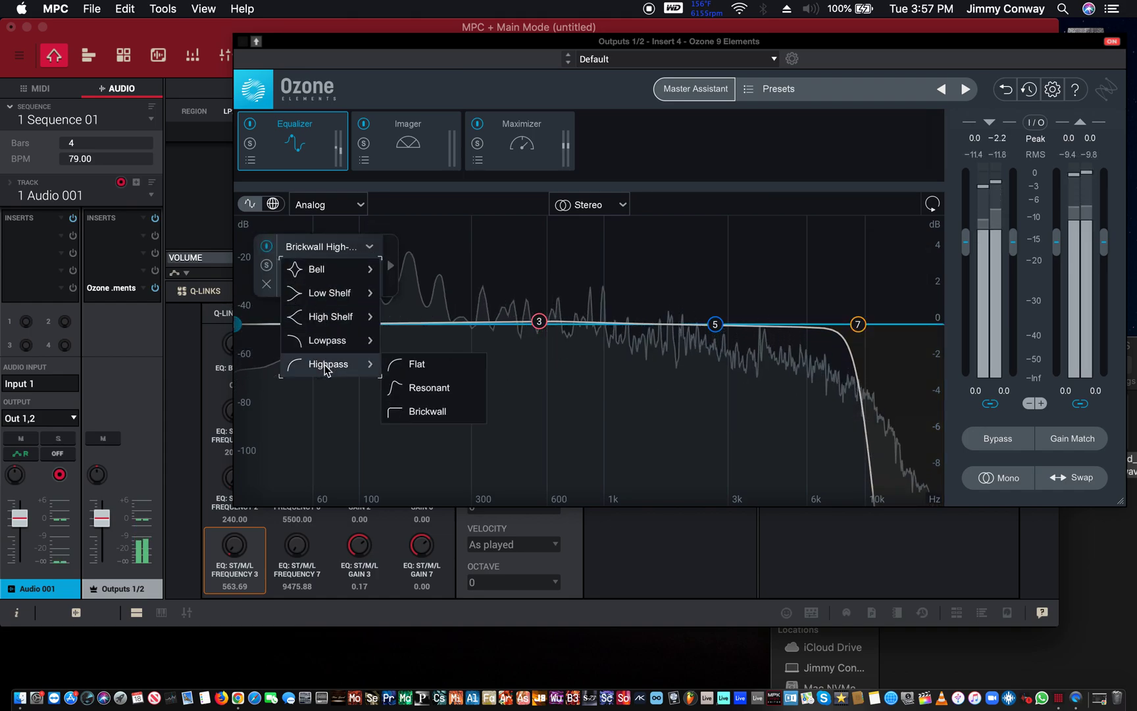
{"action": "left_click", "coordinate": [417, 363]}
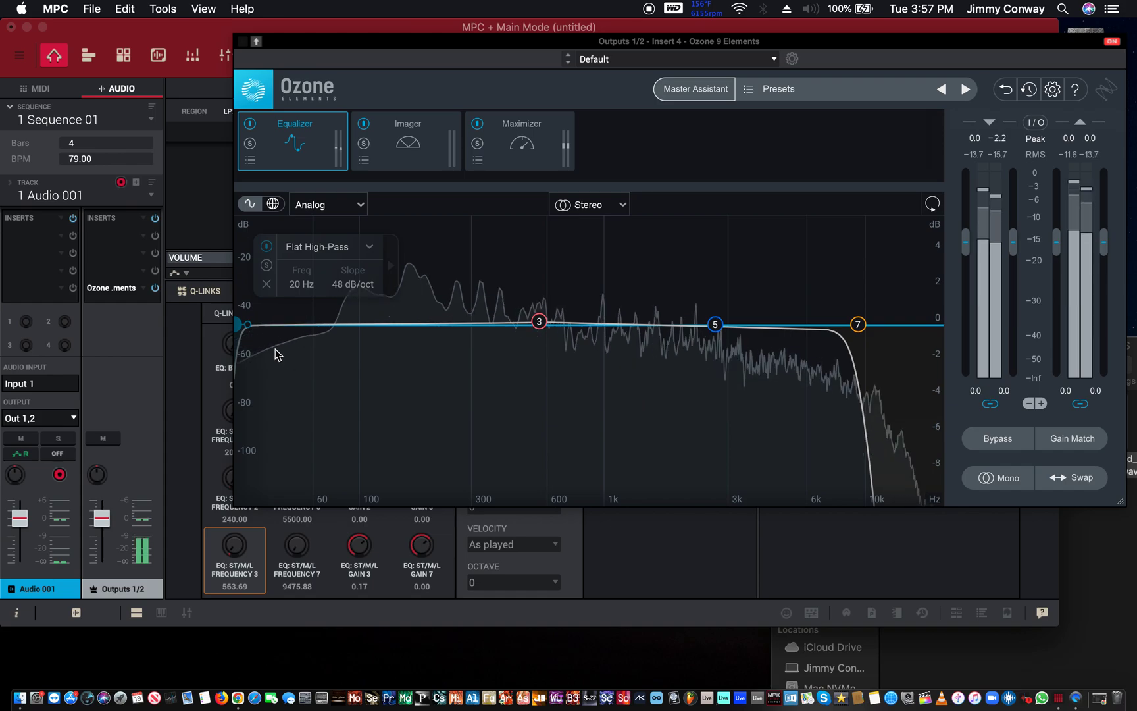
{"action": "left_click_drag", "start_coordinate": [246, 325], "coordinate": [302, 334]}
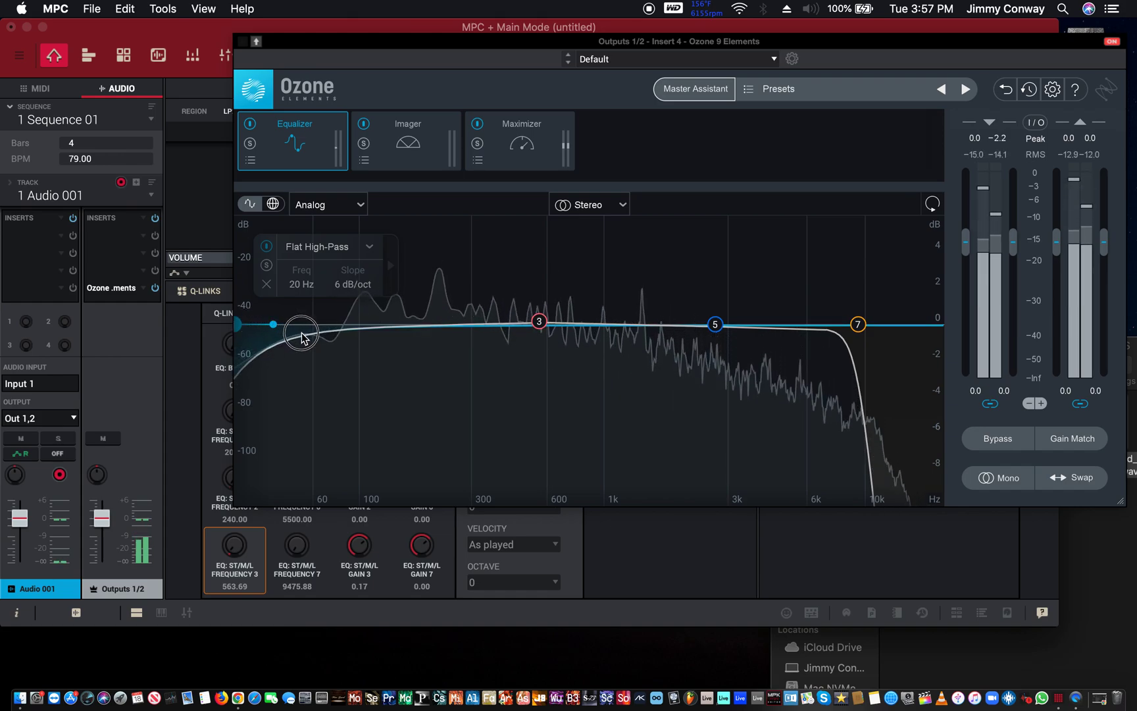
Step: Slide the high-pass cutoff up in stages from about 53 Hz to roughly 98 Hz
{"action": "left_click_drag", "start_coordinate": [300, 324], "coordinate": [304, 324]}
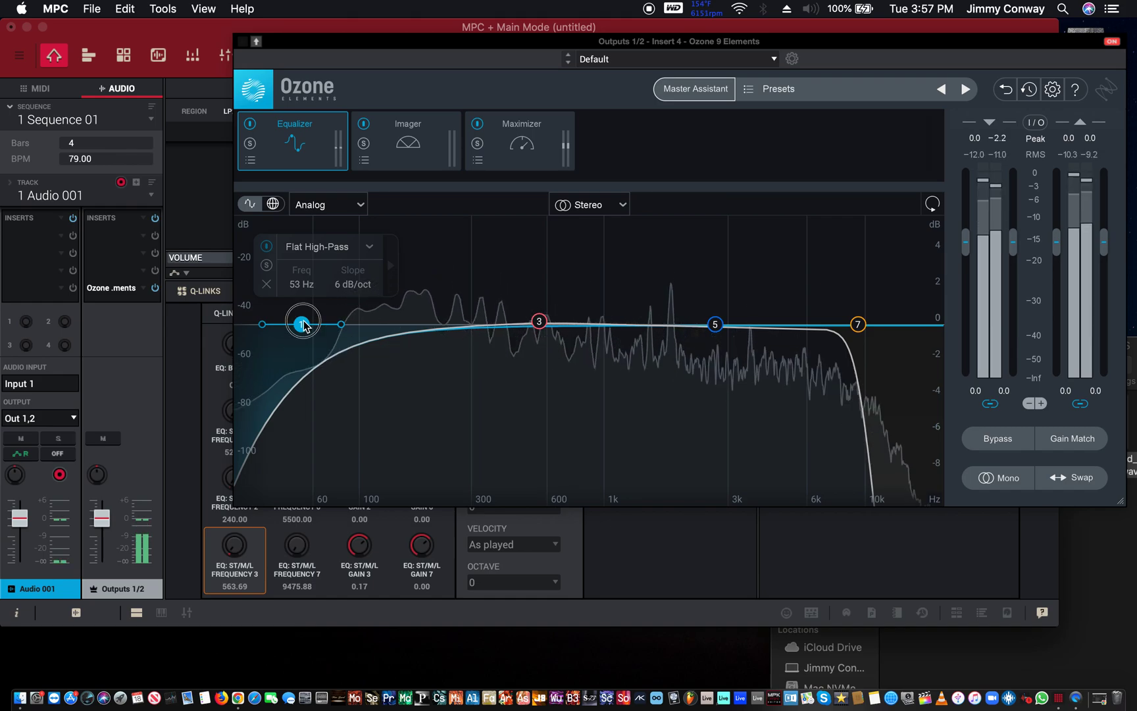
{"action": "left_click_drag", "start_coordinate": [302, 323], "coordinate": [317, 325]}
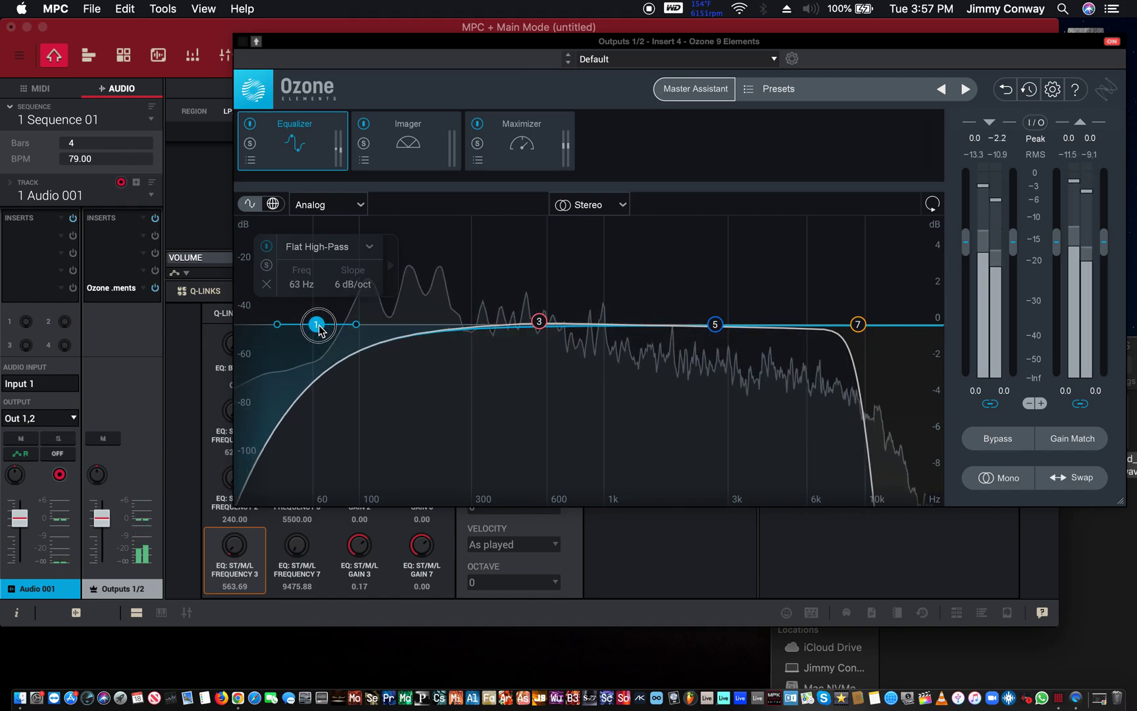
{"action": "left_click_drag", "start_coordinate": [316, 323], "coordinate": [356, 324]}
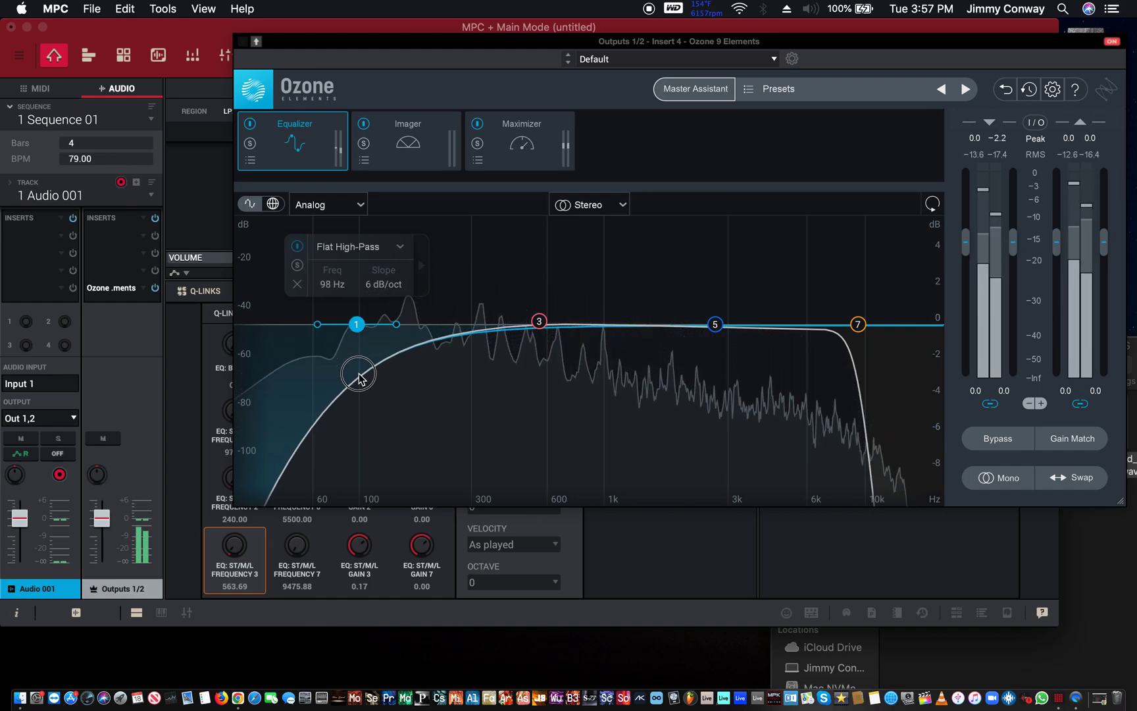
{"action": "left_click_drag", "start_coordinate": [357, 324], "coordinate": [387, 324]}
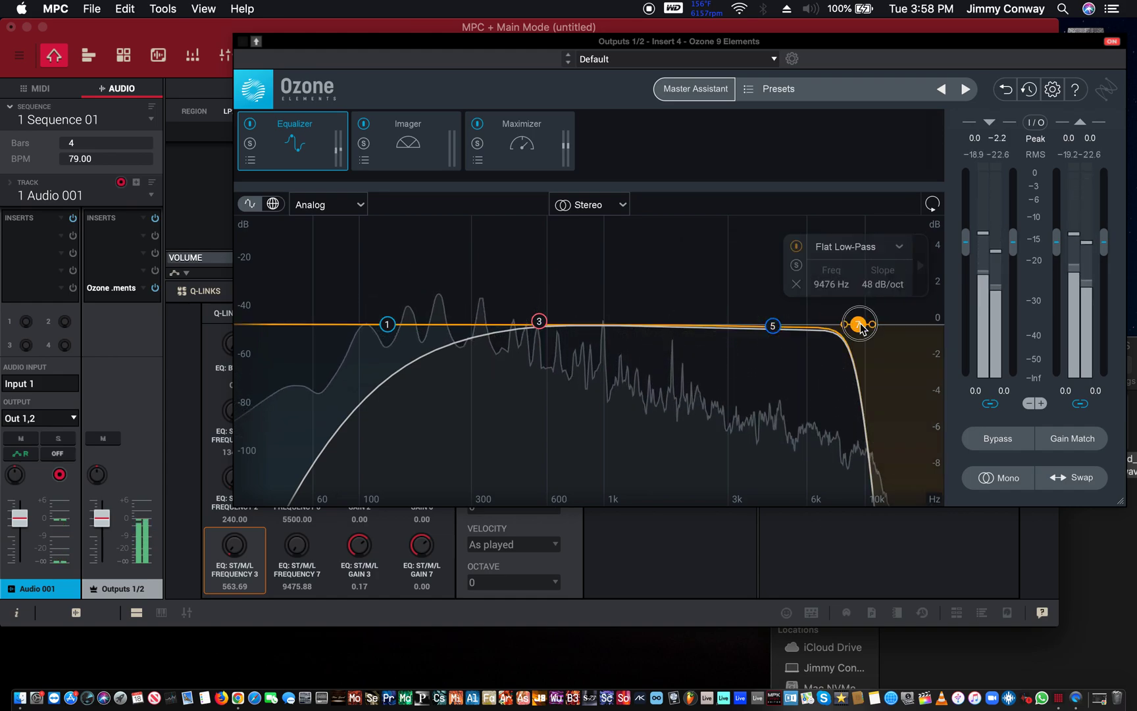
Step: Move the band 7 low-pass to ~12 kHz and boost band 5's bell 1.2 dB near 5079 Hz
{"action": "left_click_drag", "start_coordinate": [860, 324], "coordinate": [885, 324]}
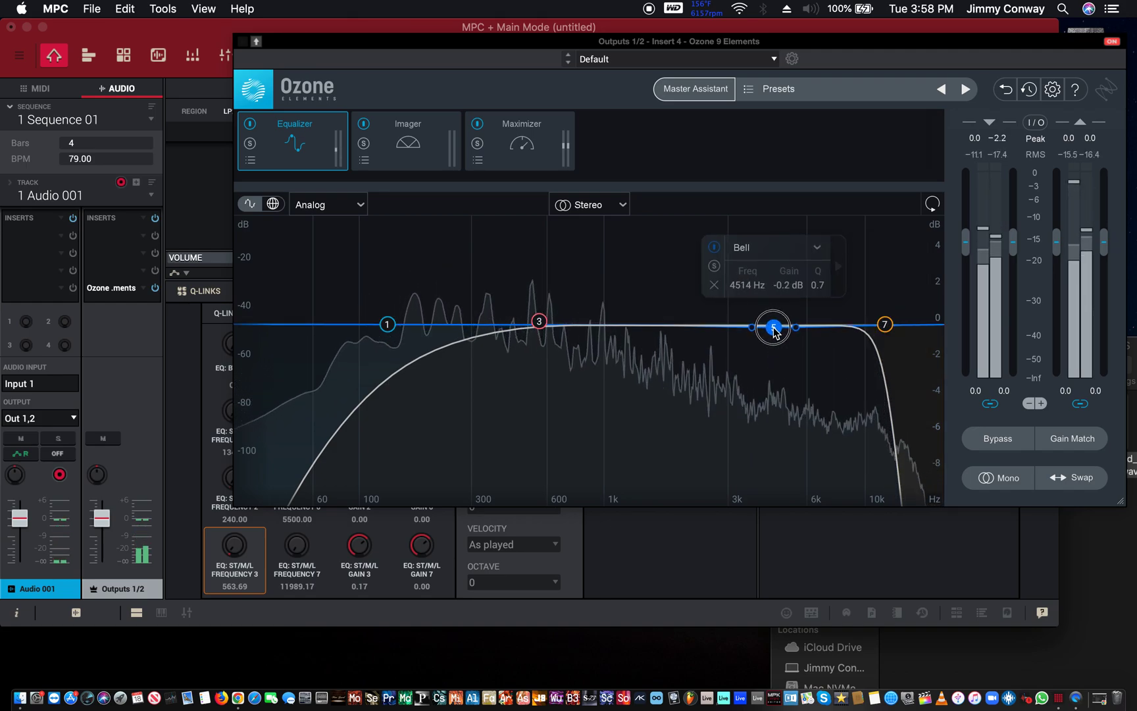
{"action": "left_click_drag", "start_coordinate": [773, 326], "coordinate": [787, 302]}
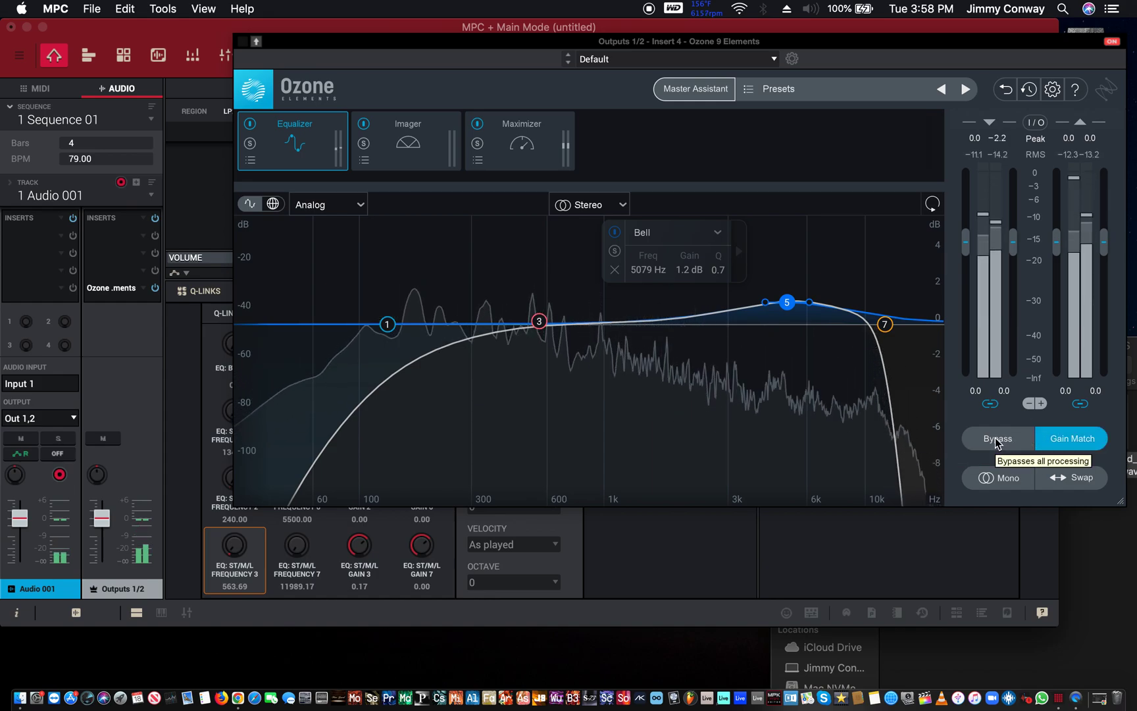
Step: A/B the EQ against the dry guitar loop by toggling Bypass repeatedly
{"action": "left_click", "coordinate": [998, 438]}
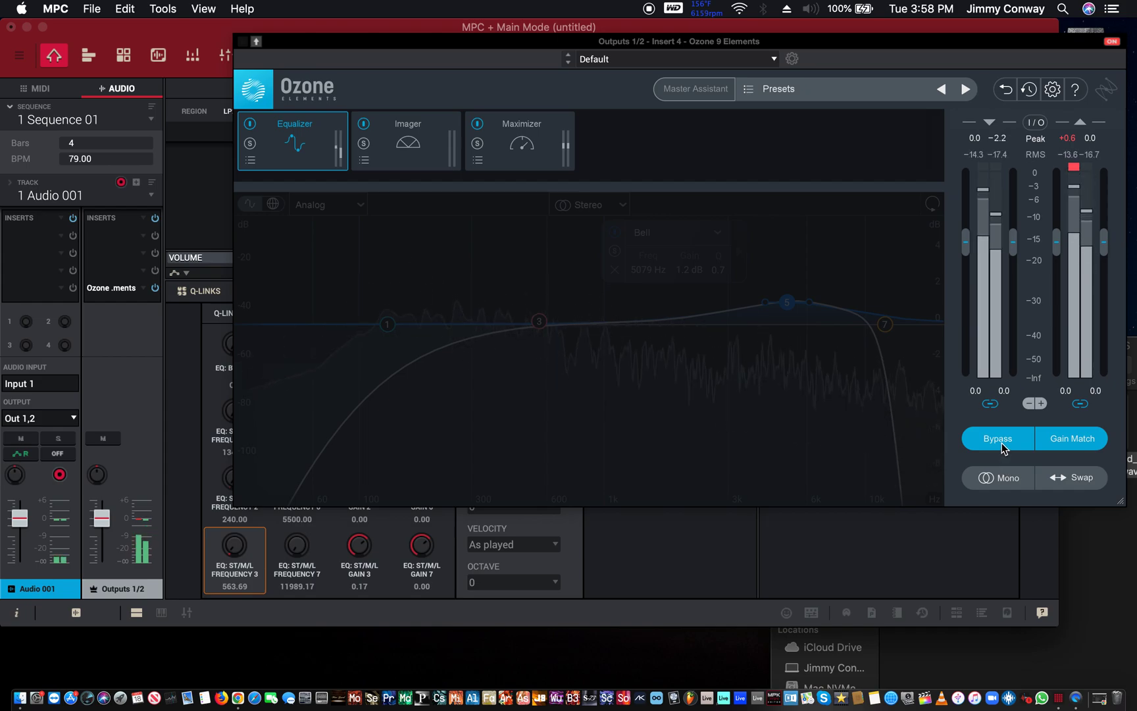
{"action": "left_click", "coordinate": [998, 439]}
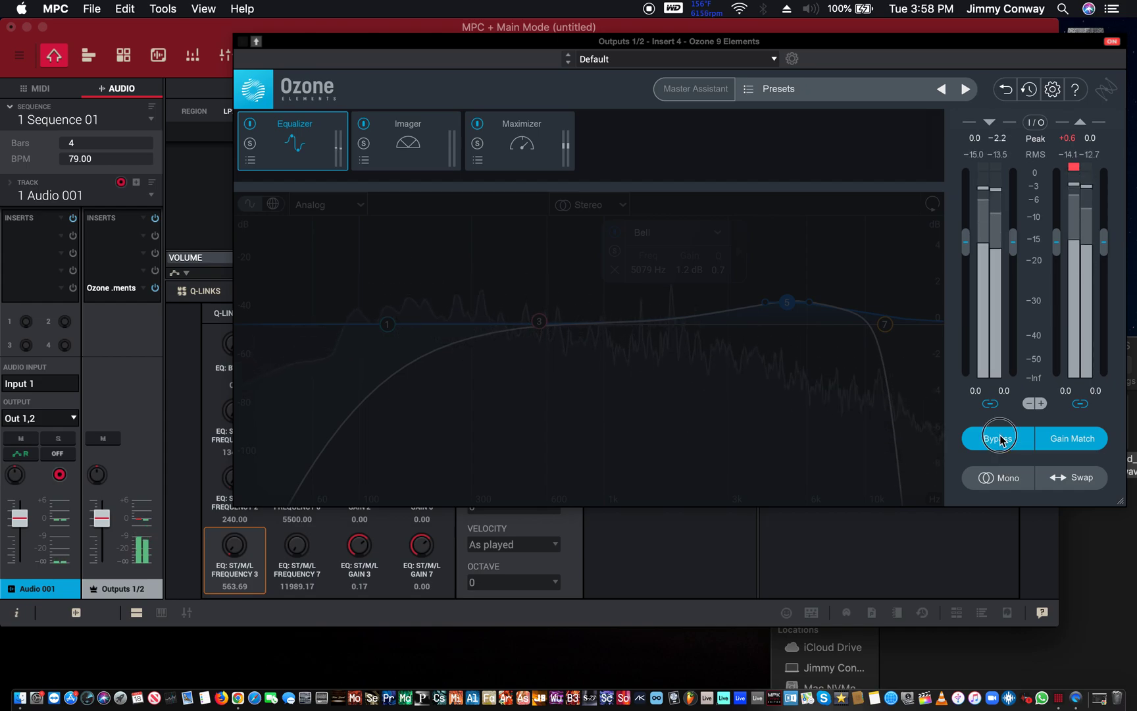
{"action": "left_click", "coordinate": [998, 439]}
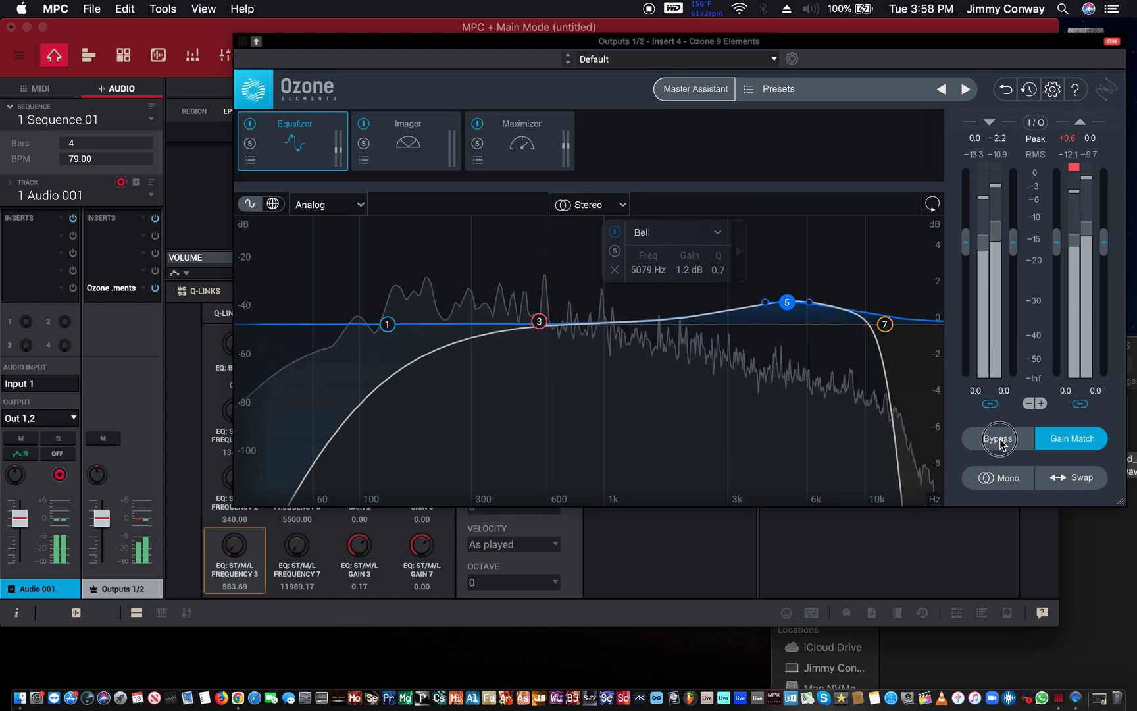
{"action": "left_click", "coordinate": [998, 438]}
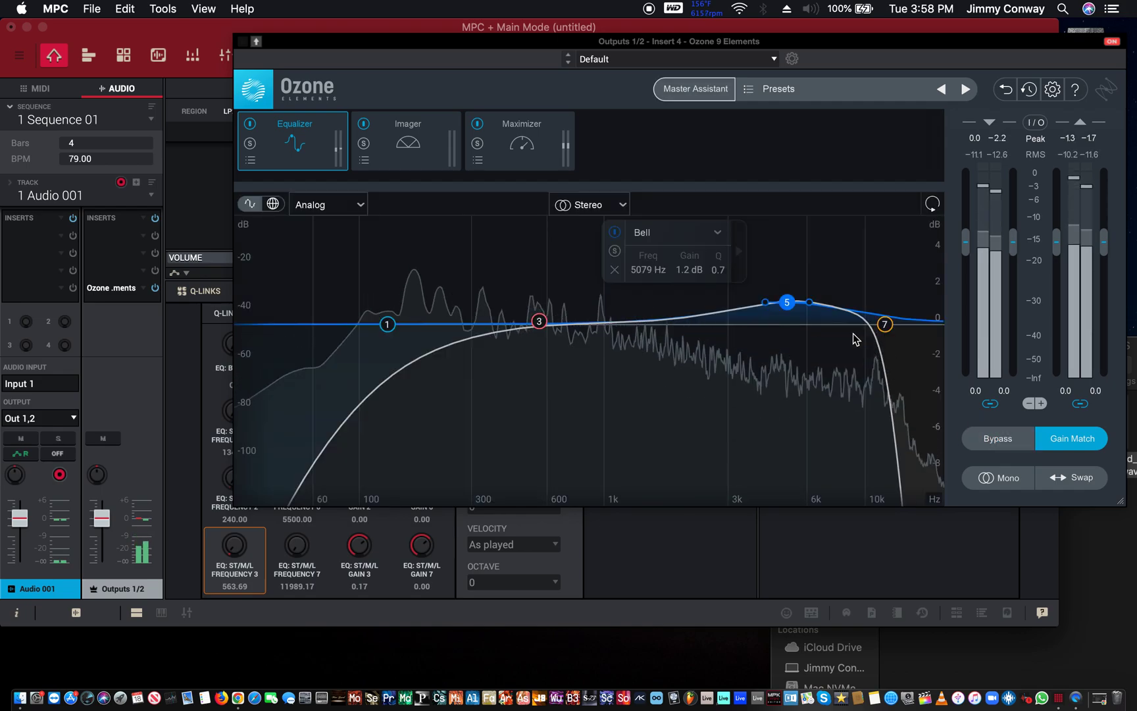
Step: Trim the band 5 bell to 0.8 dB at 5169 Hz and bypass-compare once more
{"action": "left_click_drag", "start_coordinate": [787, 302], "coordinate": [790, 309]}
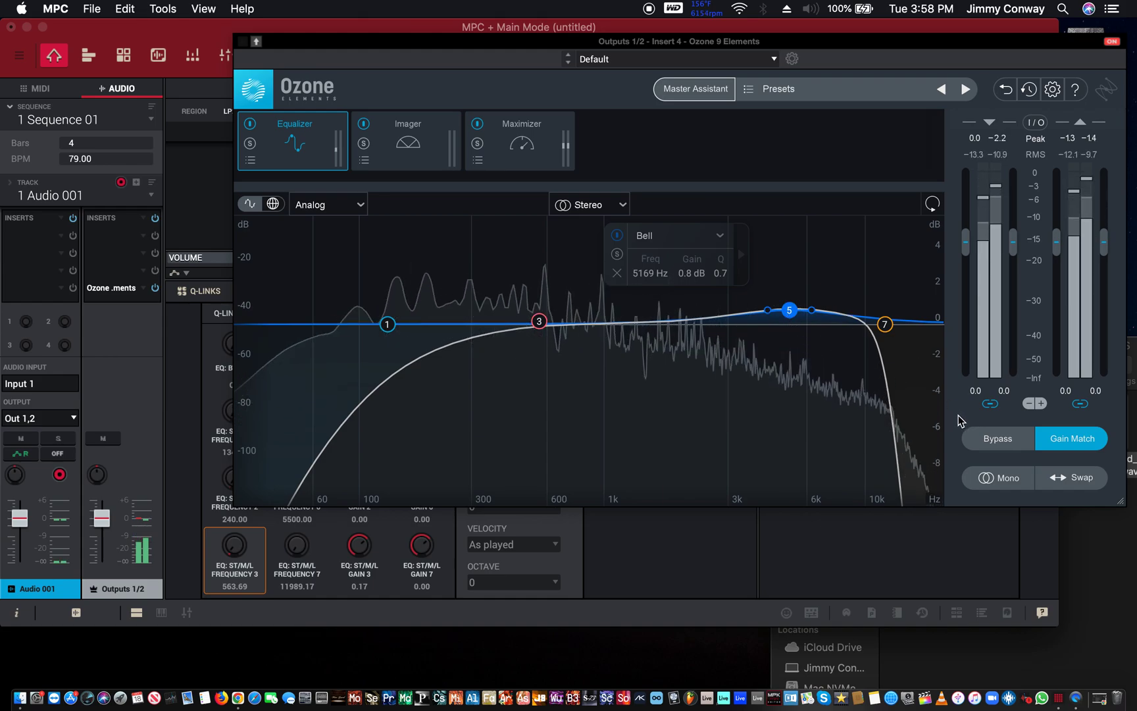
{"action": "left_click", "coordinate": [998, 439]}
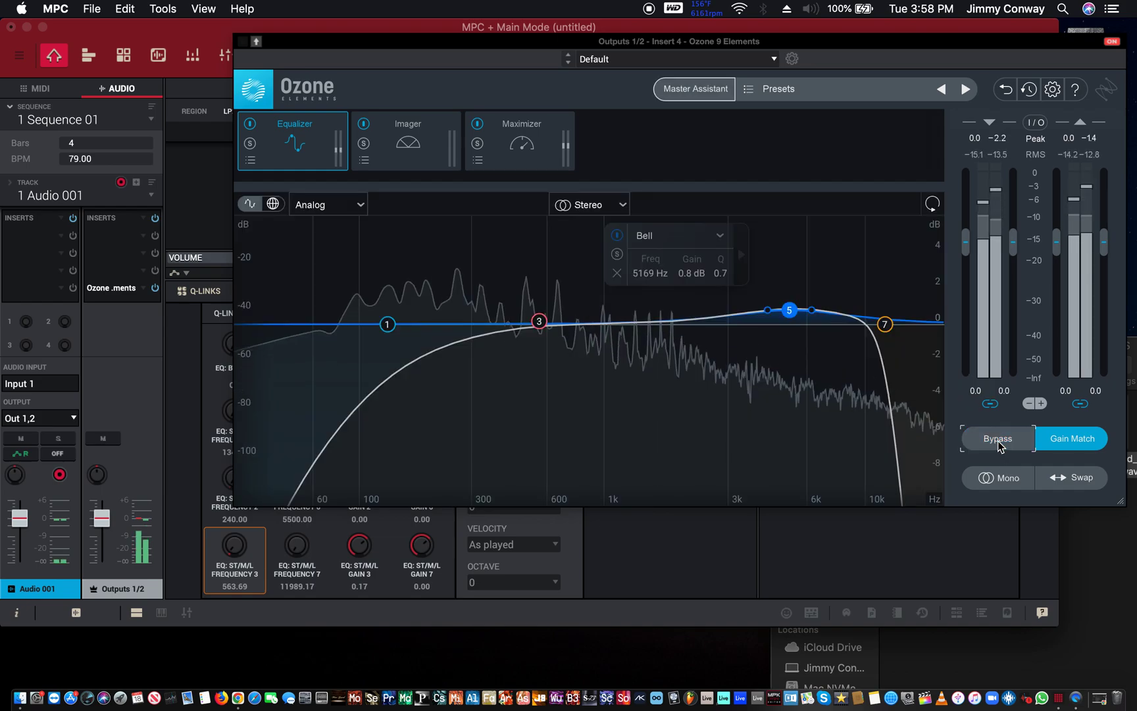
{"action": "left_click", "coordinate": [997, 438]}
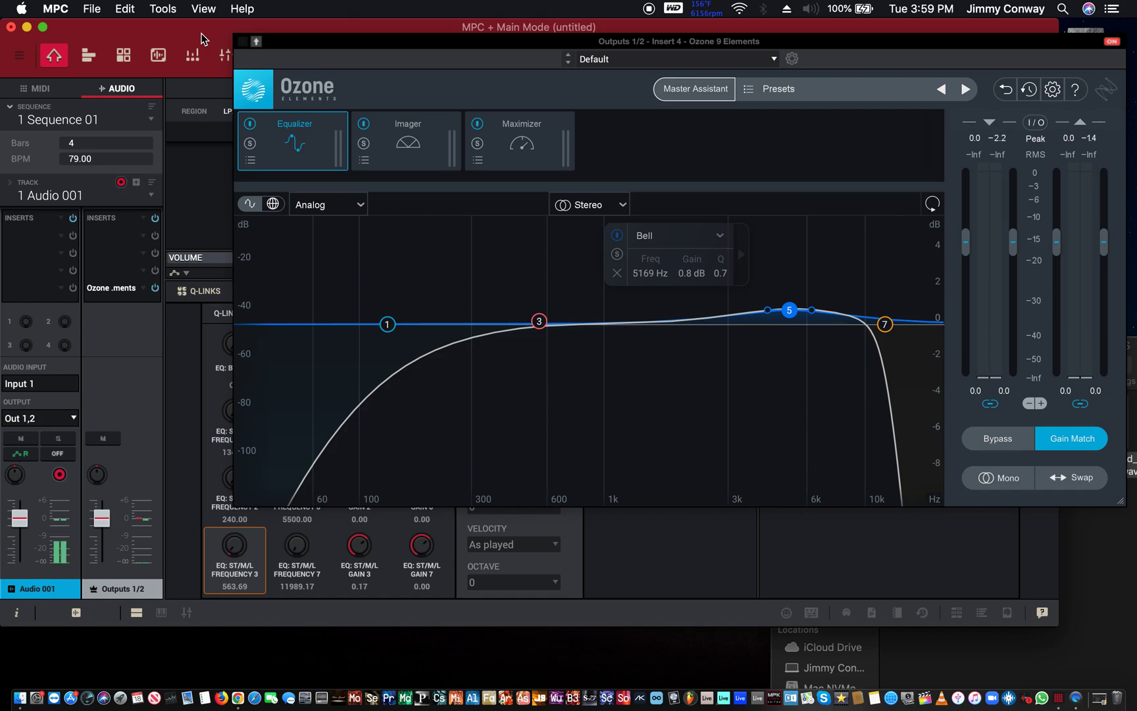
{"action": "mouse_move", "coordinate": [131, 29]}
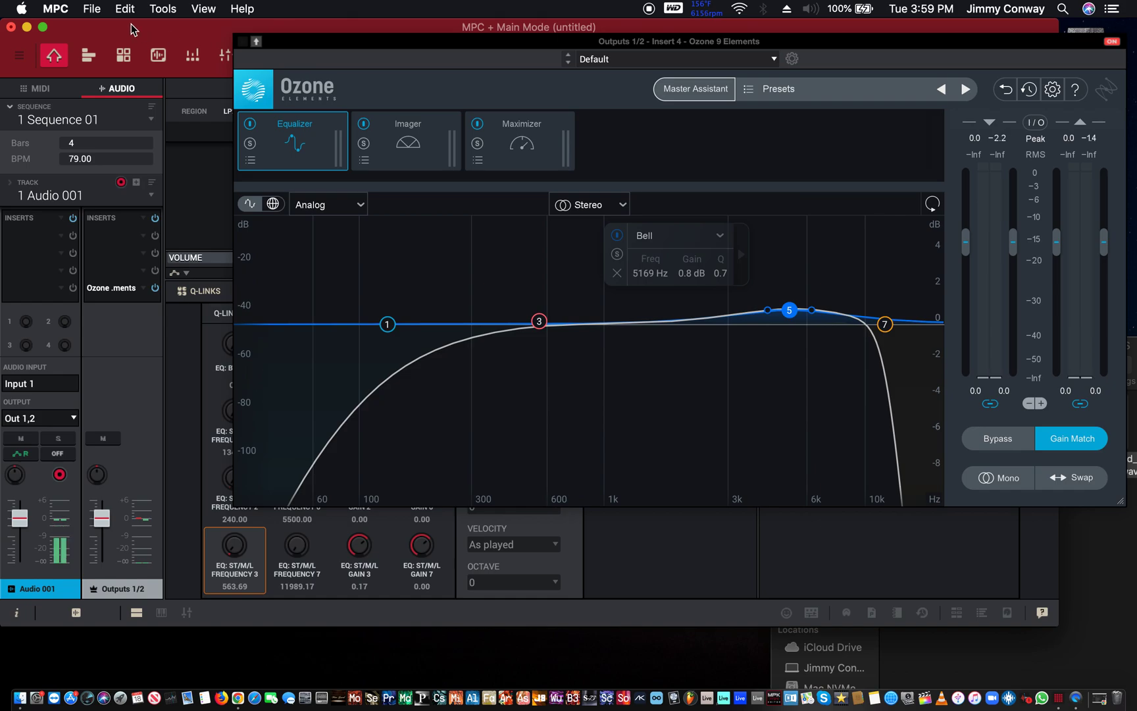
{"action": "mouse_move", "coordinate": [346, 403]}
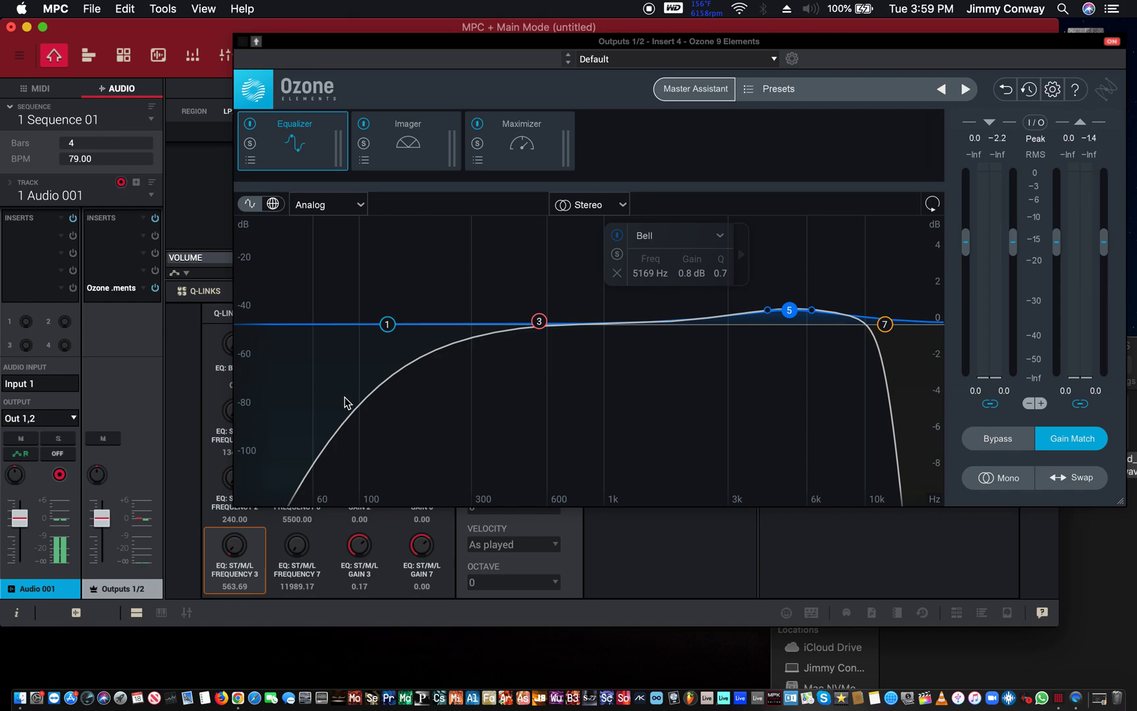
{"action": "mouse_move", "coordinate": [356, 509]}
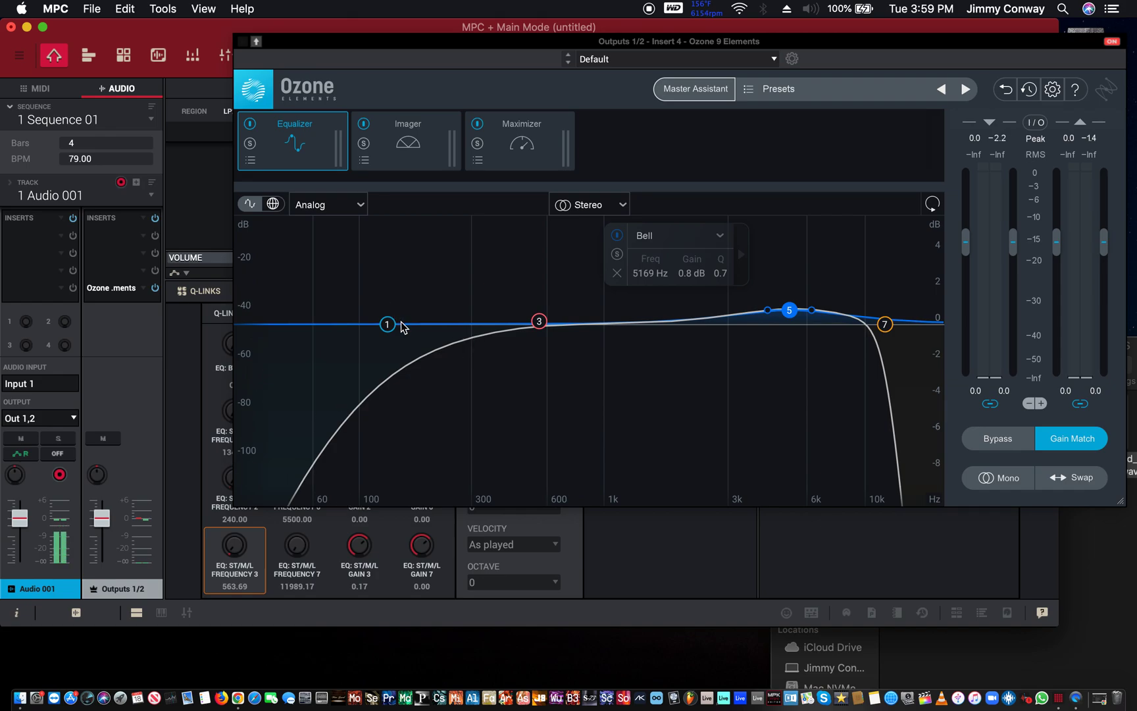
Step: Lower the high-pass to about 86 Hz and sweep a bell band up toward a 3.3 dB boost near 2.3 kHz
{"action": "left_click_drag", "start_coordinate": [387, 324], "coordinate": [279, 323]}
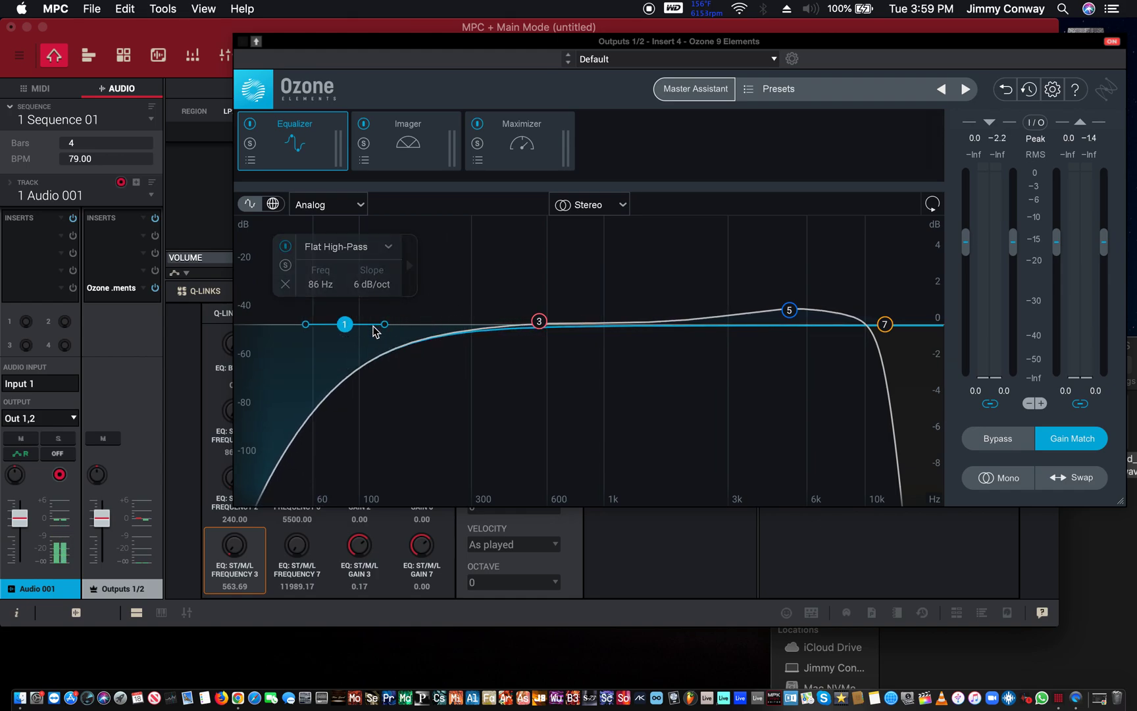
{"action": "mouse_move", "coordinate": [469, 325]}
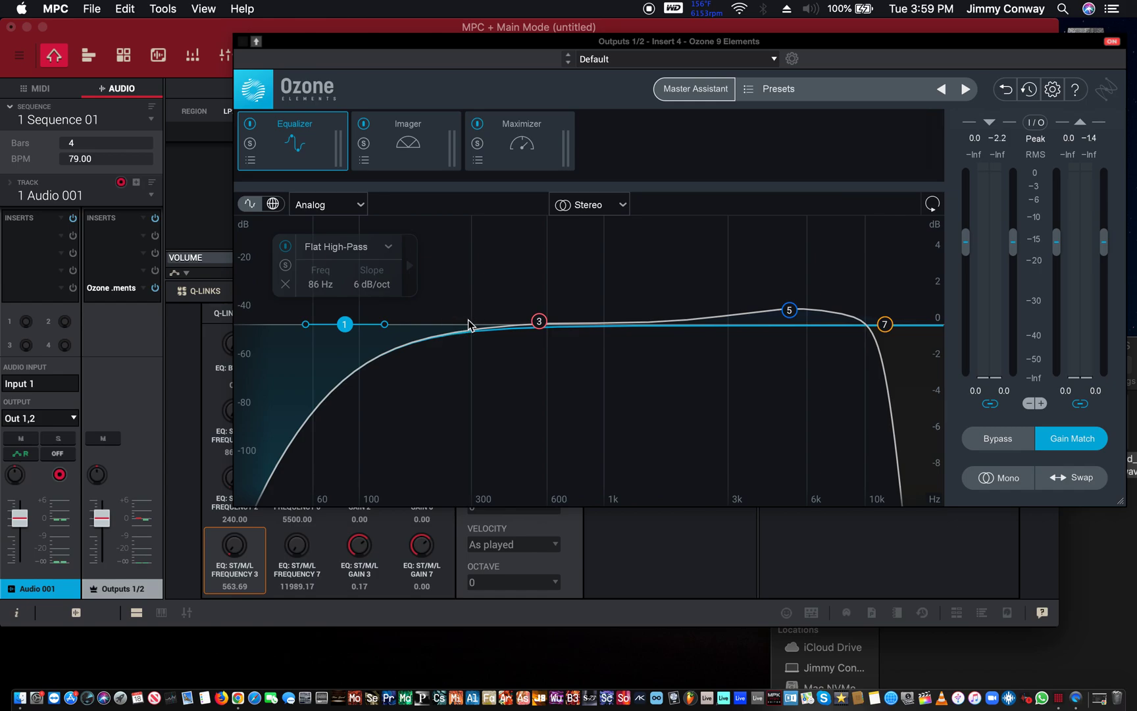
{"action": "left_click", "coordinate": [538, 321]}
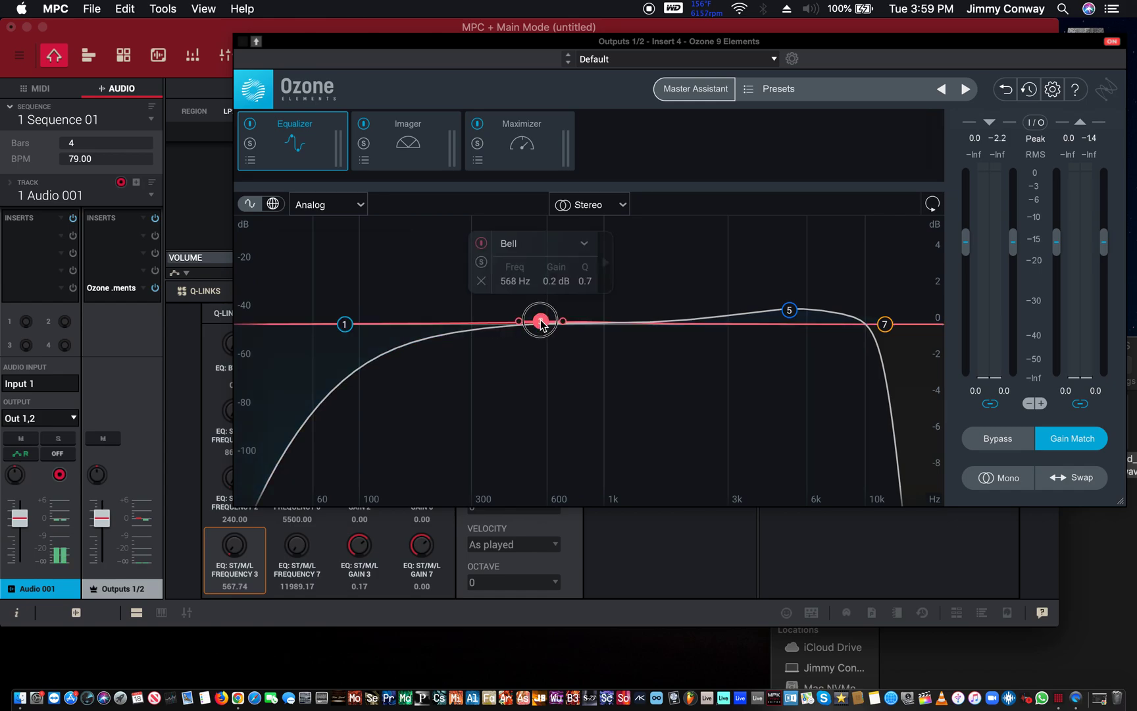
{"action": "left_click_drag", "start_coordinate": [541, 321], "coordinate": [698, 264]}
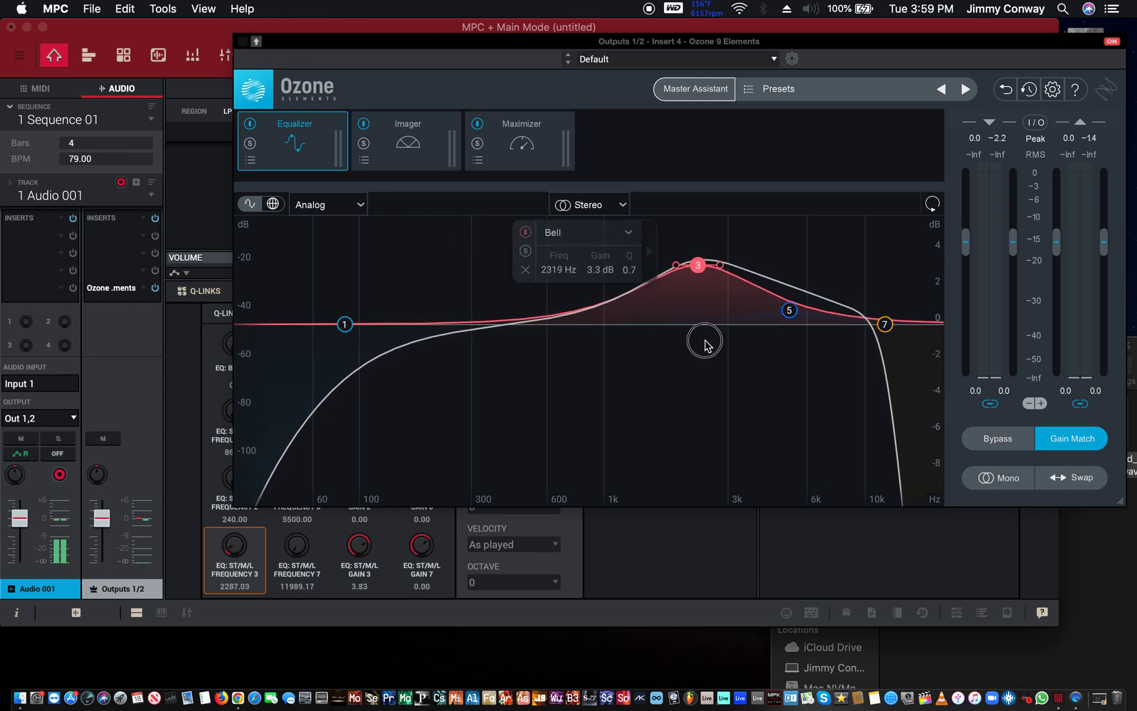
{"action": "left_click_drag", "start_coordinate": [696, 266], "coordinate": [725, 217]}
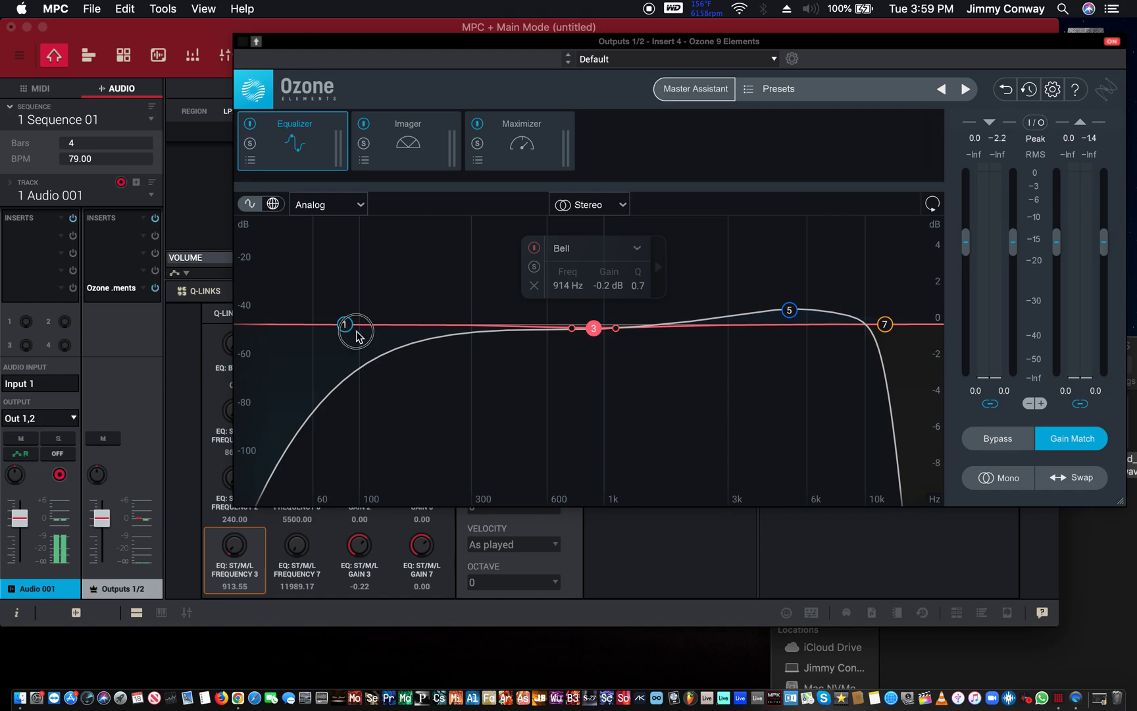
Step: Sweep band 1's high-pass down to ~45 Hz, then back up to settle at about 135 Hz
{"action": "left_click", "coordinate": [346, 324]}
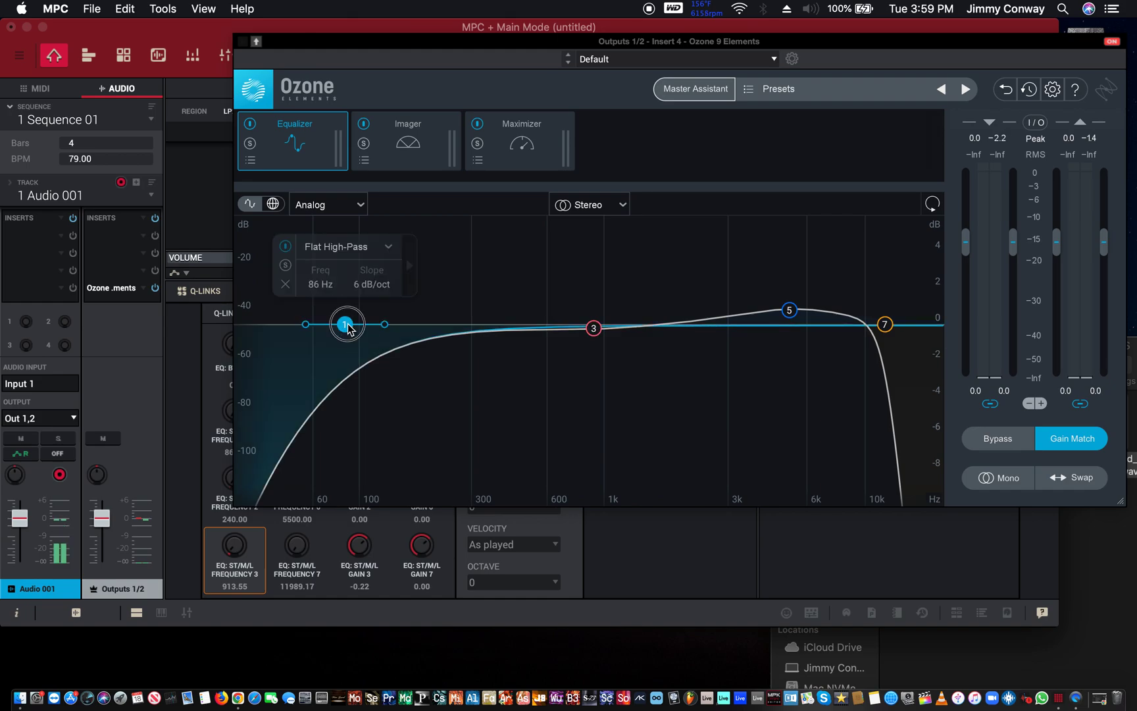
{"action": "left_click_drag", "start_coordinate": [347, 324], "coordinate": [290, 324]}
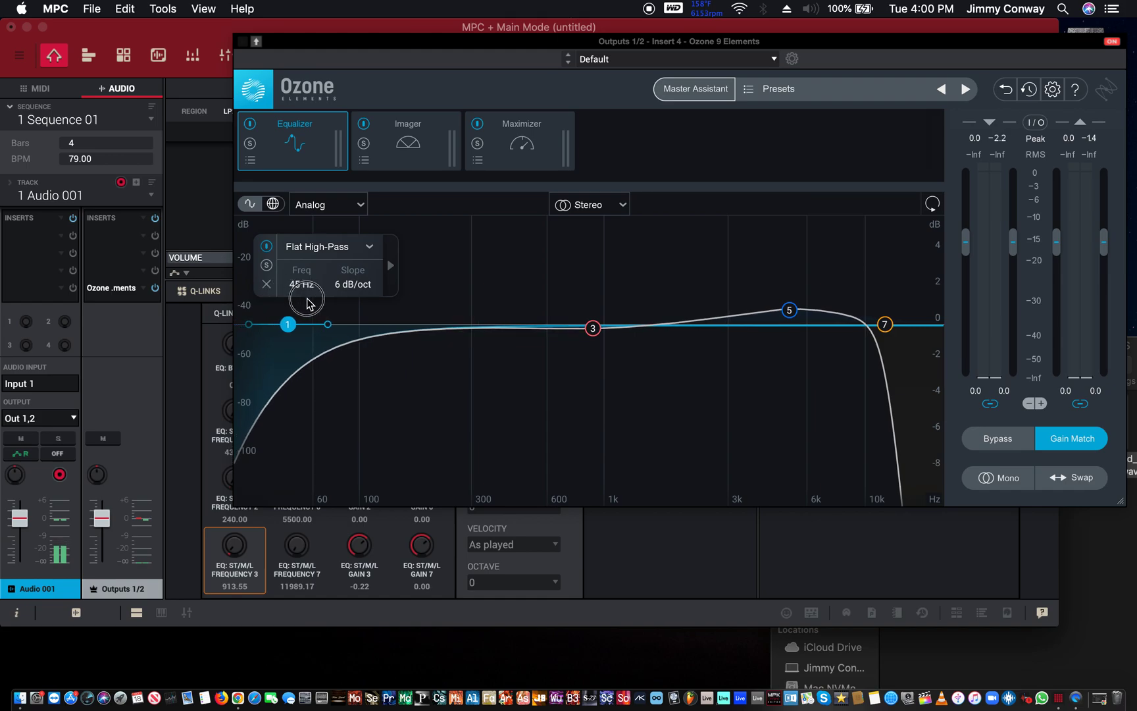
{"action": "left_click_drag", "start_coordinate": [286, 324], "coordinate": [343, 324]}
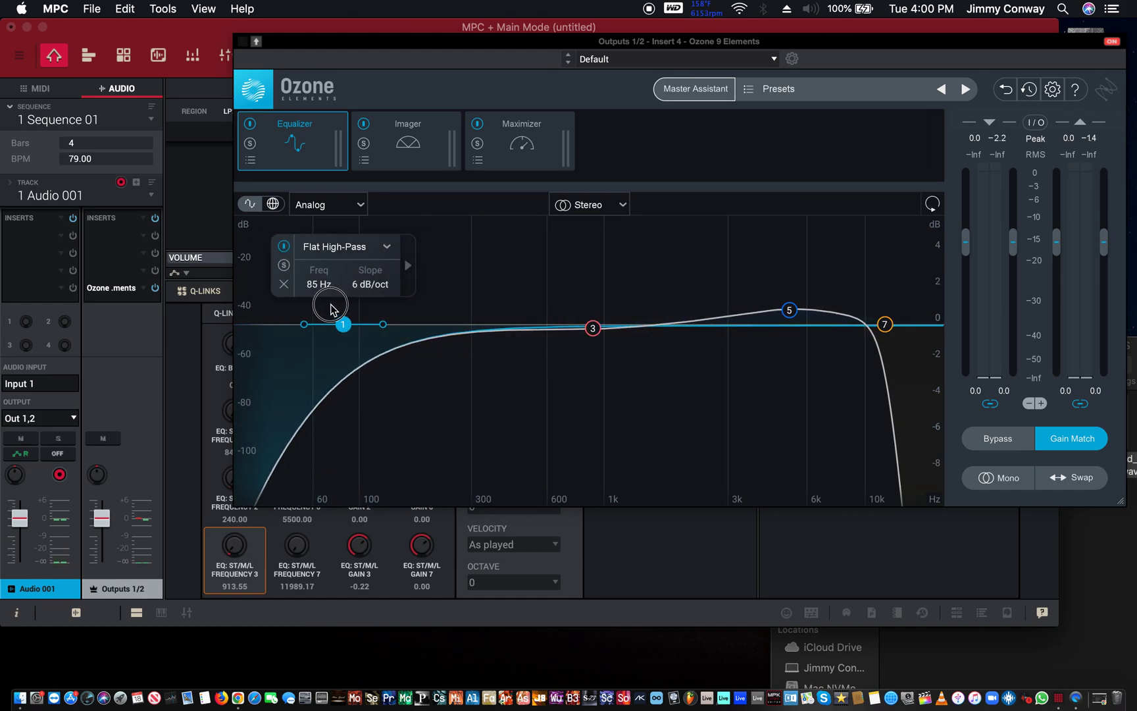
{"action": "left_click_drag", "start_coordinate": [344, 324], "coordinate": [388, 324]}
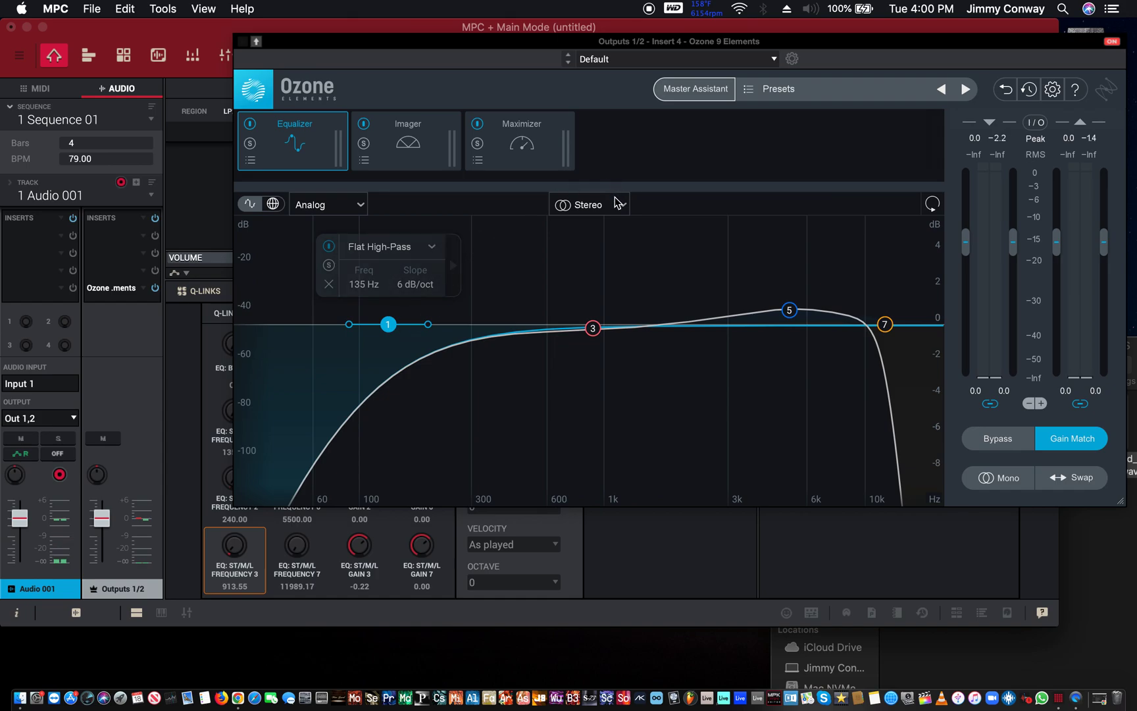
{"action": "left_click", "coordinate": [588, 204]}
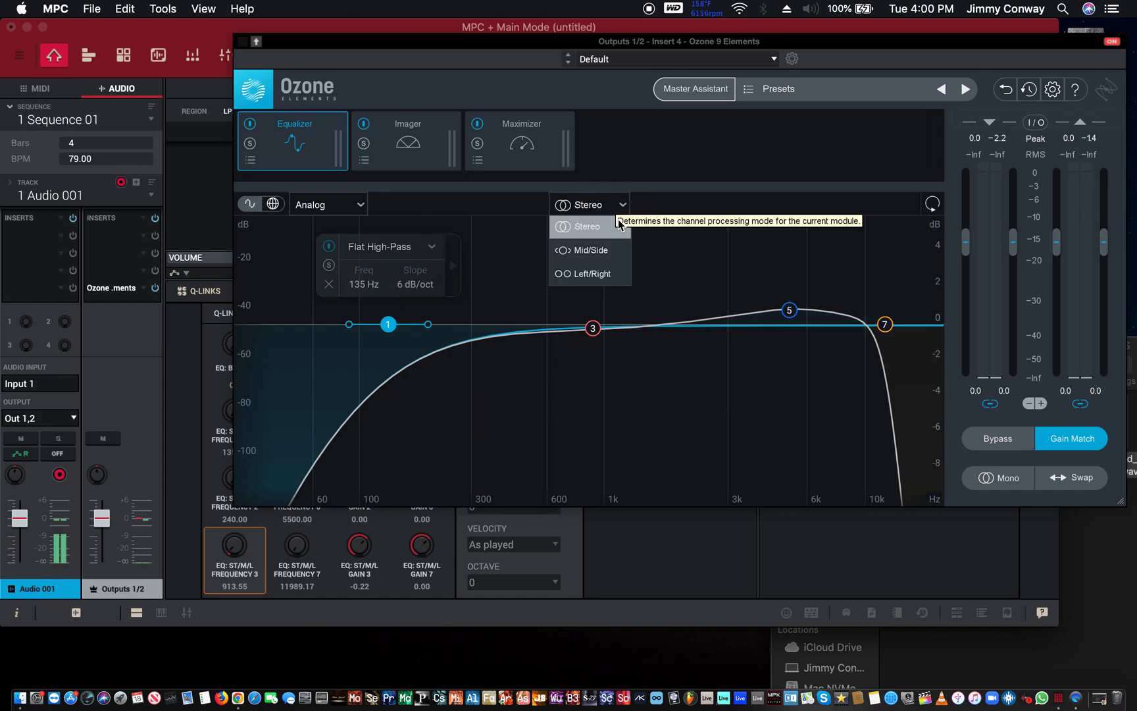
{"action": "mouse_move", "coordinate": [589, 250]}
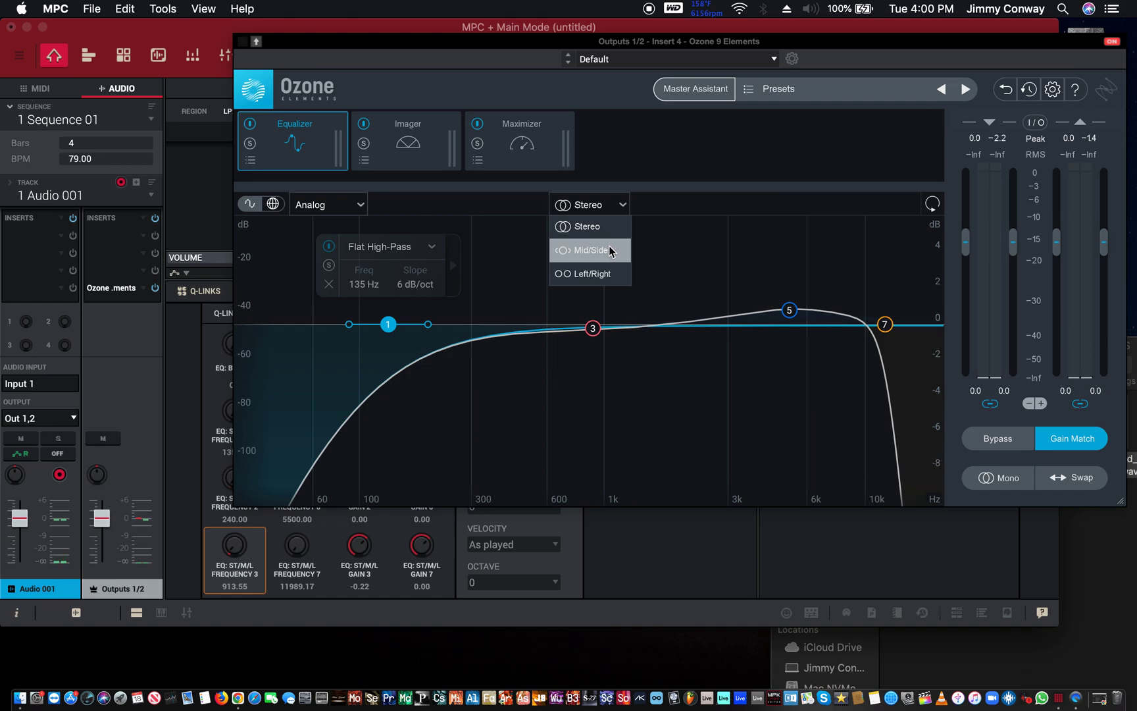
{"action": "mouse_move", "coordinate": [582, 263]}
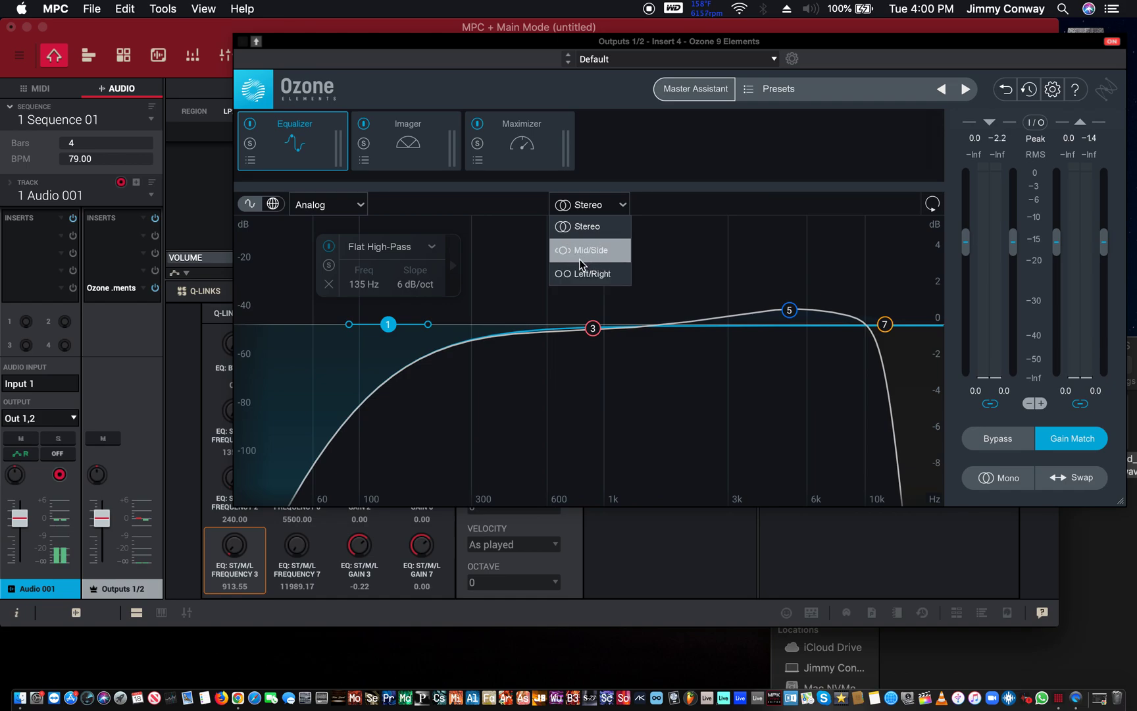
{"action": "mouse_move", "coordinate": [588, 226]}
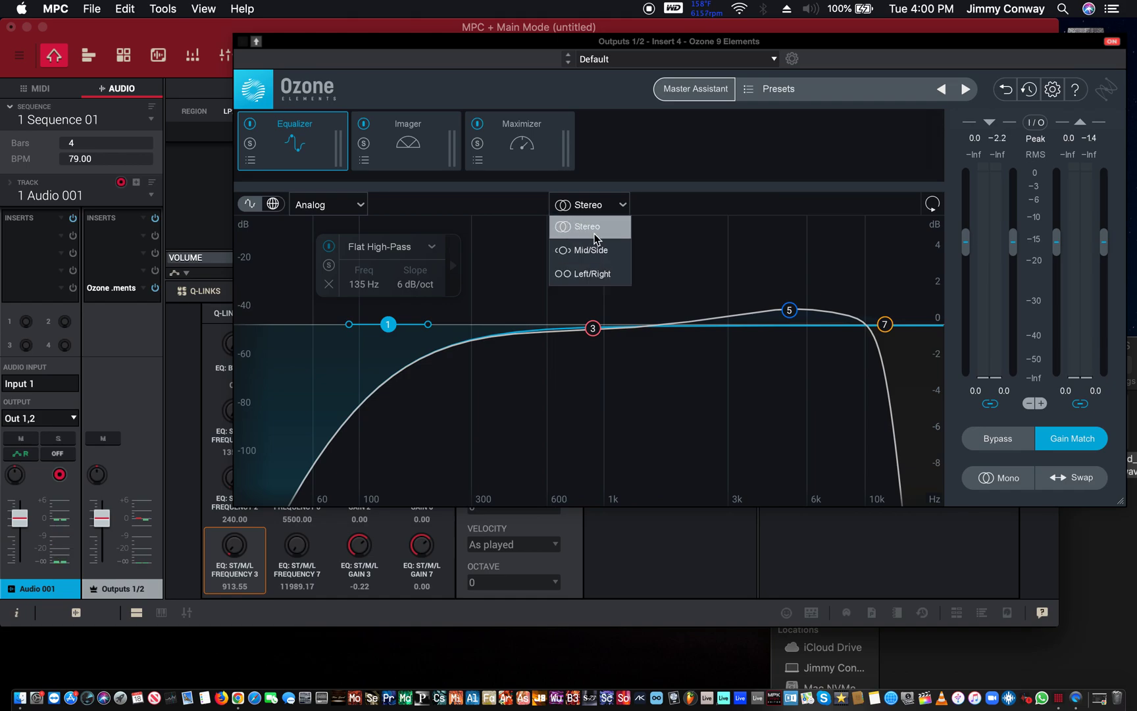
{"action": "left_click", "coordinate": [588, 225]}
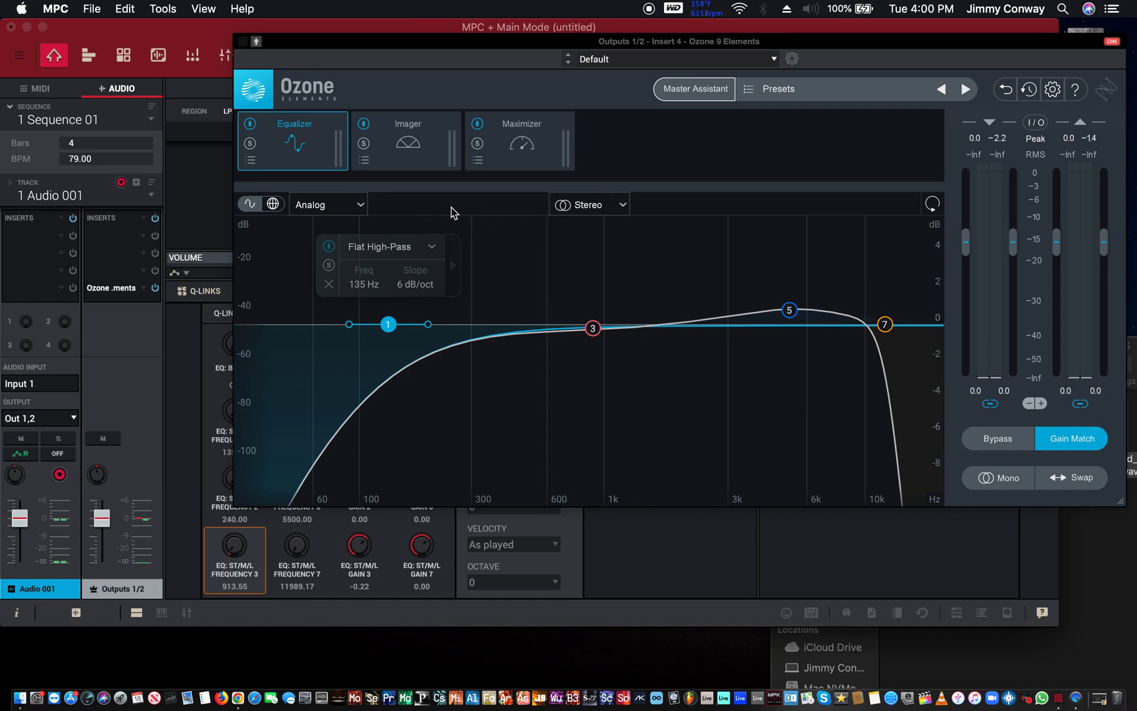
{"action": "left_click", "coordinate": [326, 204]}
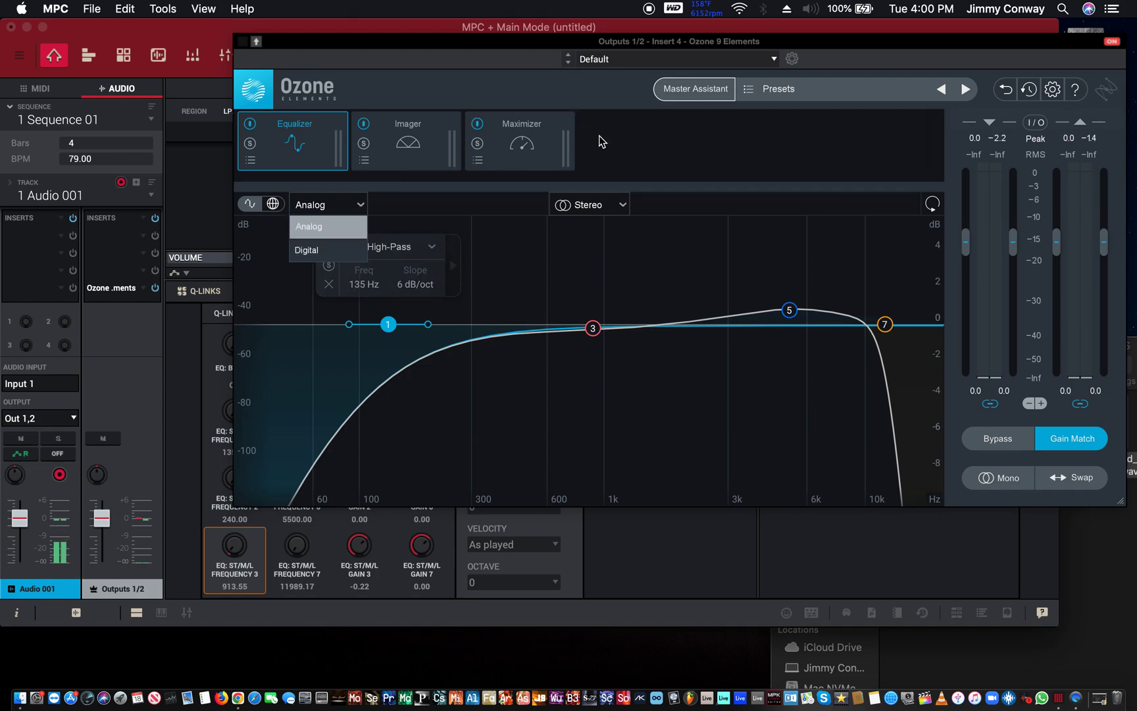
{"action": "mouse_move", "coordinate": [550, 134]}
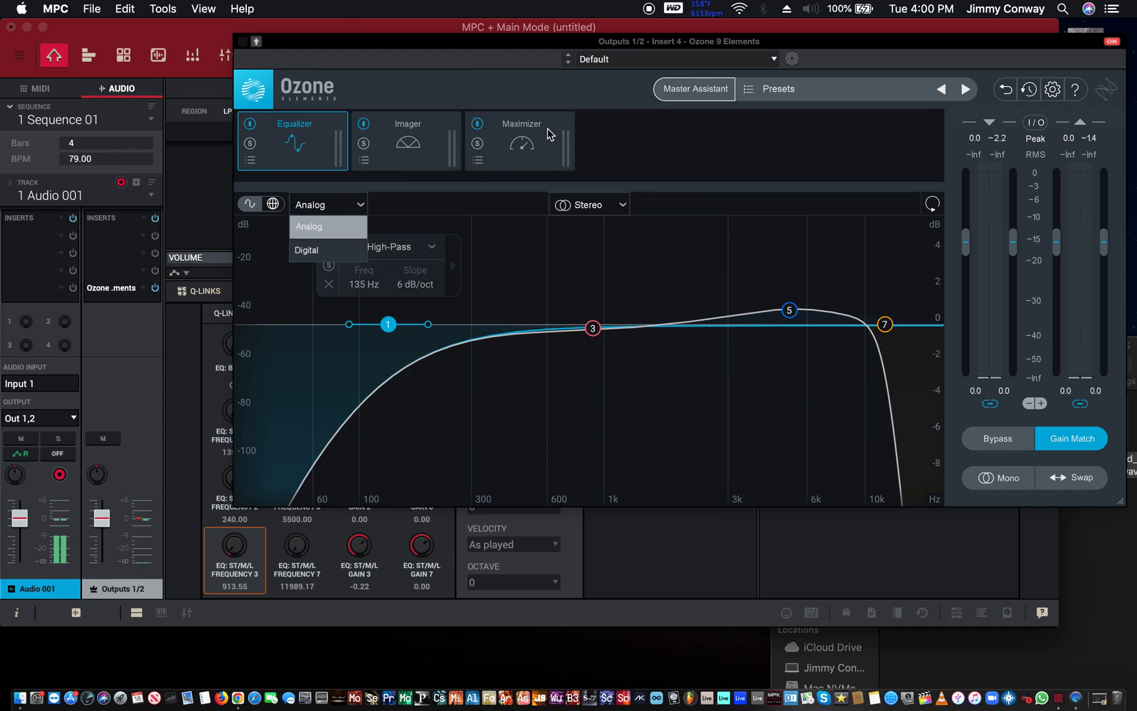
{"action": "mouse_move", "coordinate": [375, 36]}
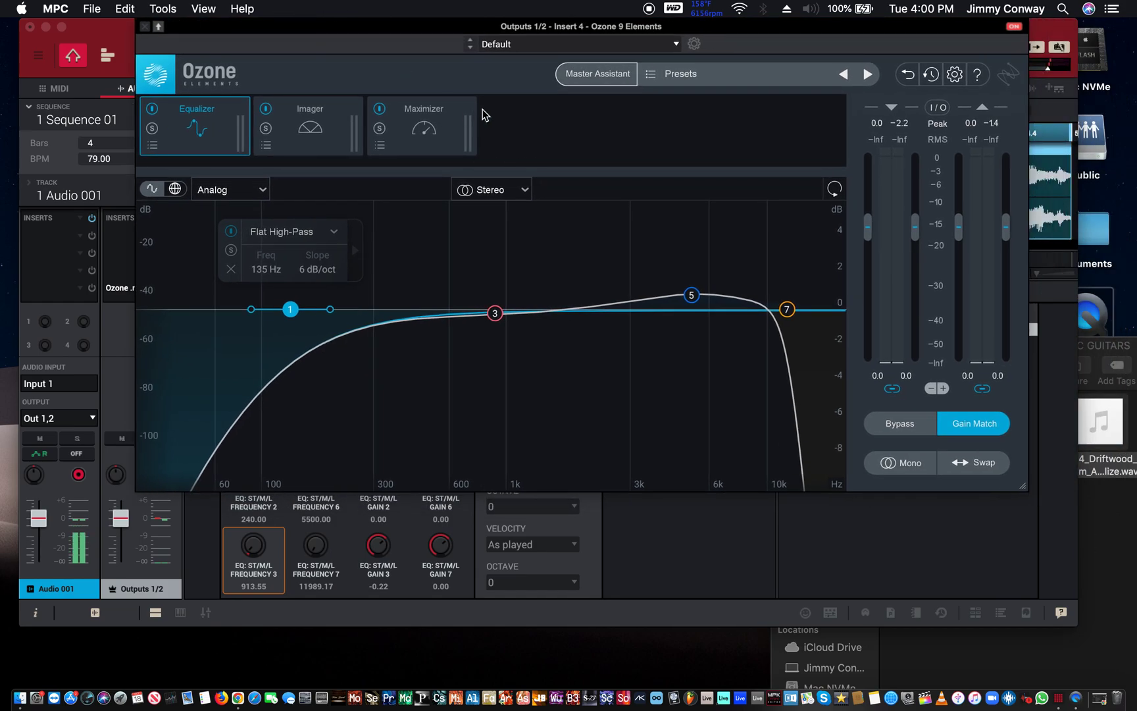
{"action": "mouse_move", "coordinate": [585, 271]}
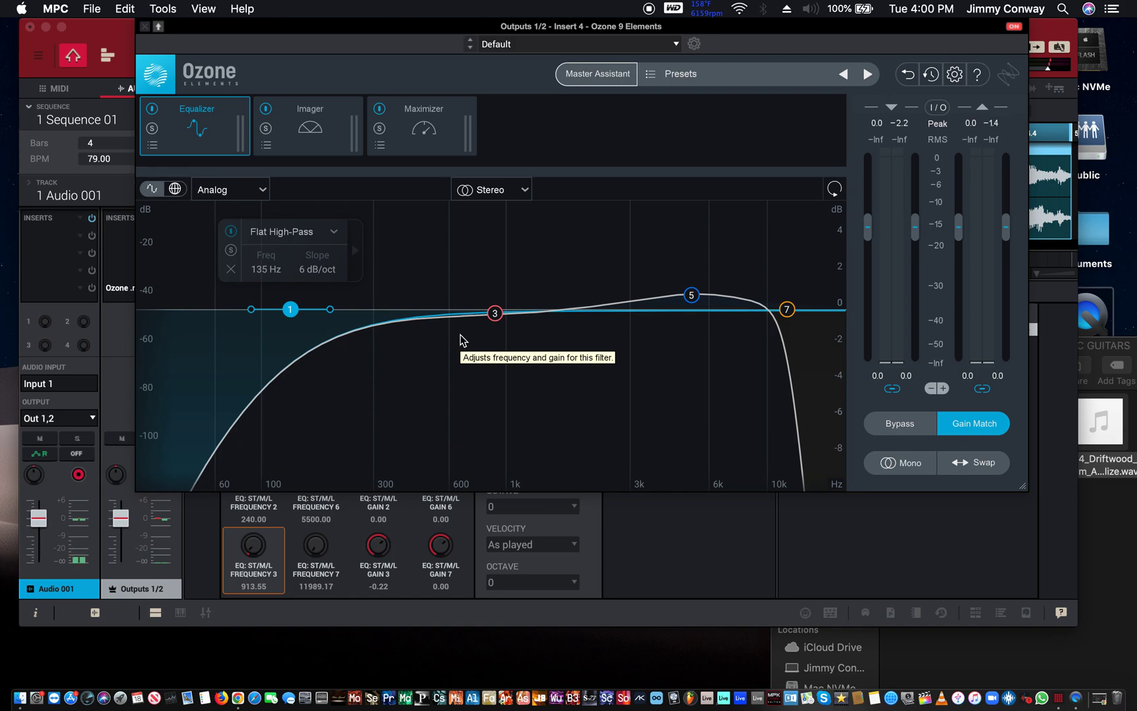
{"action": "mouse_move", "coordinate": [464, 344]}
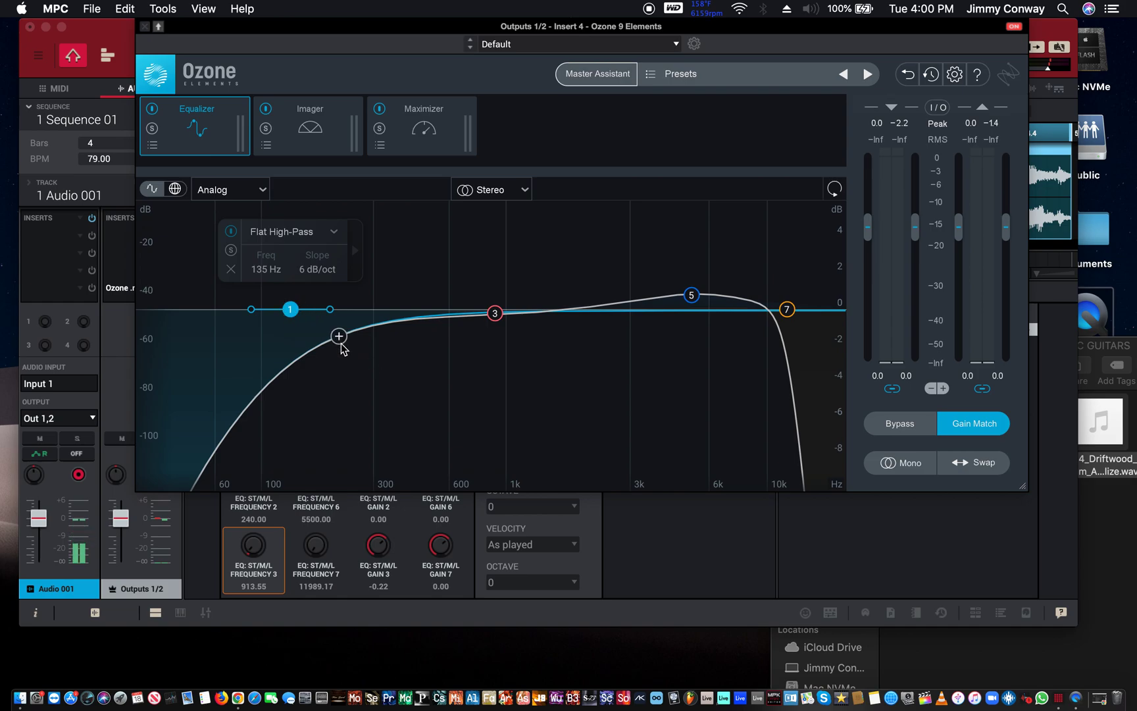
{"action": "mouse_move", "coordinate": [332, 408]}
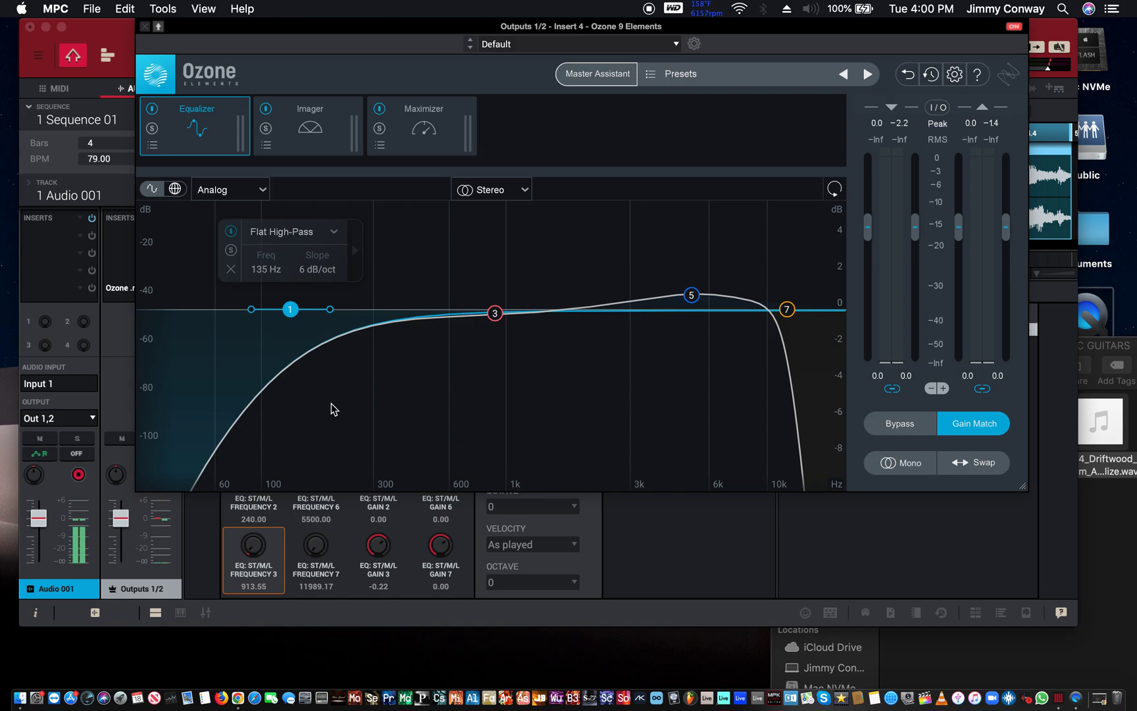
{"action": "mouse_move", "coordinate": [371, 487]}
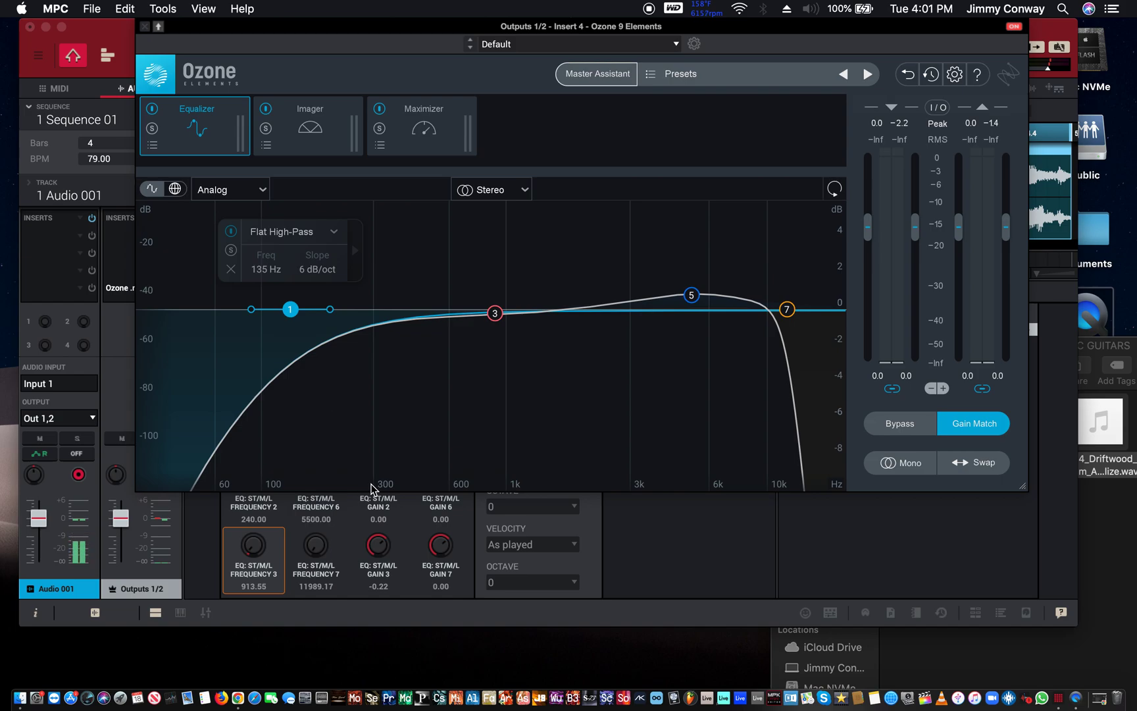
{"action": "mouse_move", "coordinate": [366, 484]}
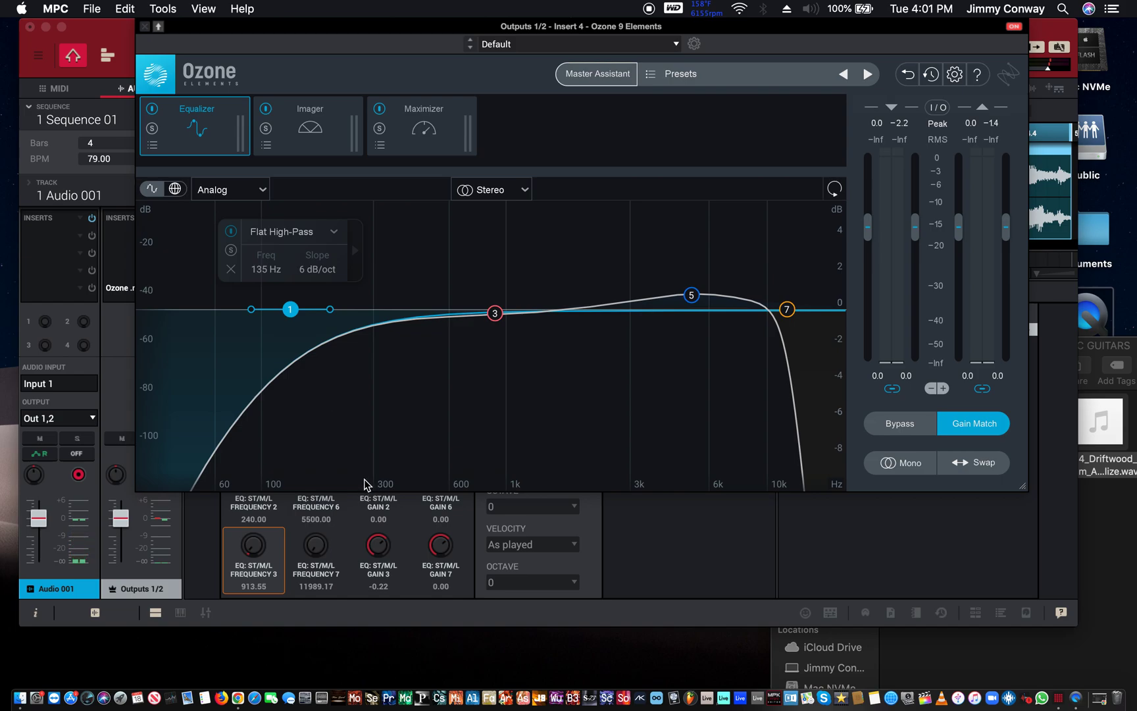
{"action": "mouse_move", "coordinate": [372, 487]}
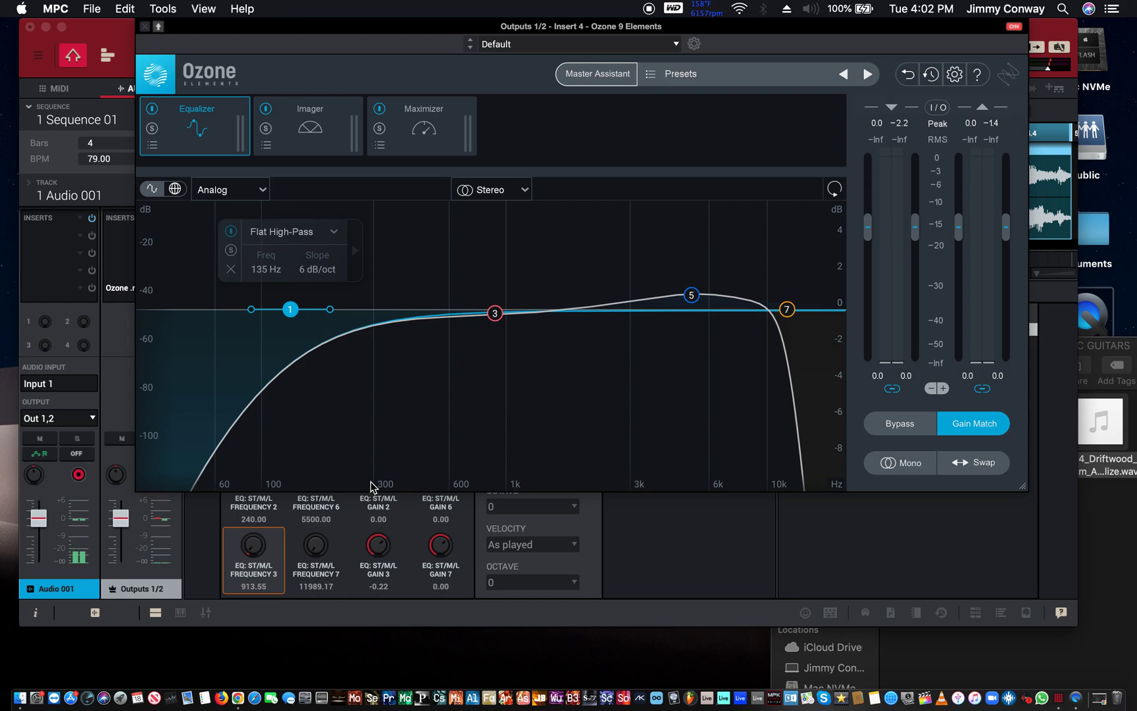
{"action": "mouse_move", "coordinate": [327, 422]}
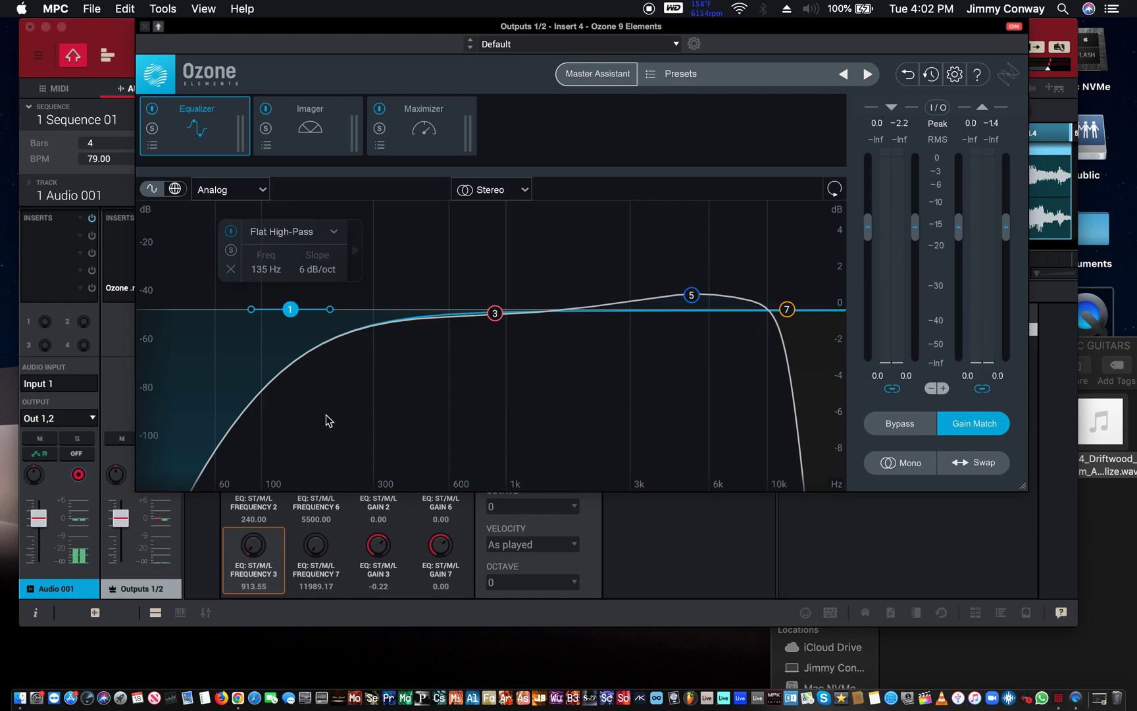
{"action": "mouse_move", "coordinate": [687, 354]}
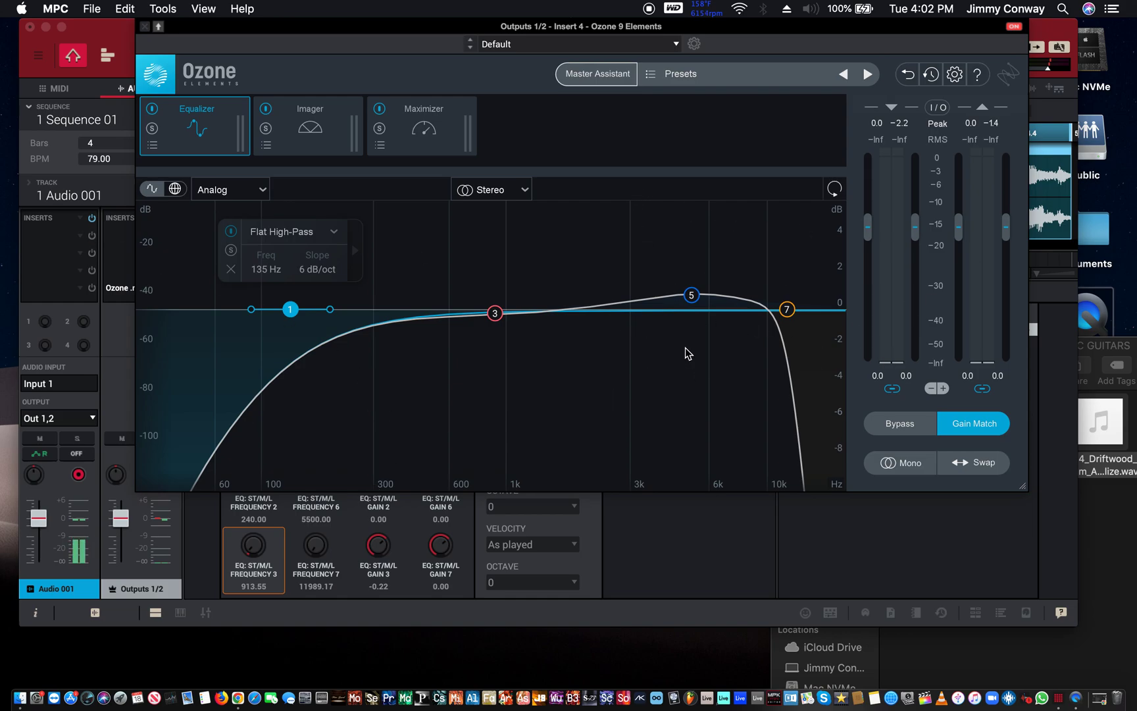
{"action": "mouse_move", "coordinate": [525, 341]}
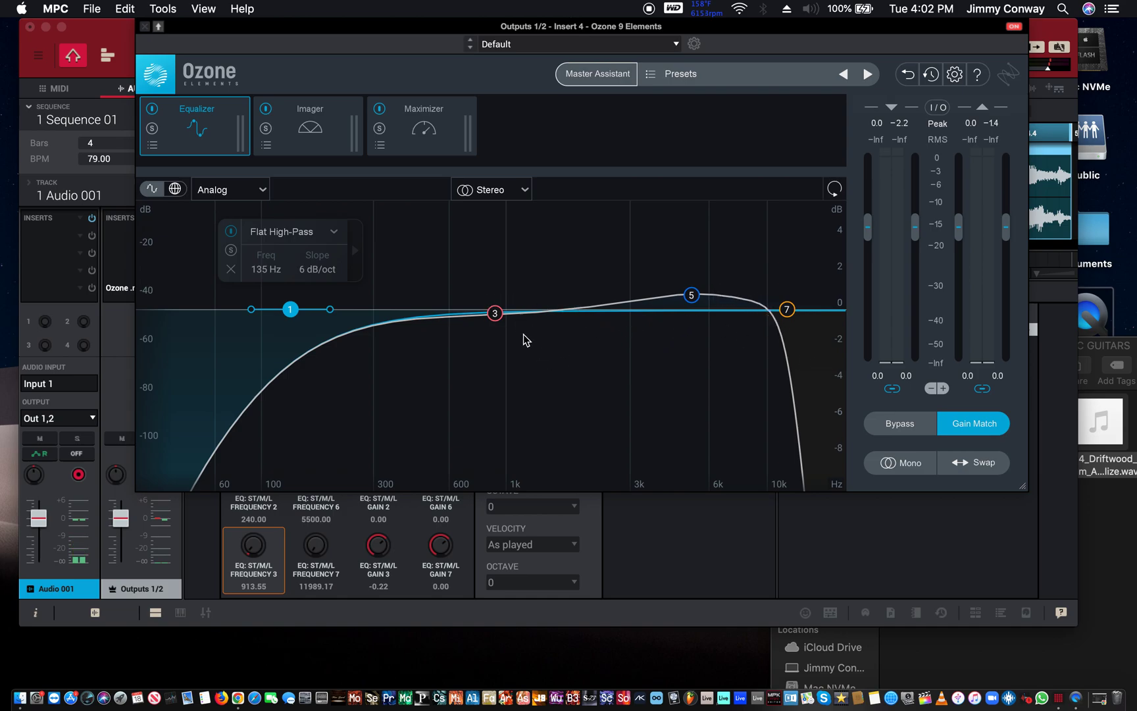
Step: Drag the band 3 bell from a slight cut near 987 Hz to about 857 Hz at +0.1 dB
{"action": "left_click_drag", "start_coordinate": [495, 314], "coordinate": [505, 325]}
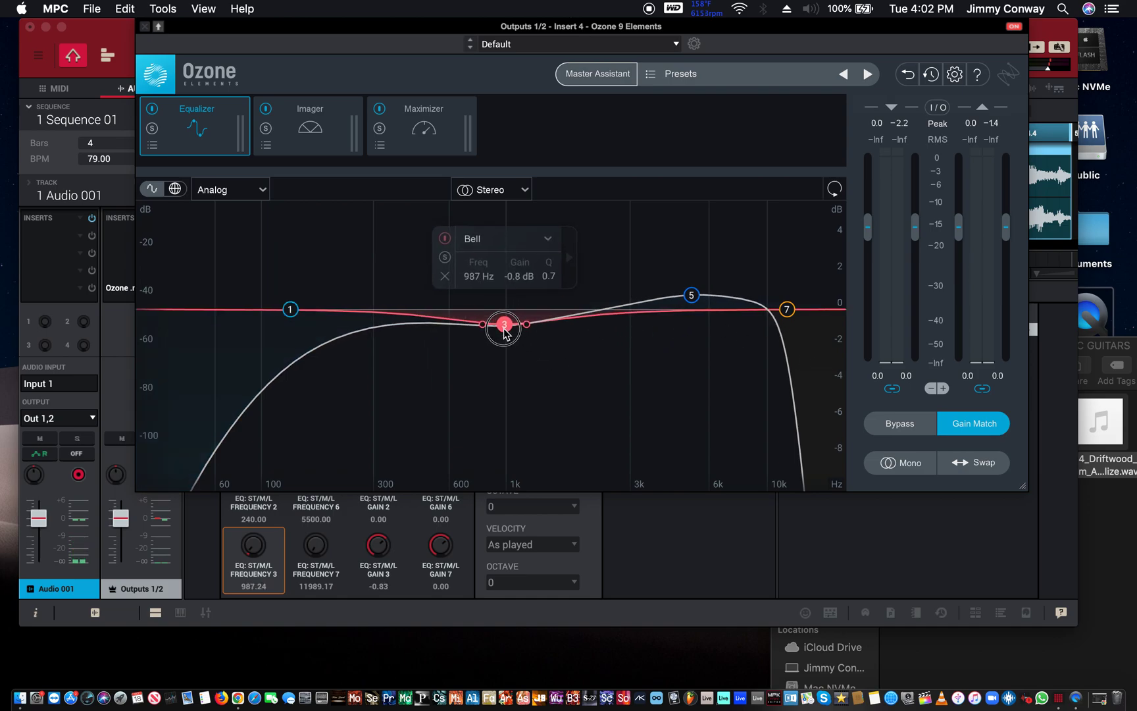
{"action": "left_click_drag", "start_coordinate": [504, 325], "coordinate": [488, 308]}
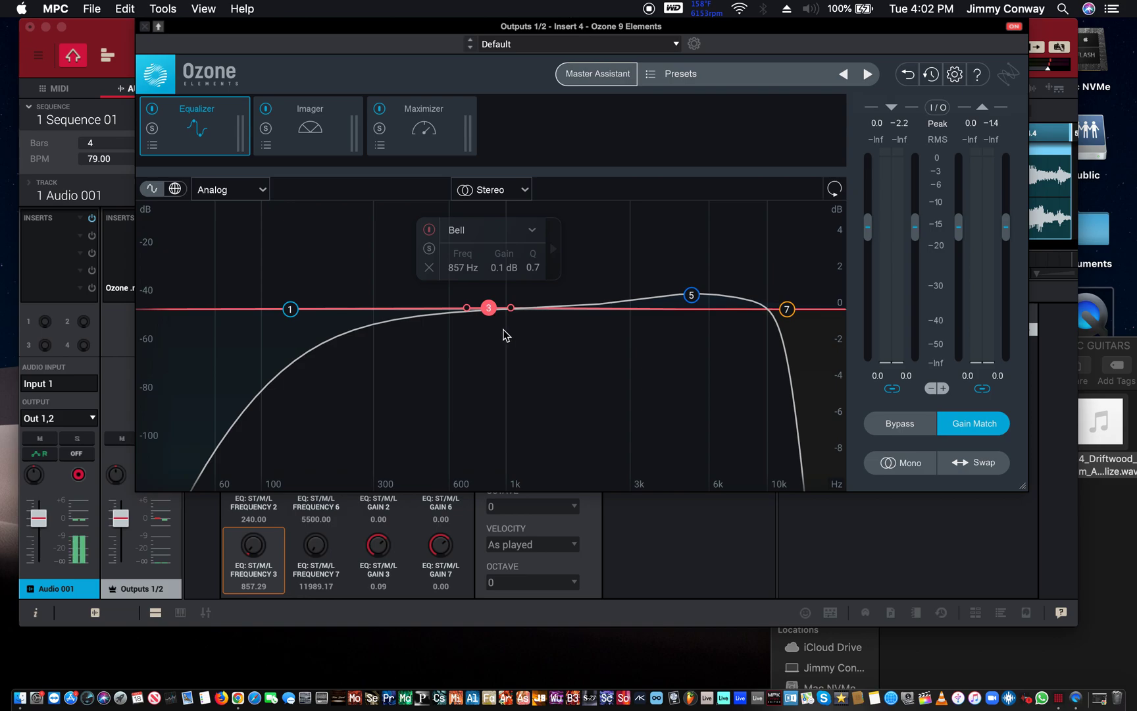
{"action": "mouse_move", "coordinate": [505, 336]}
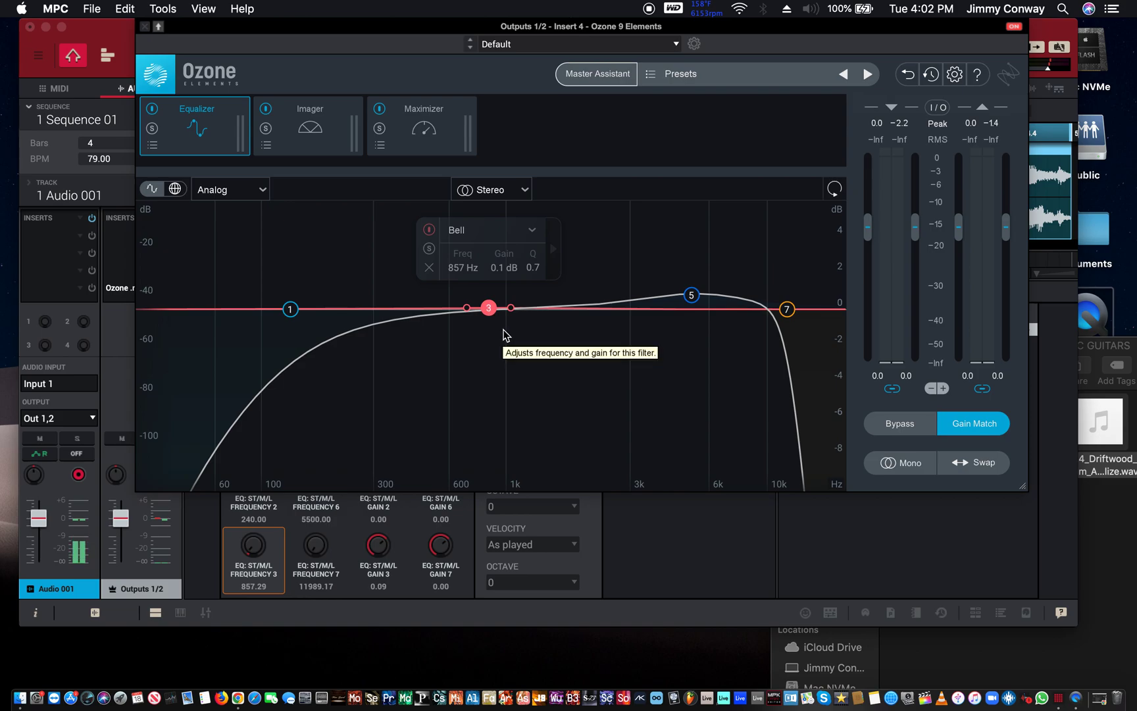